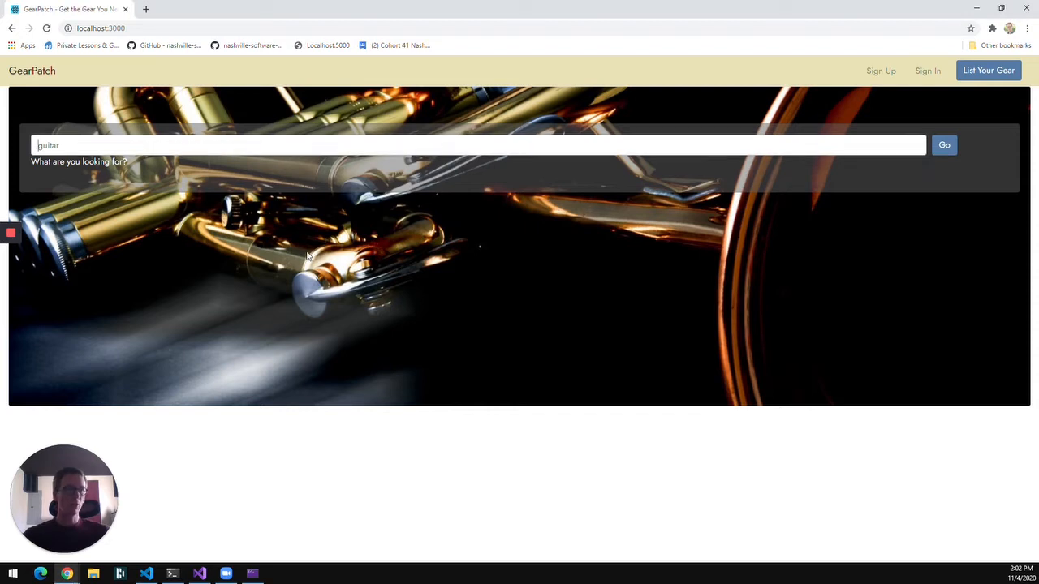
mouse_move(310, 319)
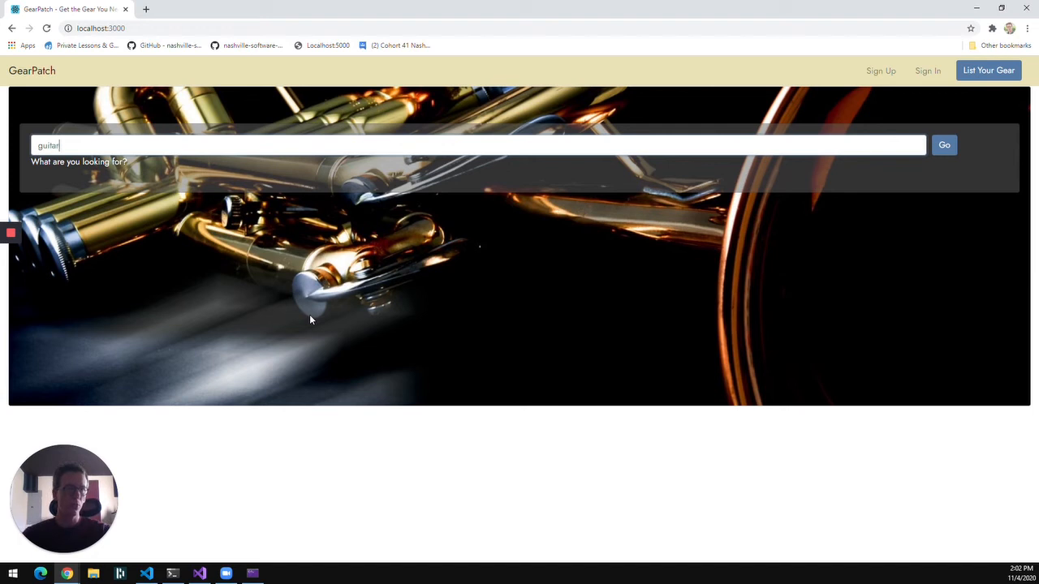
Run the search for 'guitar' to show the matching guitar listings
left_click(943, 145)
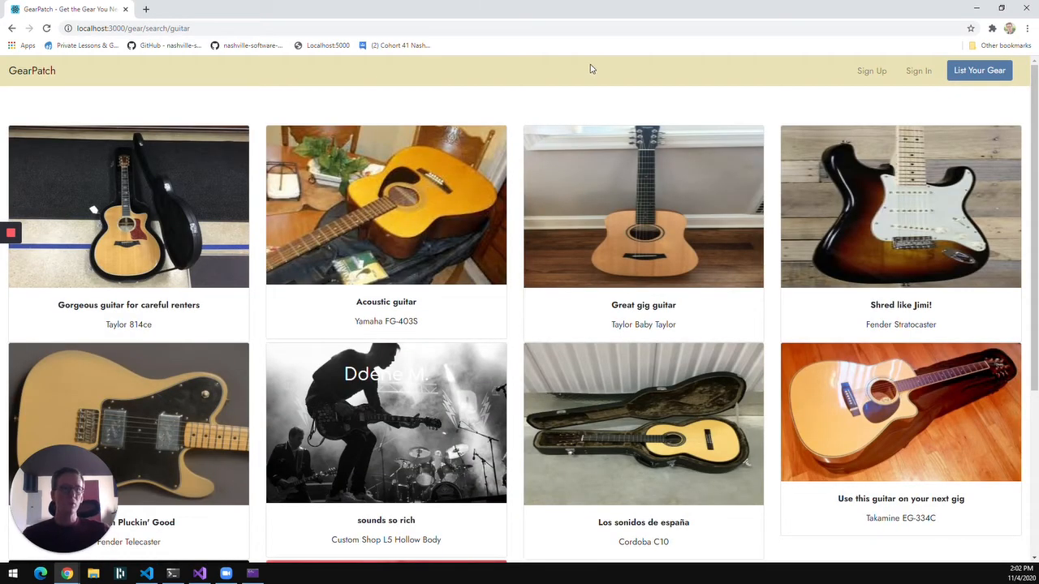
mouse_move(272, 375)
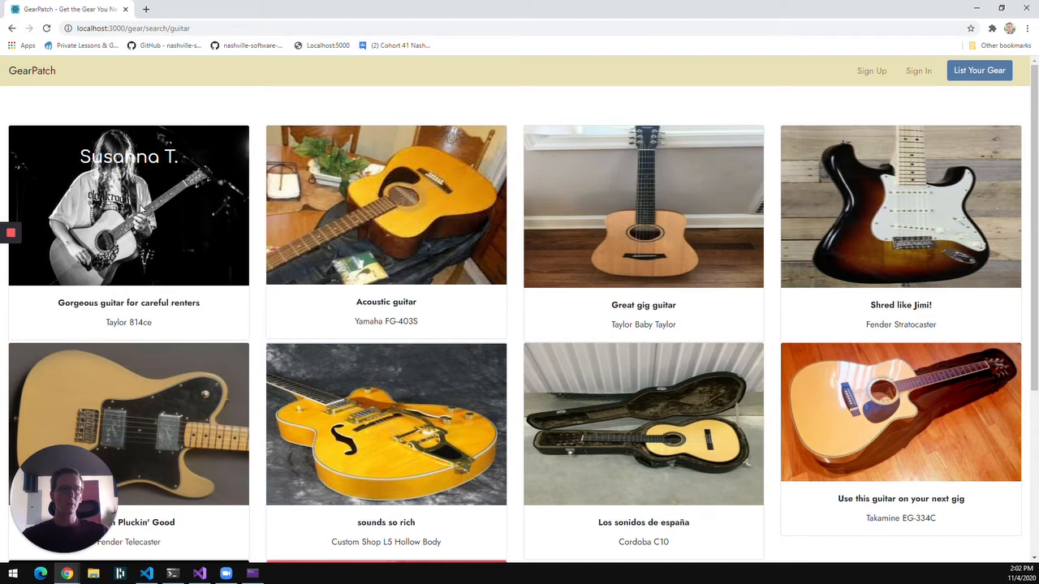
Browse the 'Gorgeous guitar for careful renters' Taylor 814ce listing and try Ask a Question
left_click(129, 205)
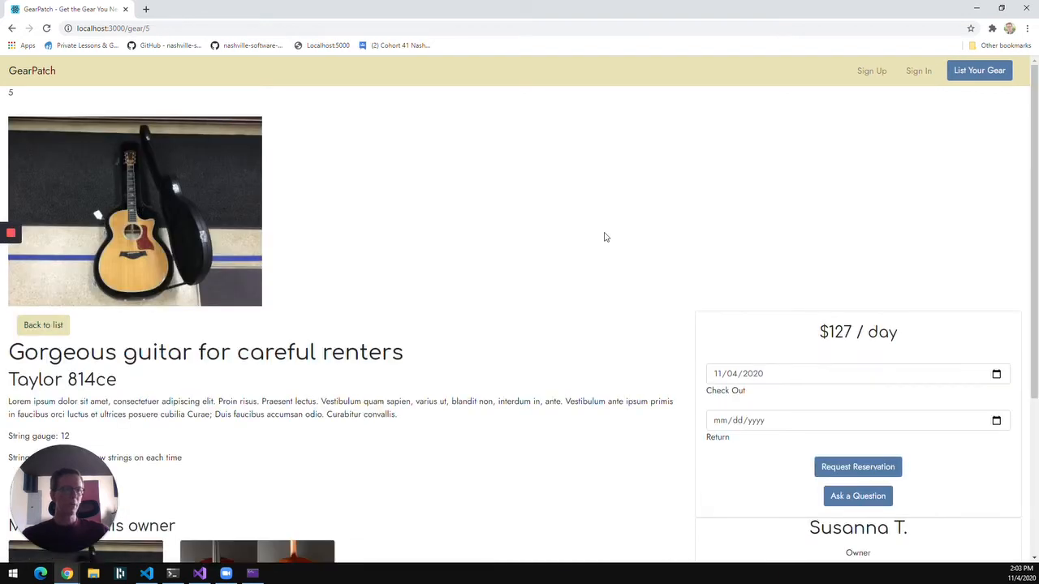
scroll("down", 3)
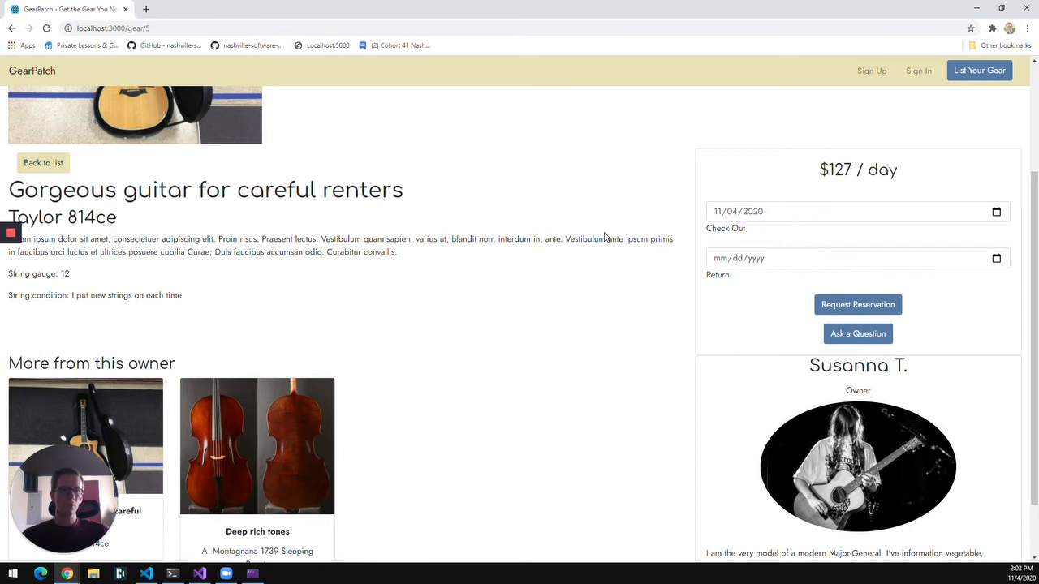
scroll("up", 3)
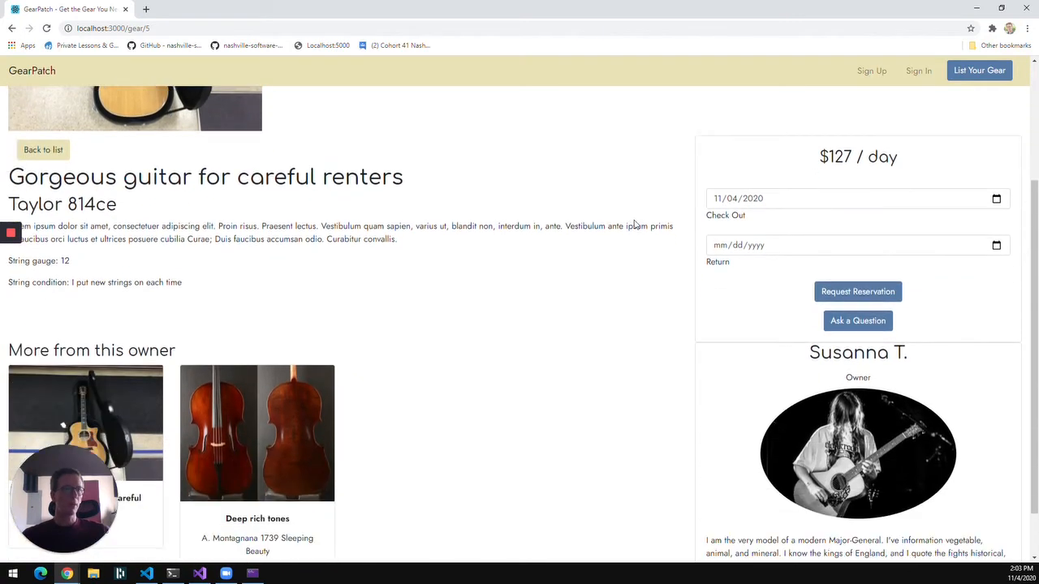
scroll("down", 3)
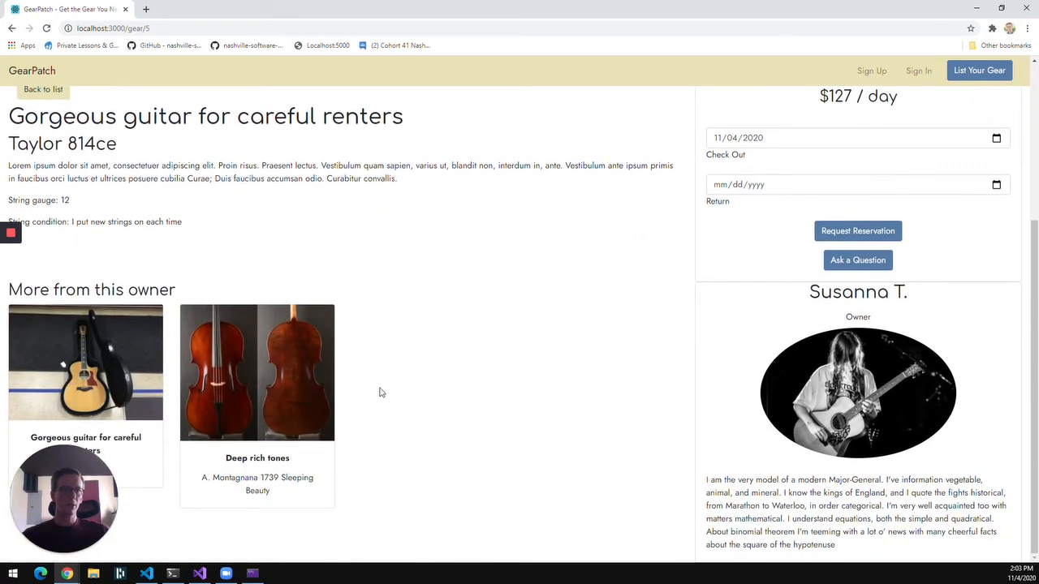
mouse_move(674, 364)
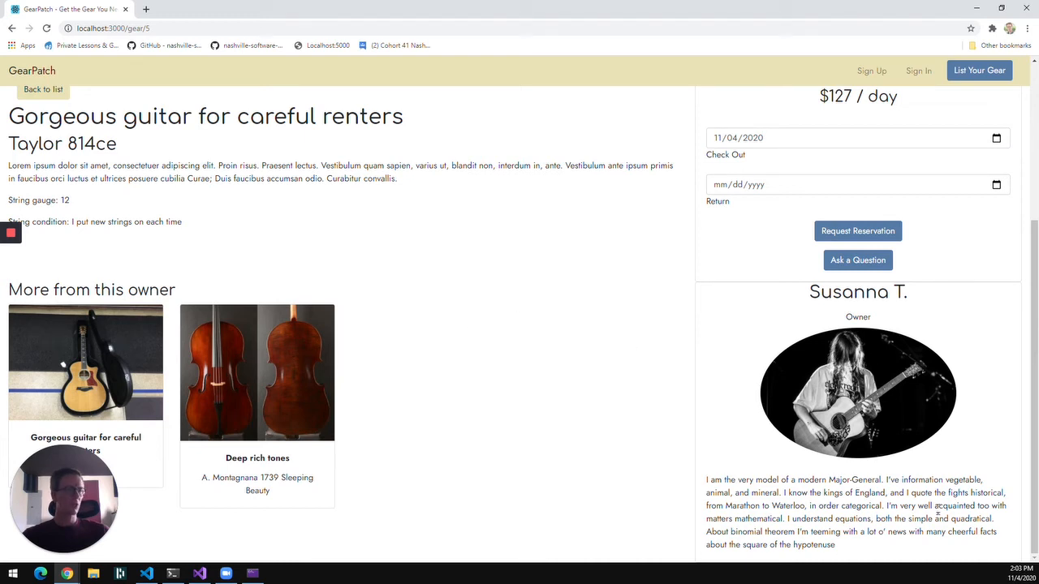
scroll("up", 3)
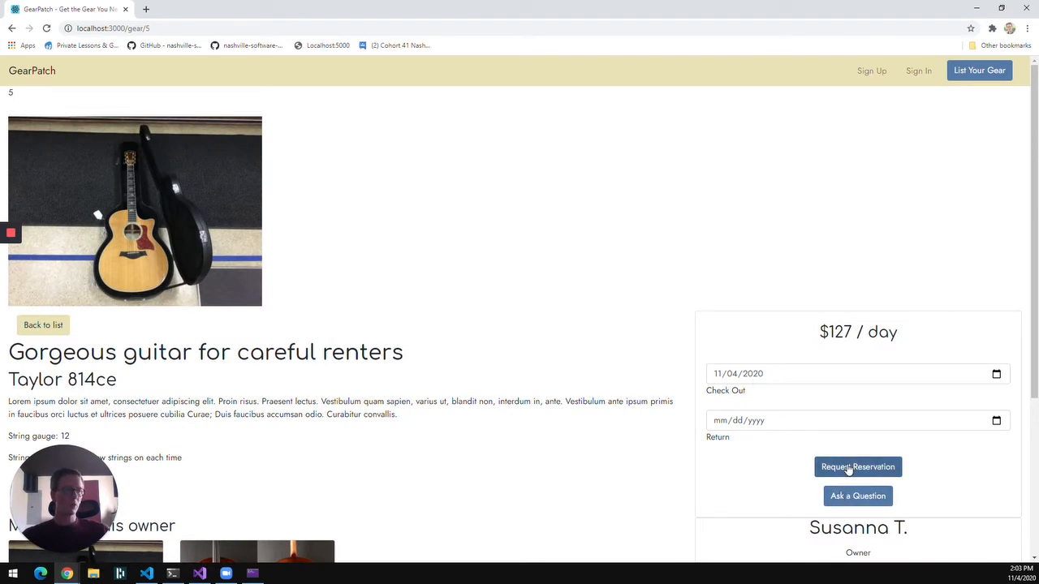
left_click(857, 496)
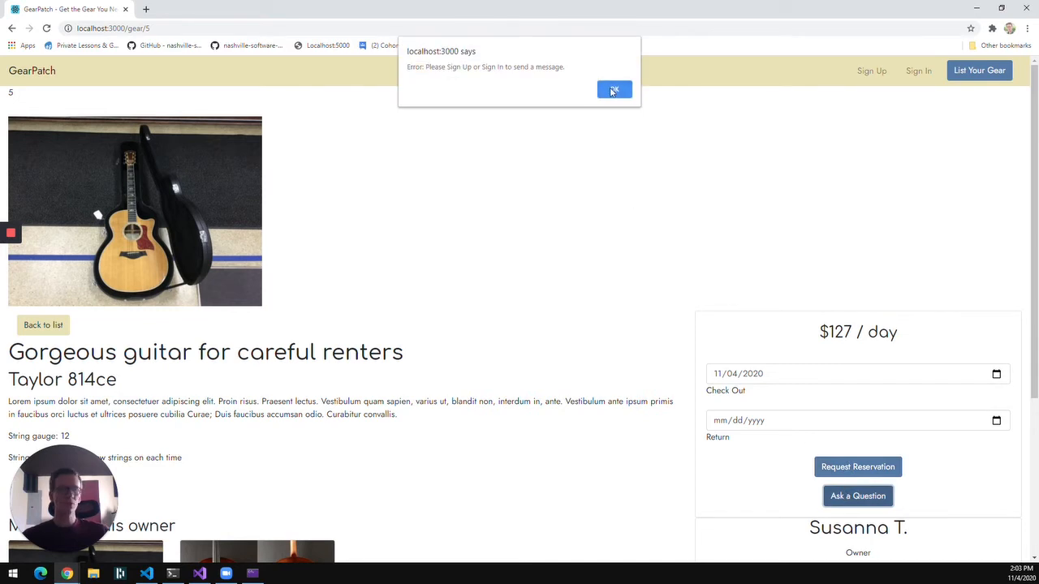
left_click(613, 90)
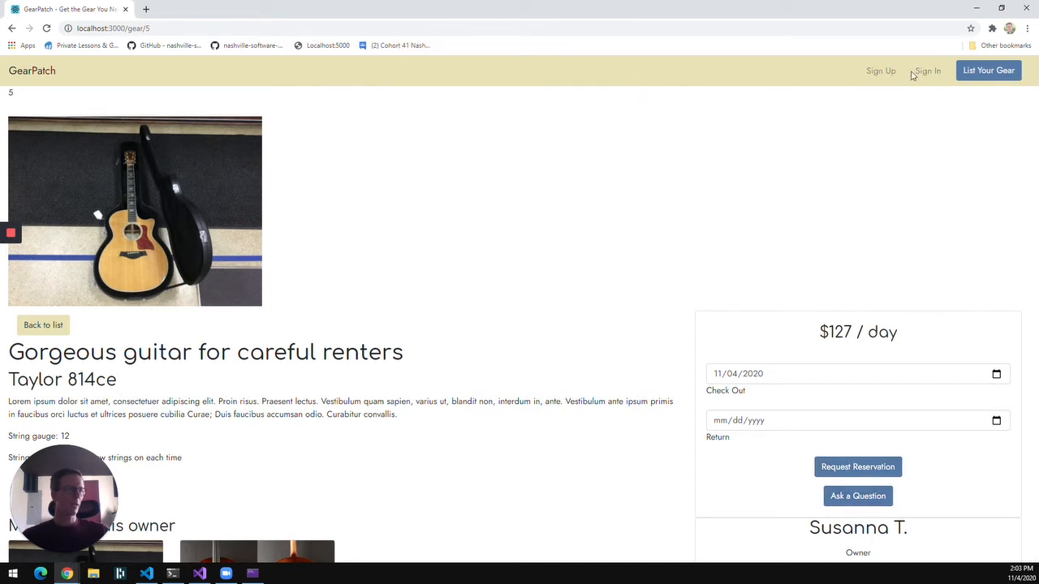
left_click(928, 71)
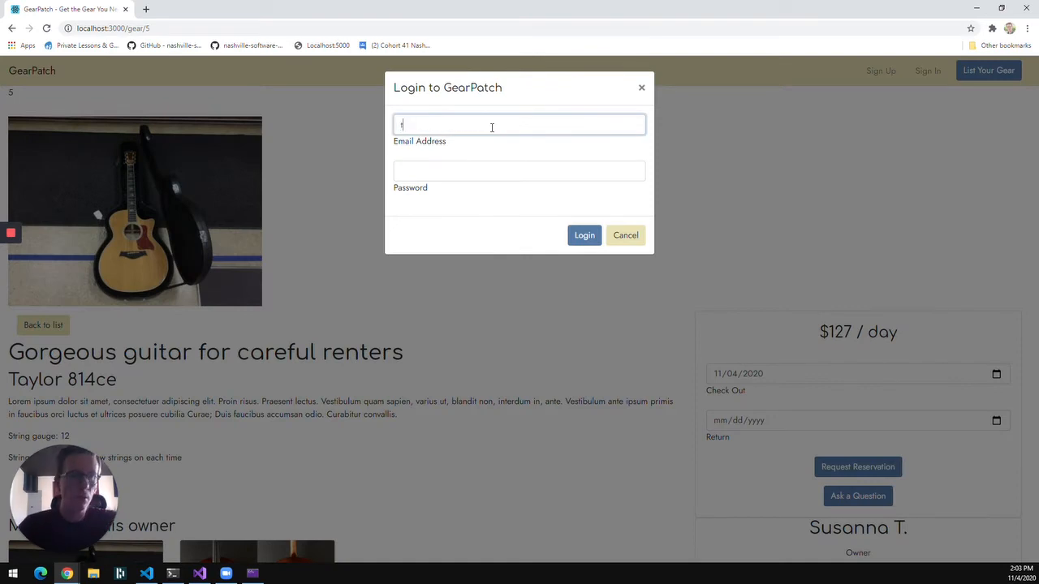
type("test@test.com")
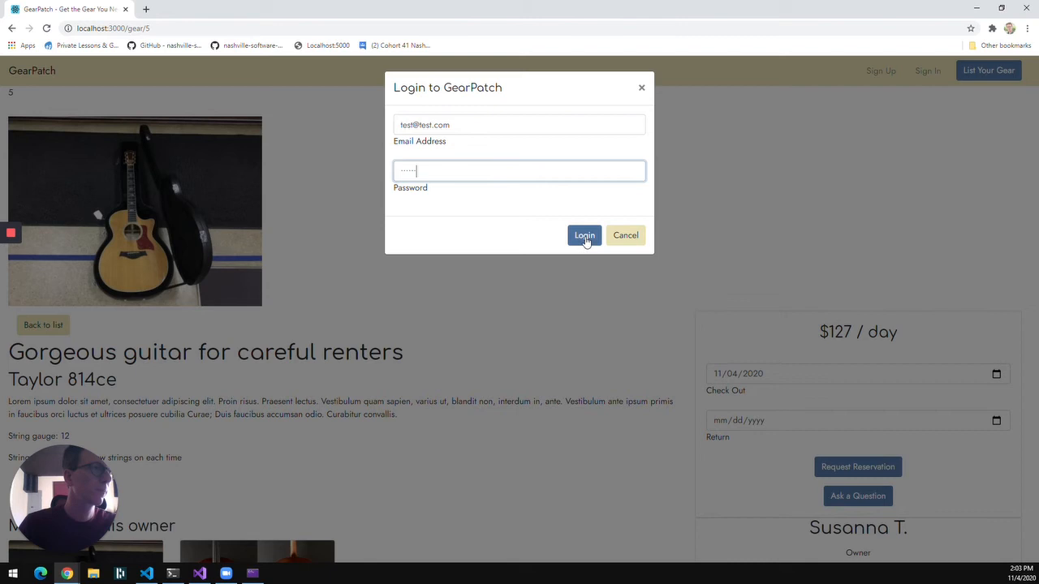
left_click(584, 235)
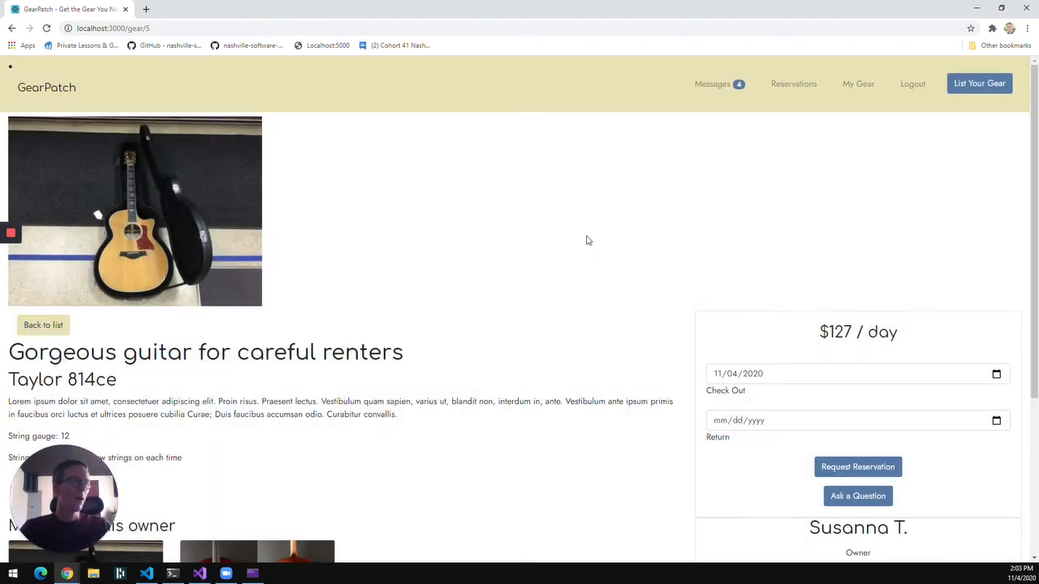
mouse_move(674, 208)
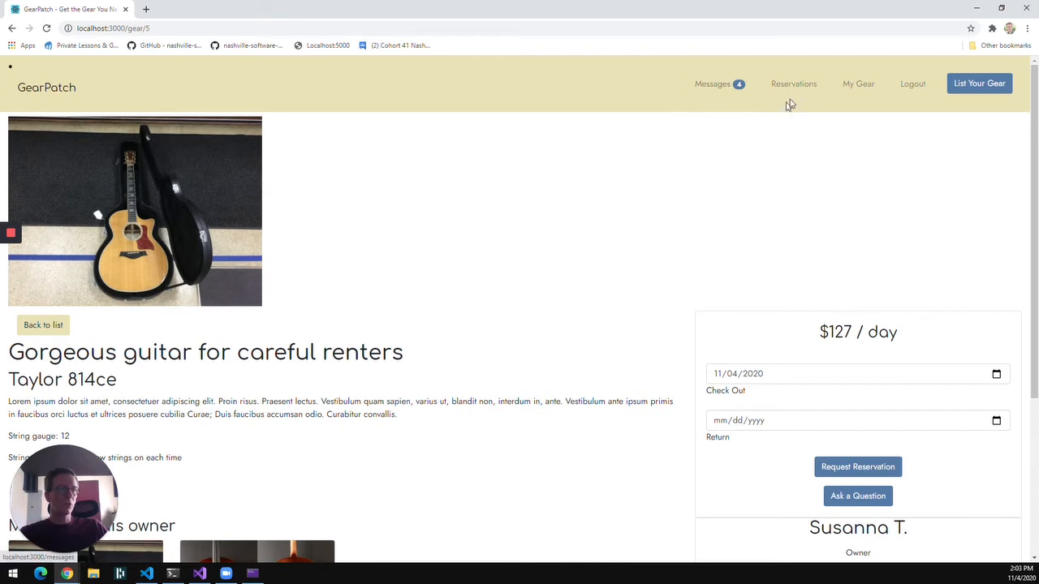
mouse_move(742, 88)
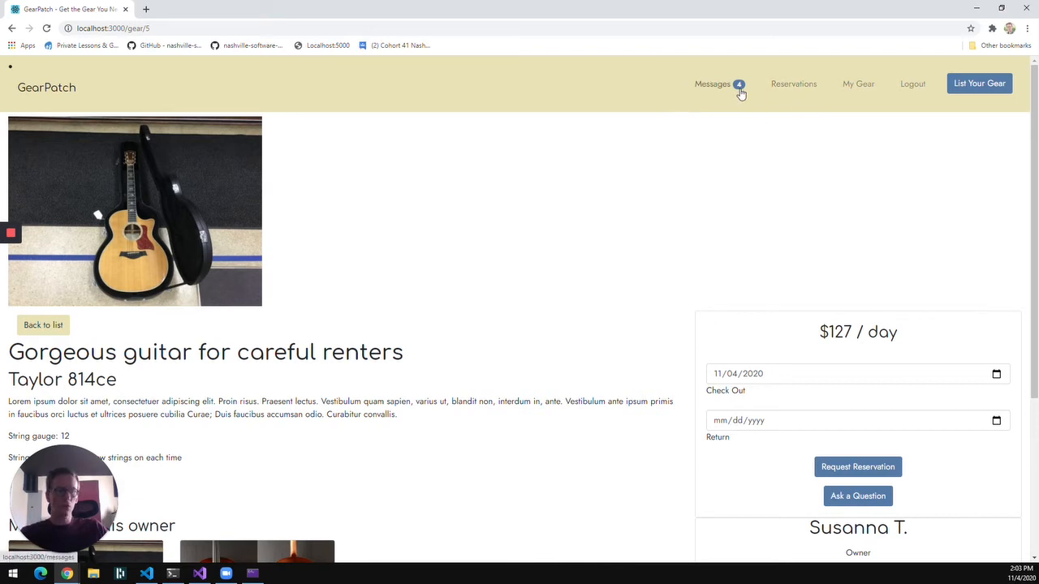
mouse_move(858, 84)
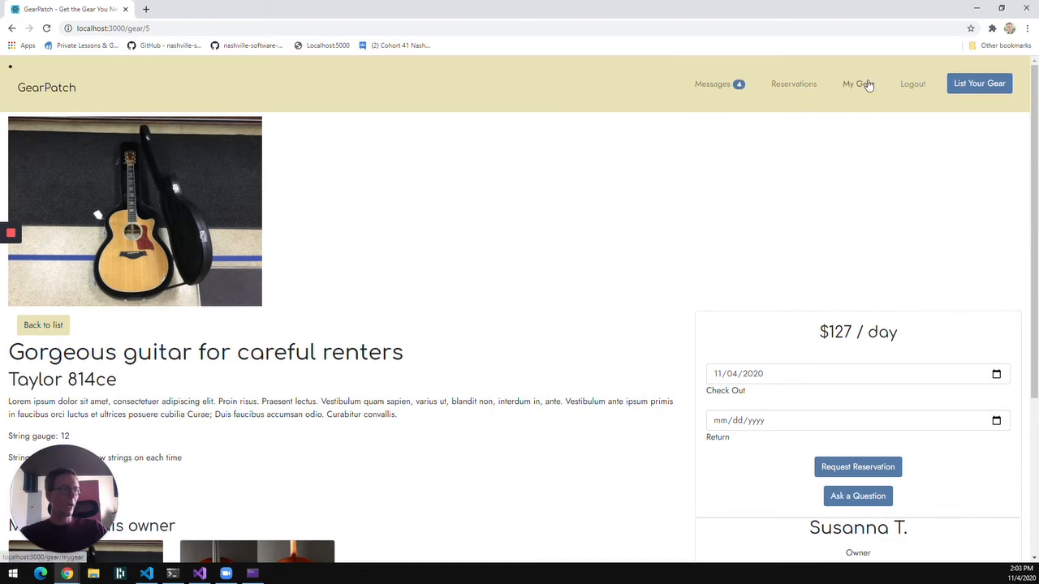
mouse_move(855, 203)
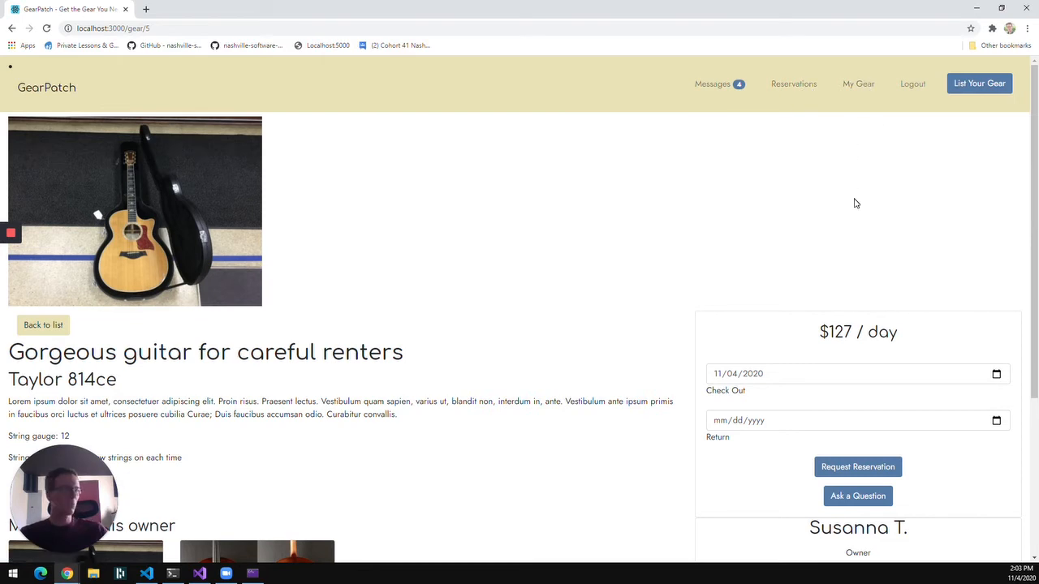
scroll("down", 3)
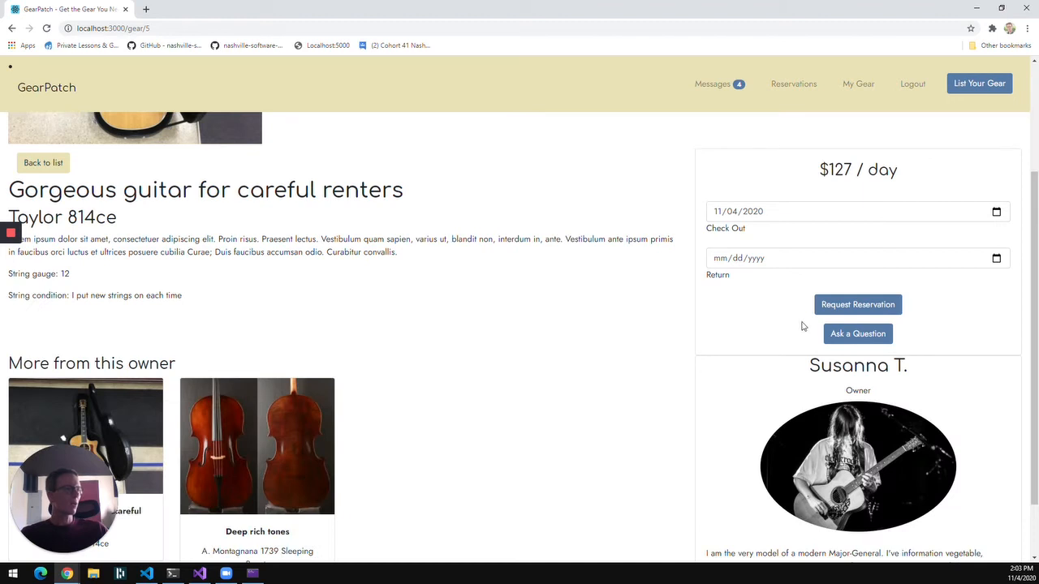
left_click(857, 333)
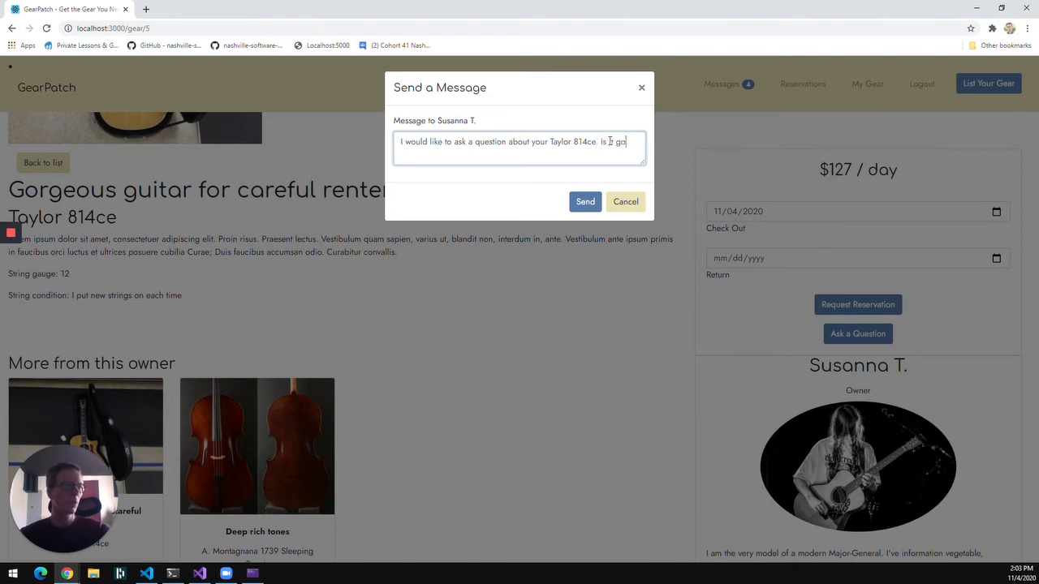
type("ood?")
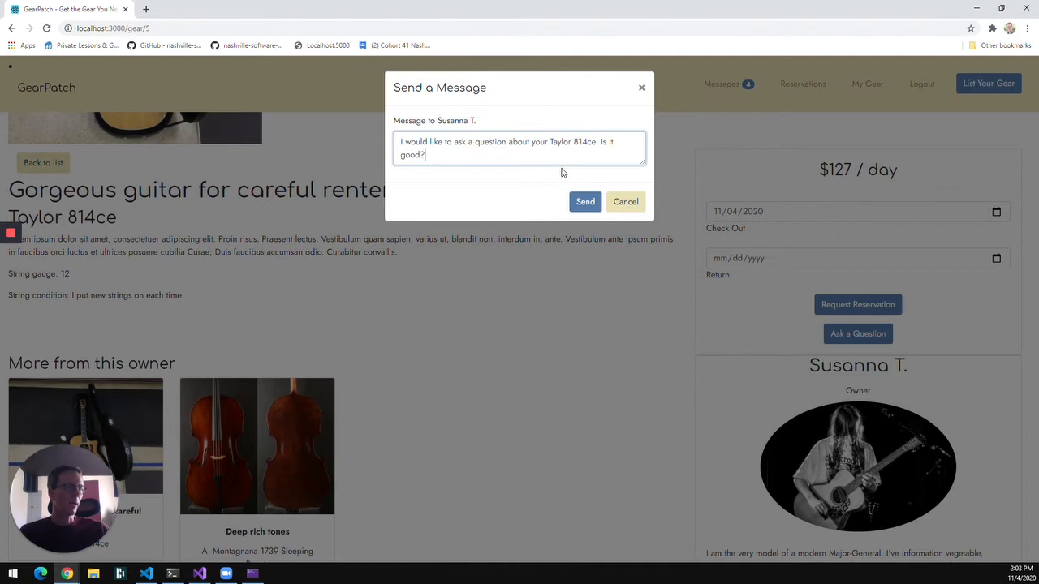
left_click(585, 202)
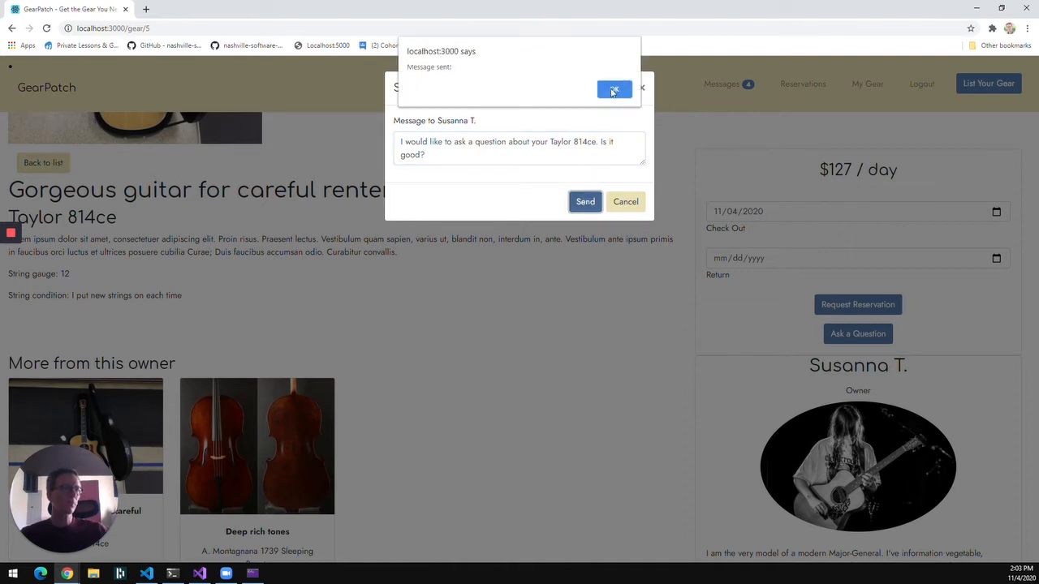
left_click(615, 89)
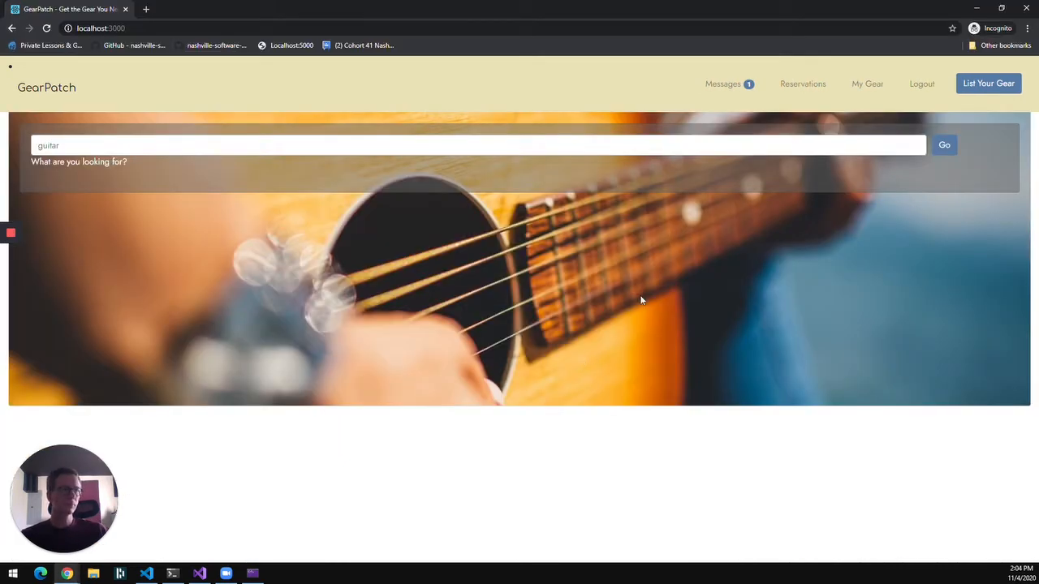
mouse_move(723, 84)
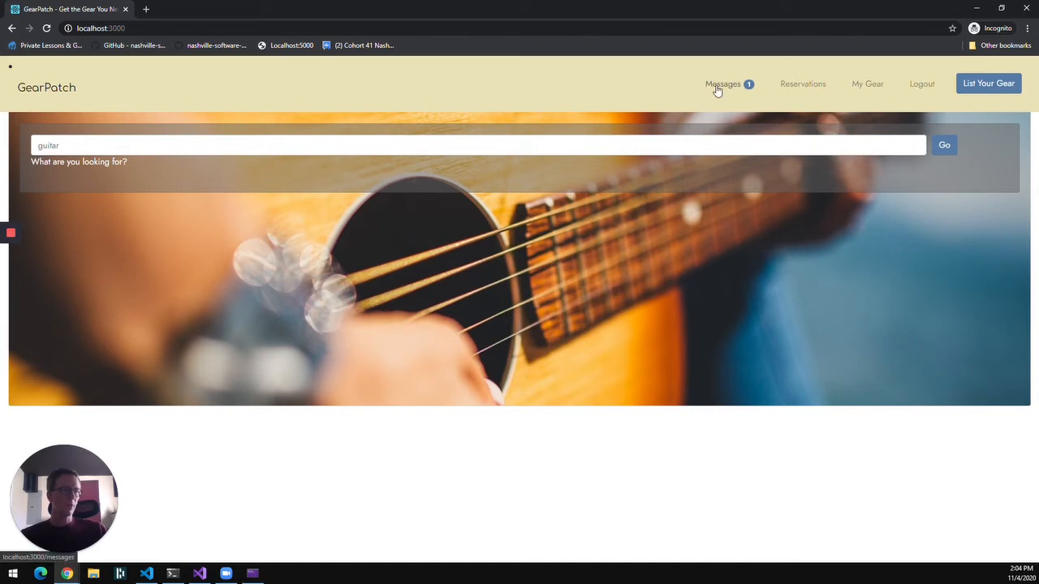
left_click(722, 84)
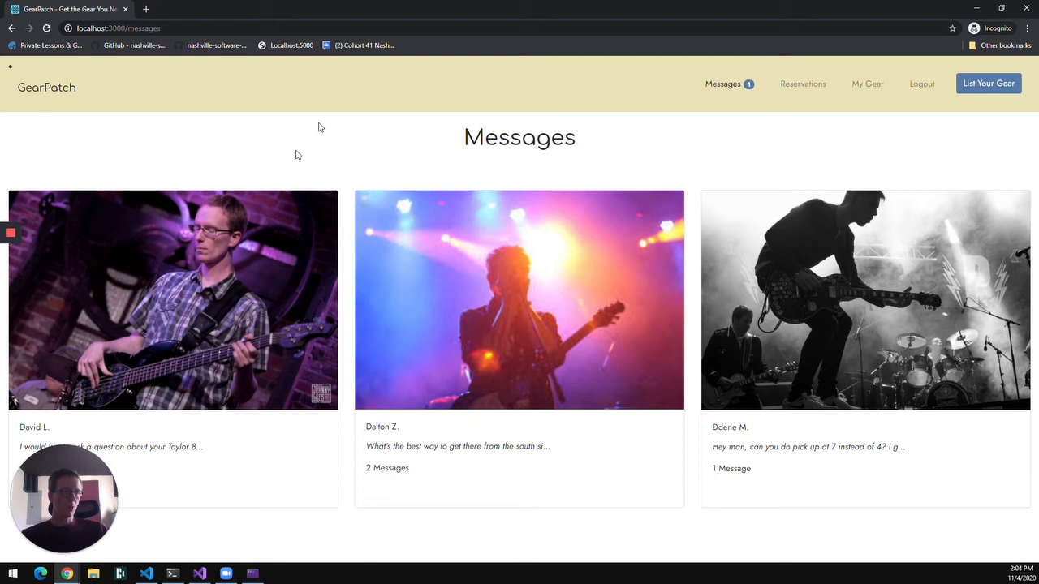
mouse_move(310, 306)
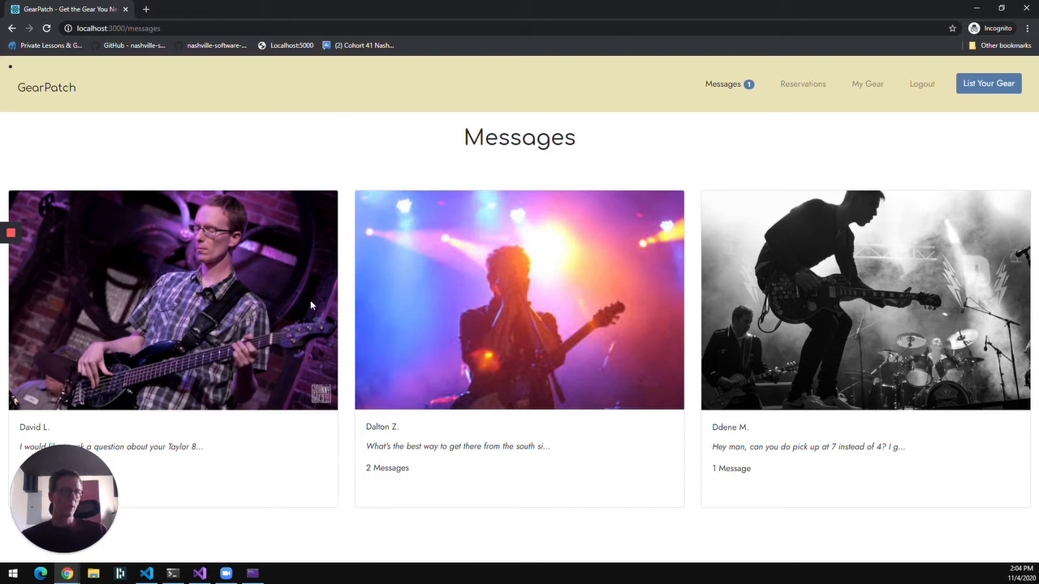
mouse_move(306, 381)
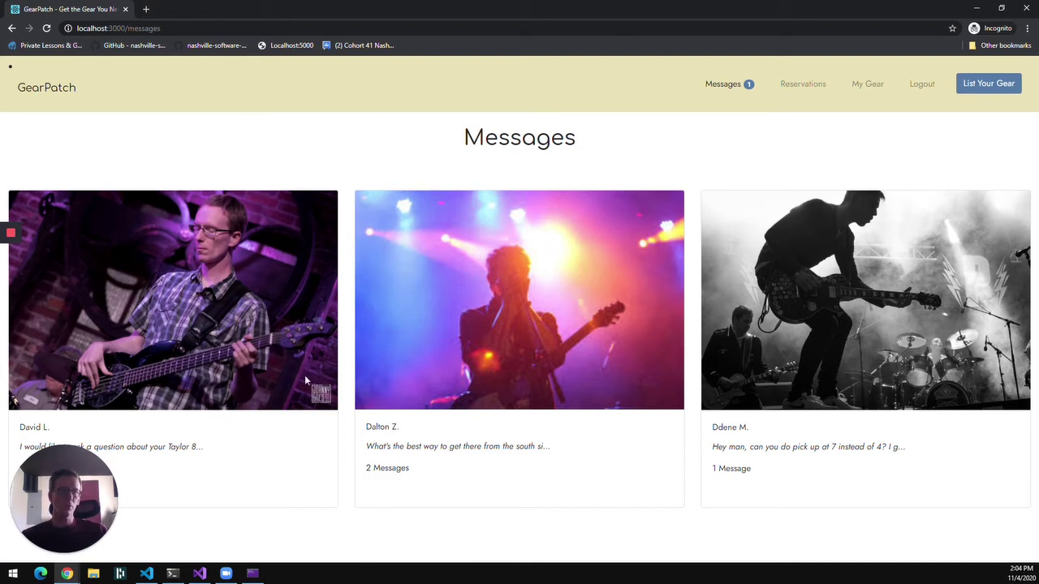
mouse_move(595, 451)
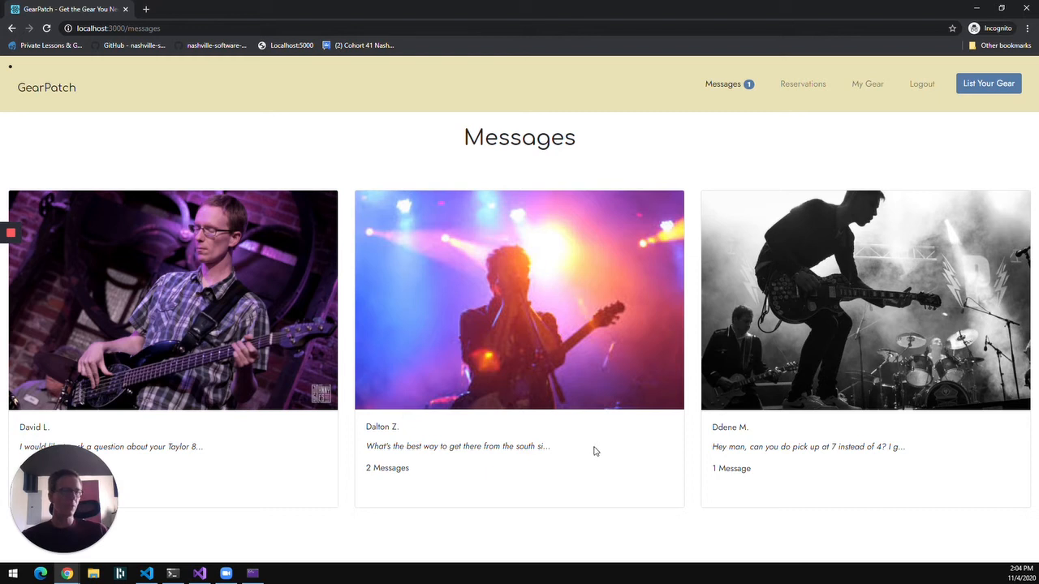
mouse_move(231, 447)
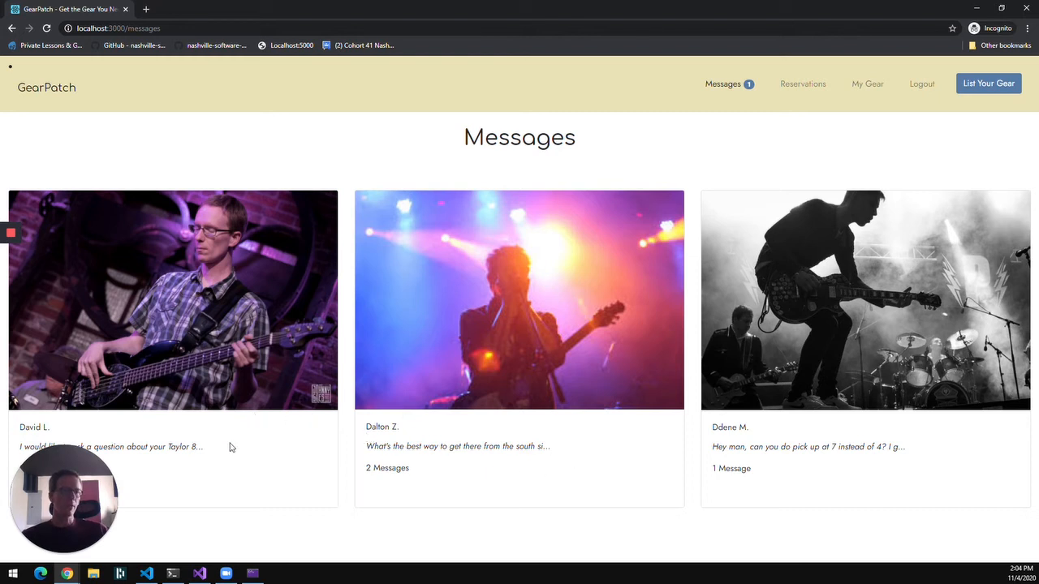
mouse_move(217, 480)
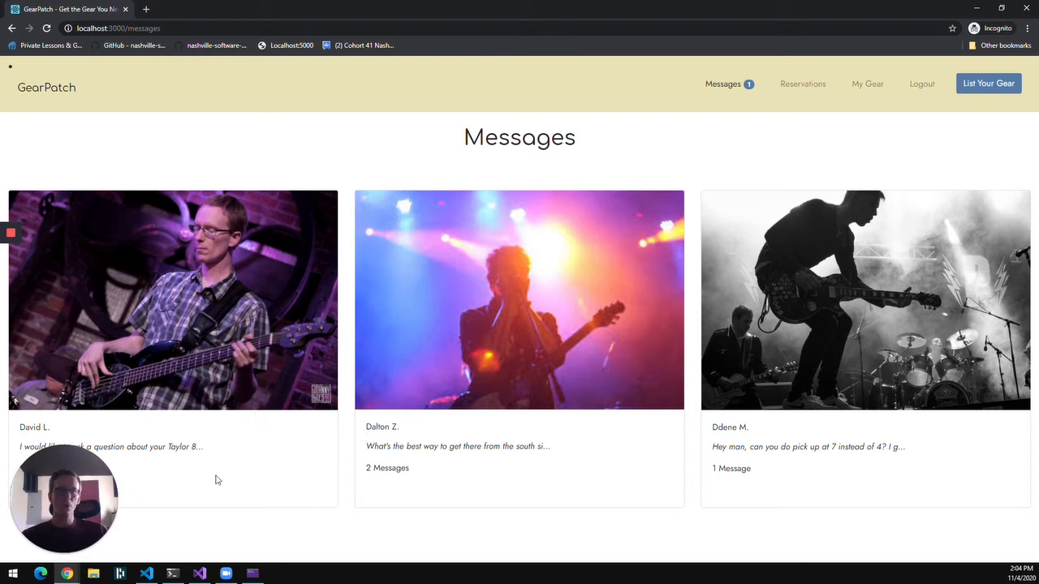
mouse_move(187, 312)
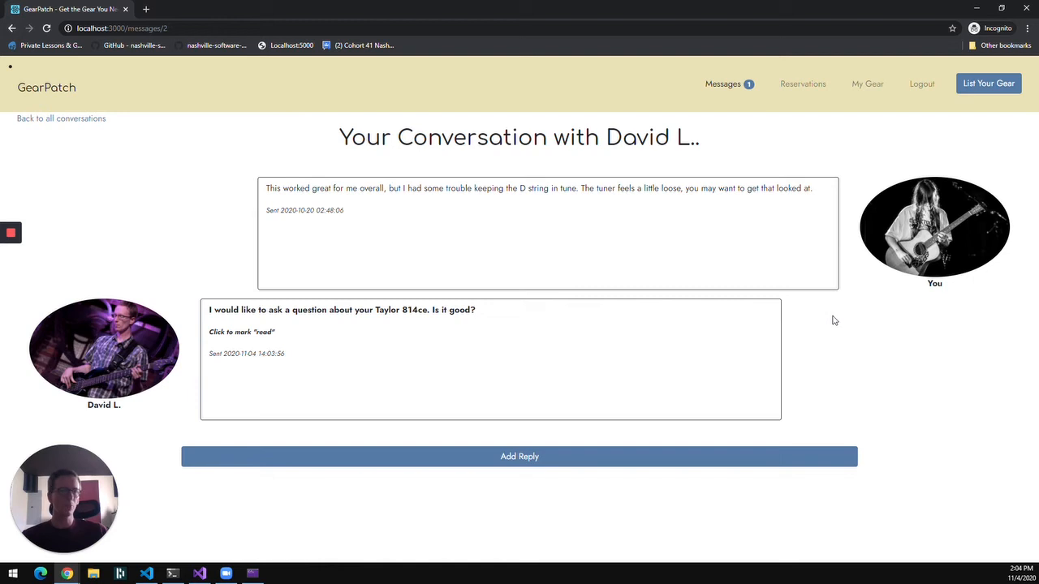
mouse_move(310, 329)
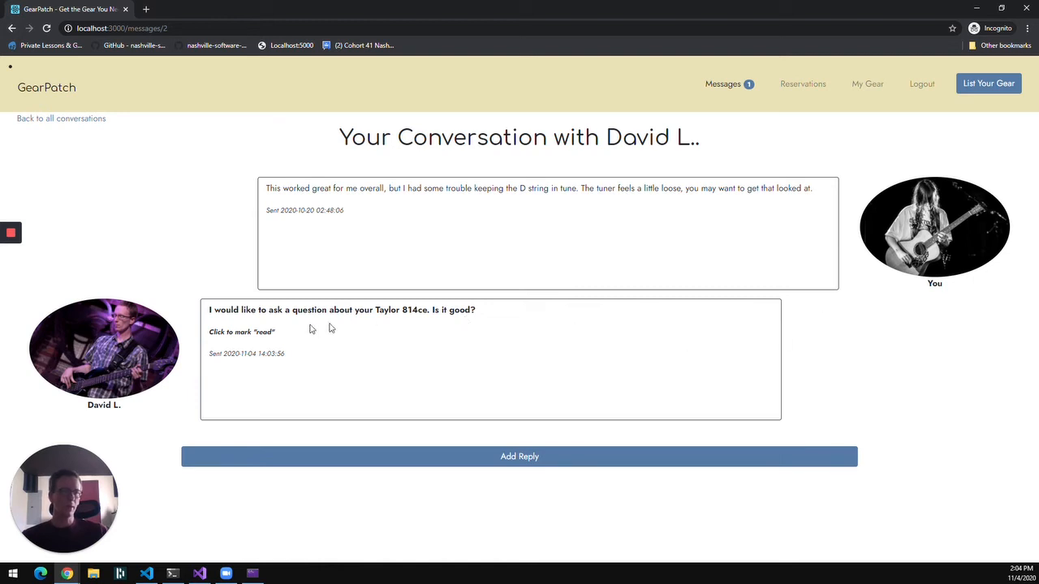
mouse_move(483, 335)
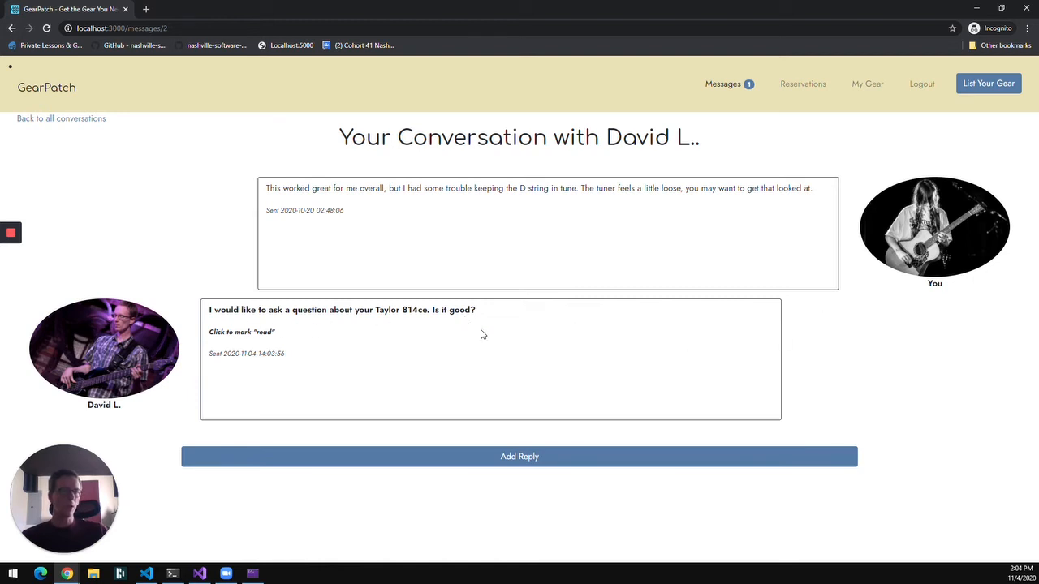
left_click(242, 332)
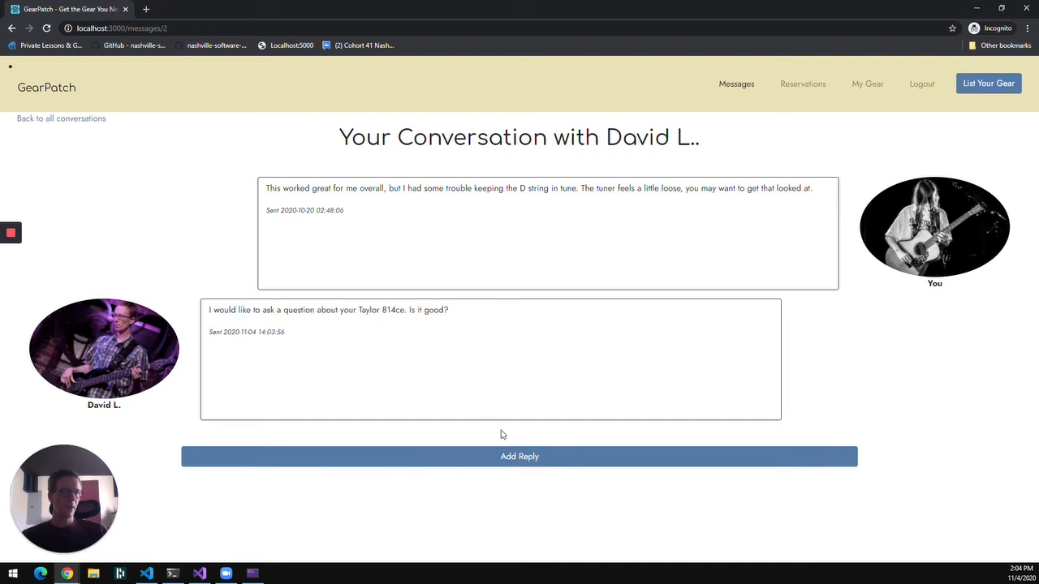
left_click(519, 456)
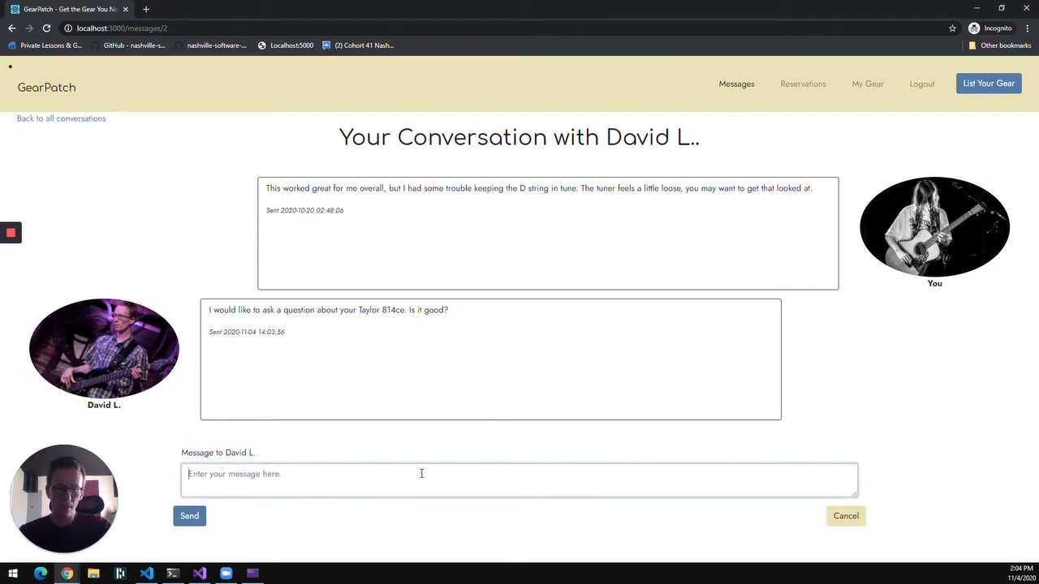
type("Yes")
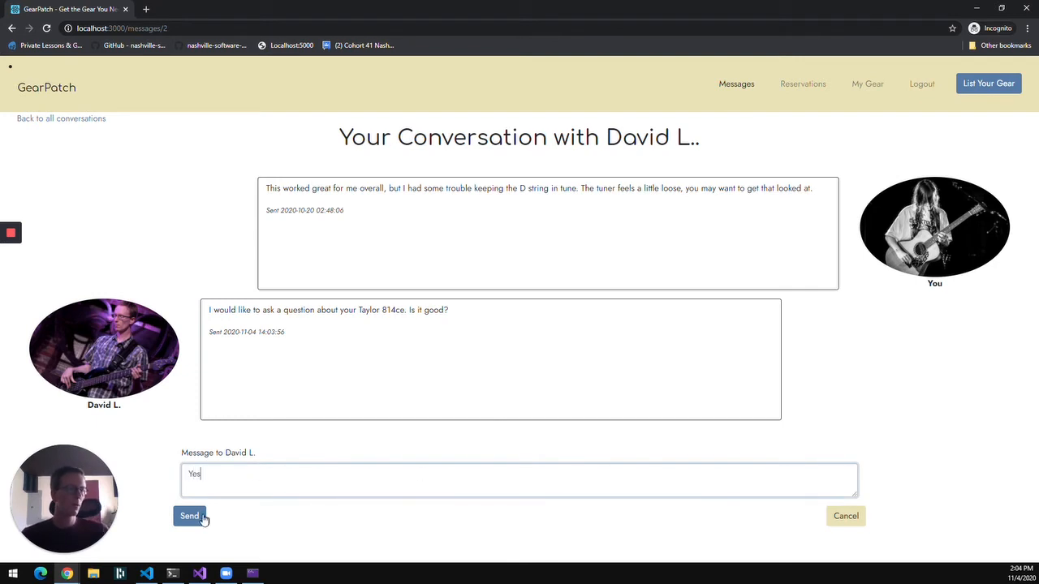
left_click(189, 516)
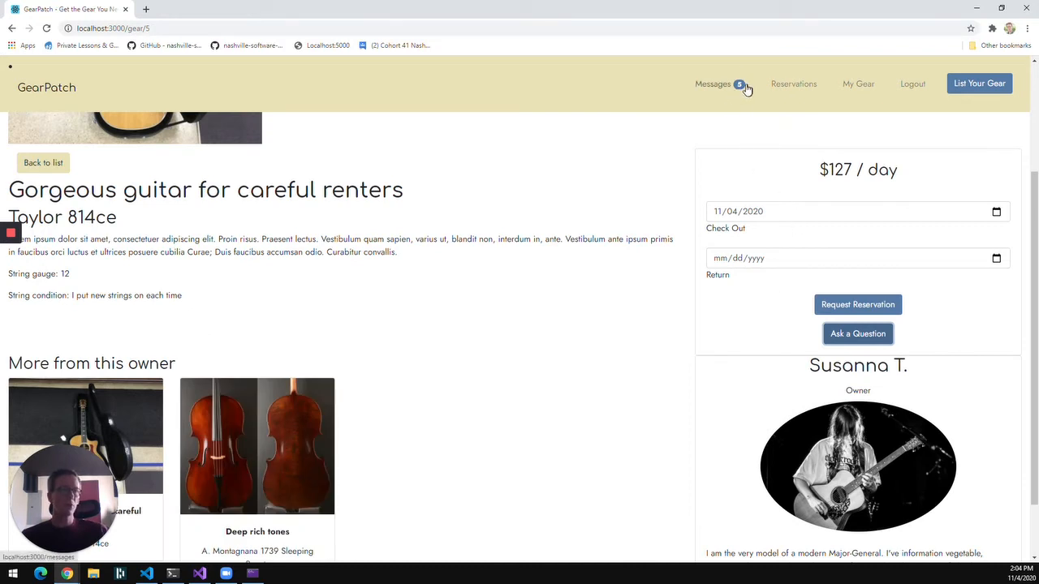
mouse_move(741, 96)
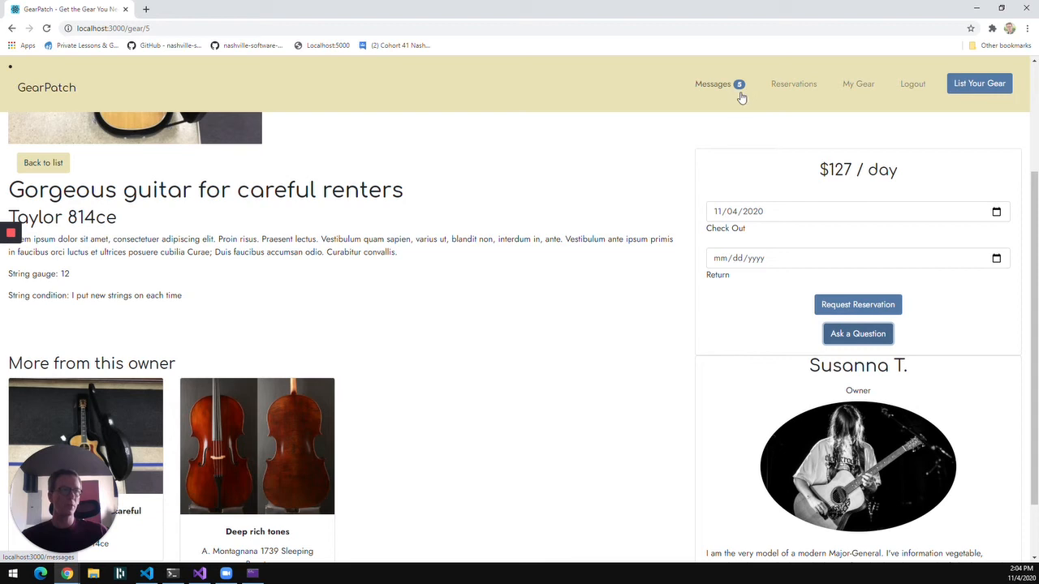
left_click(712, 83)
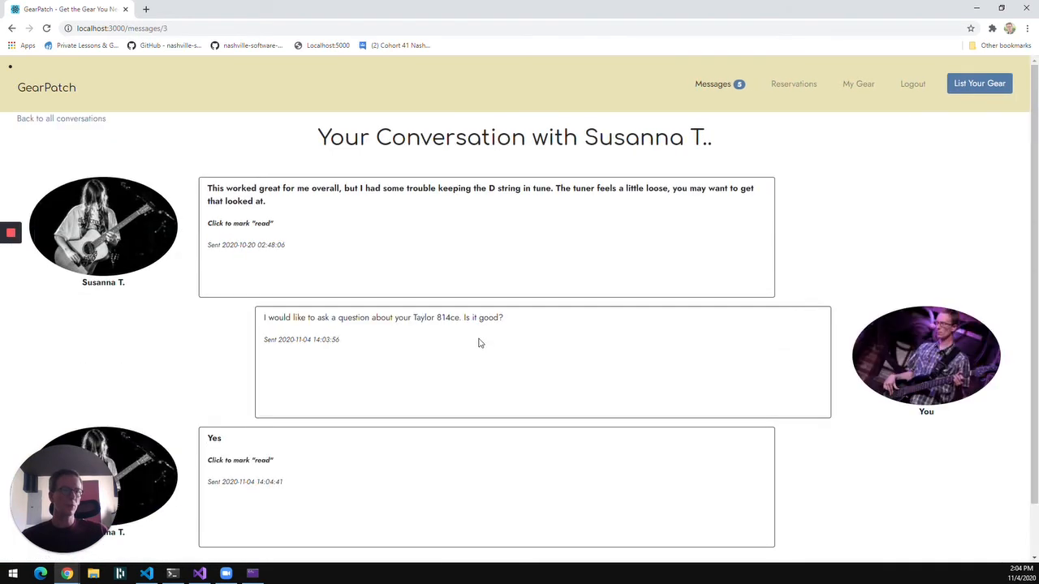
scroll("down", 3)
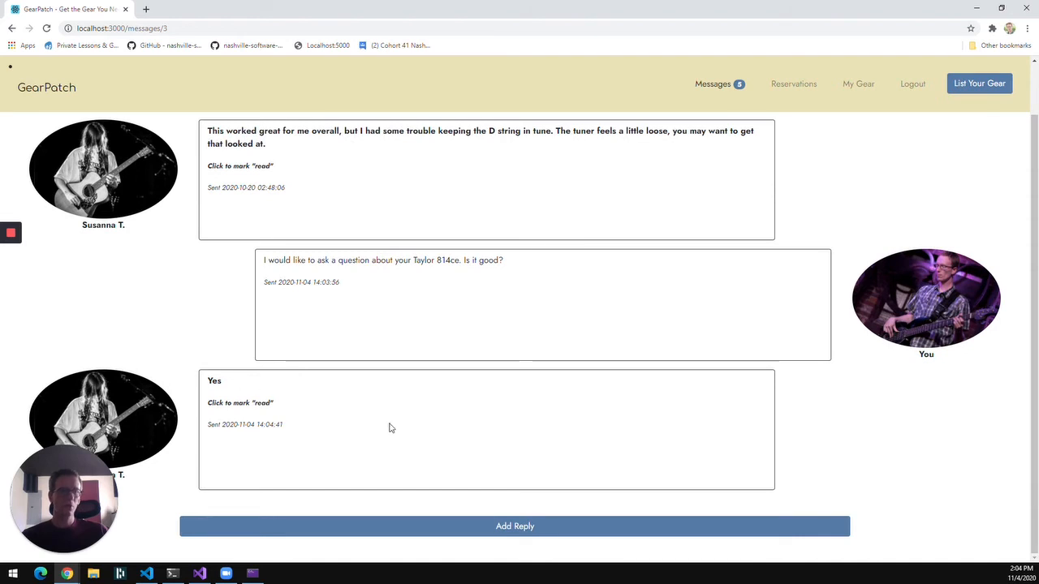
left_click(240, 403)
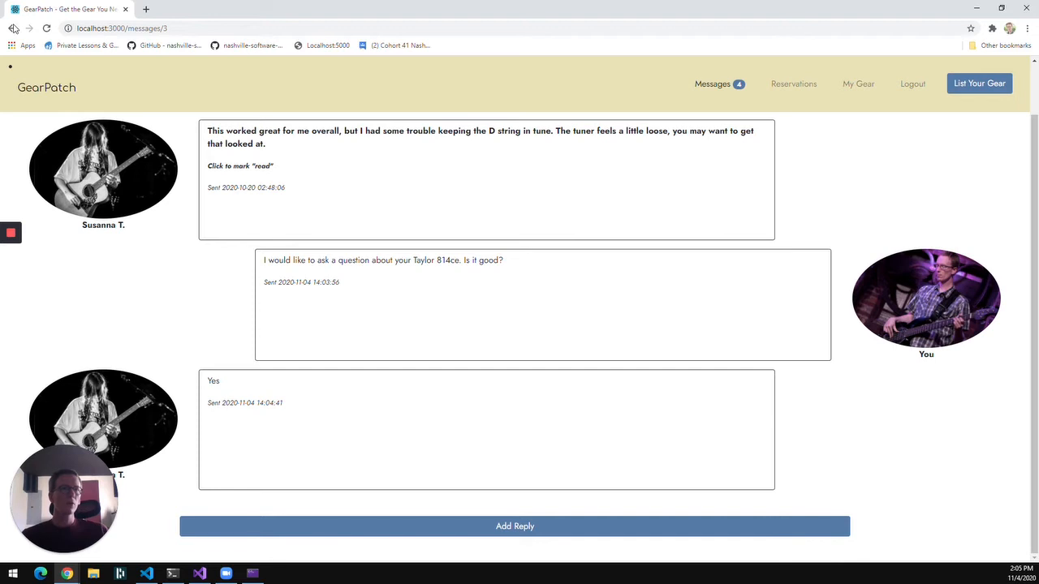
Back on the Taylor 814ce page, request and confirm a 11/05–11/07 reservation for $254
left_click(12, 28)
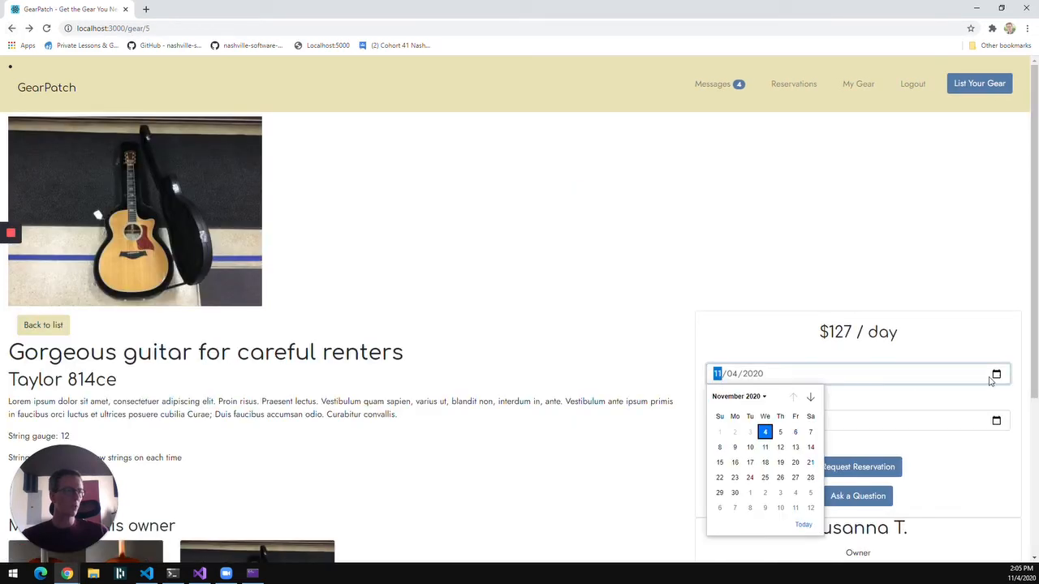
left_click(780, 432)
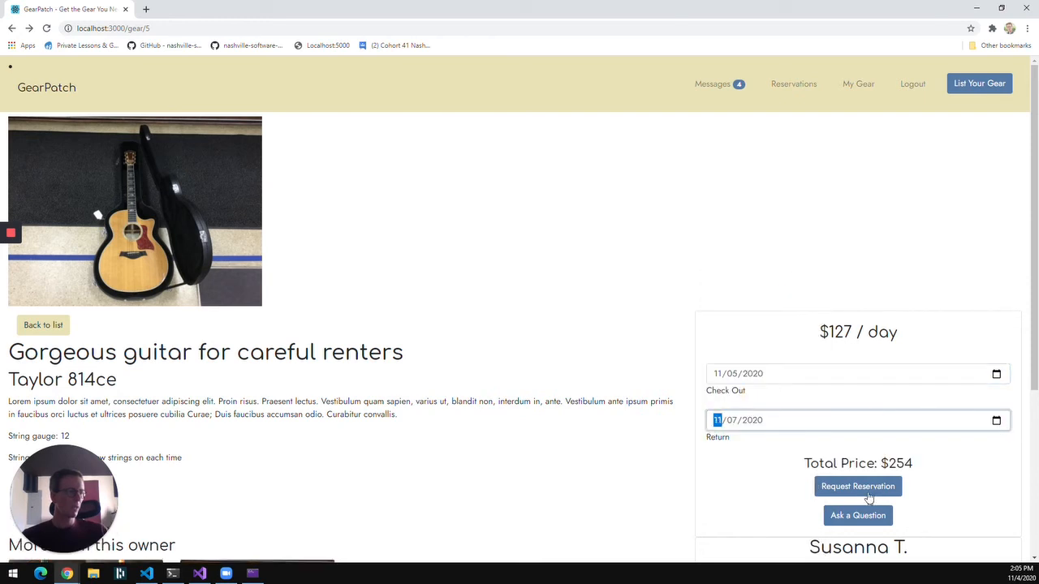
left_click(857, 486)
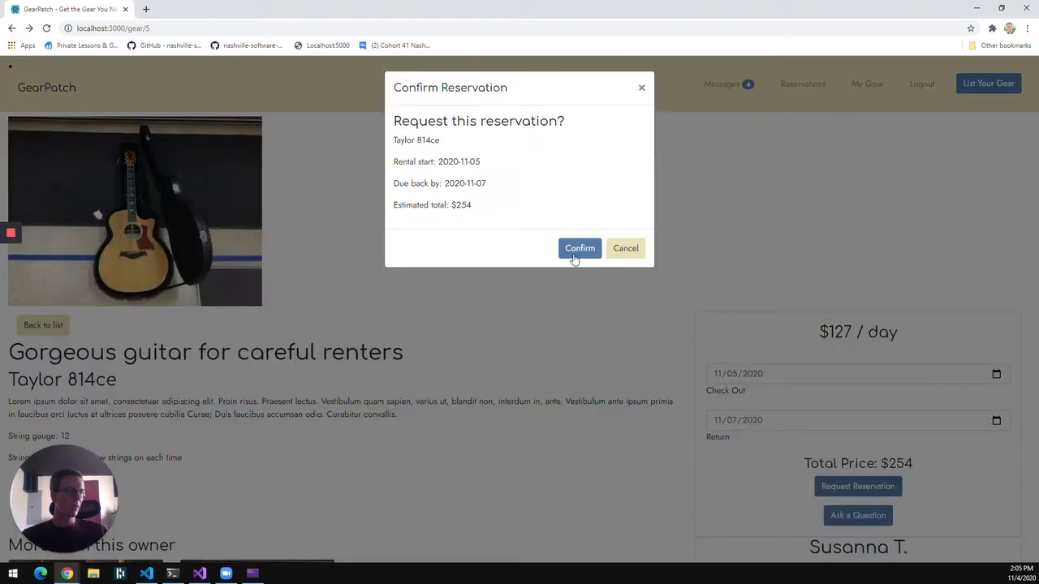
left_click(579, 248)
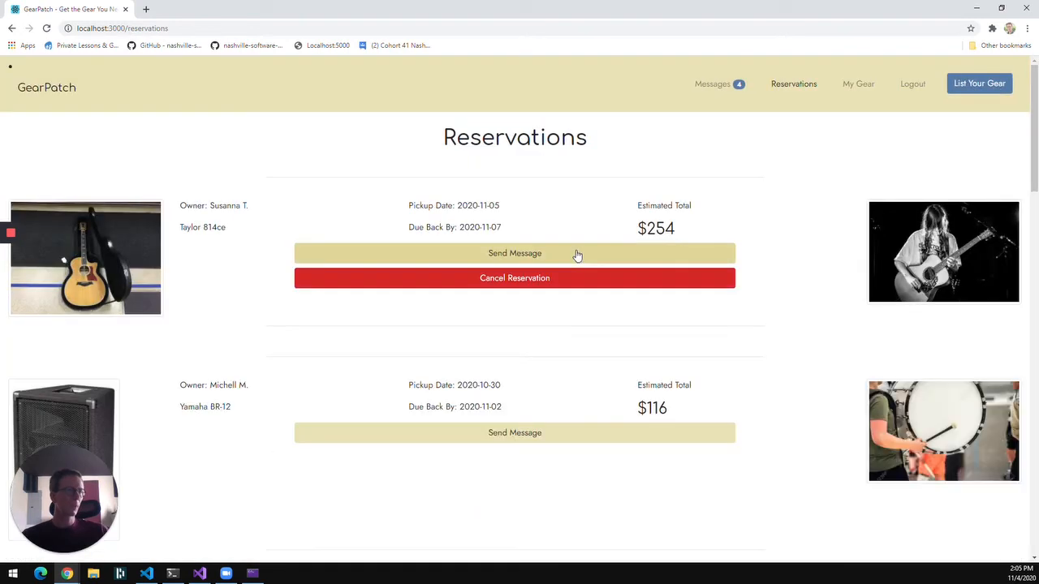
mouse_move(322, 205)
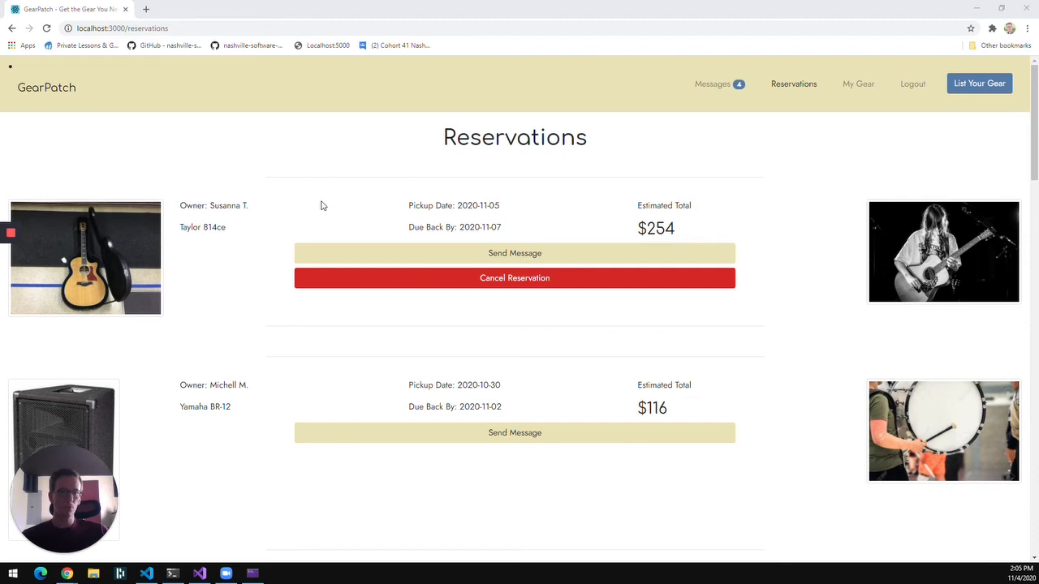
left_click(515, 252)
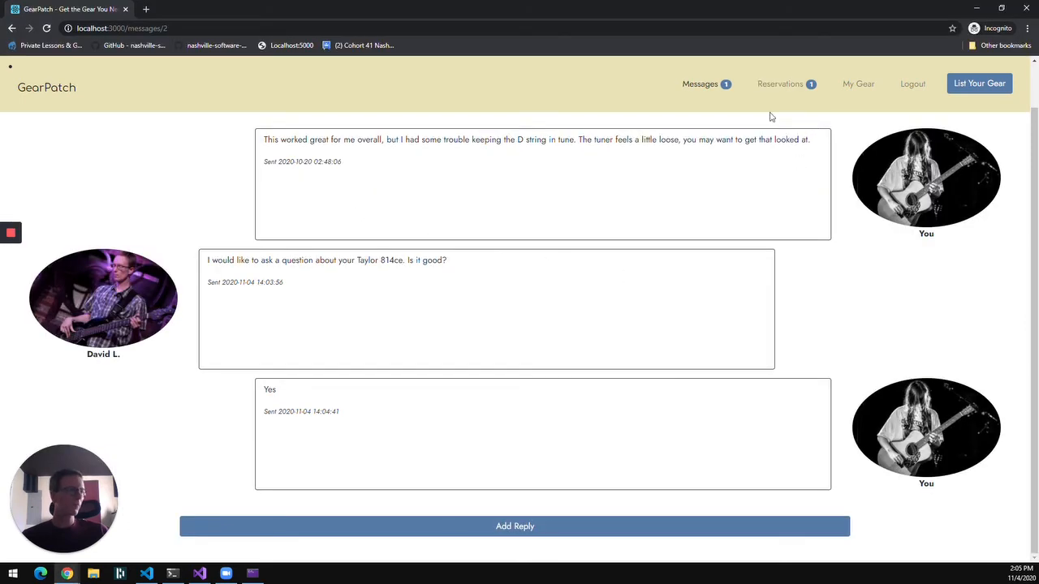
left_click(779, 84)
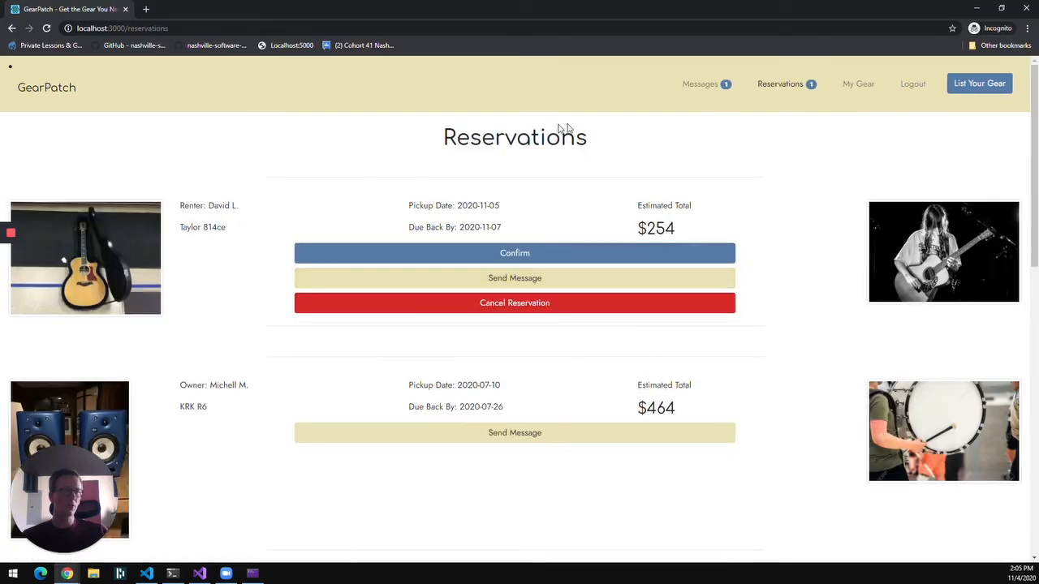
mouse_move(717, 216)
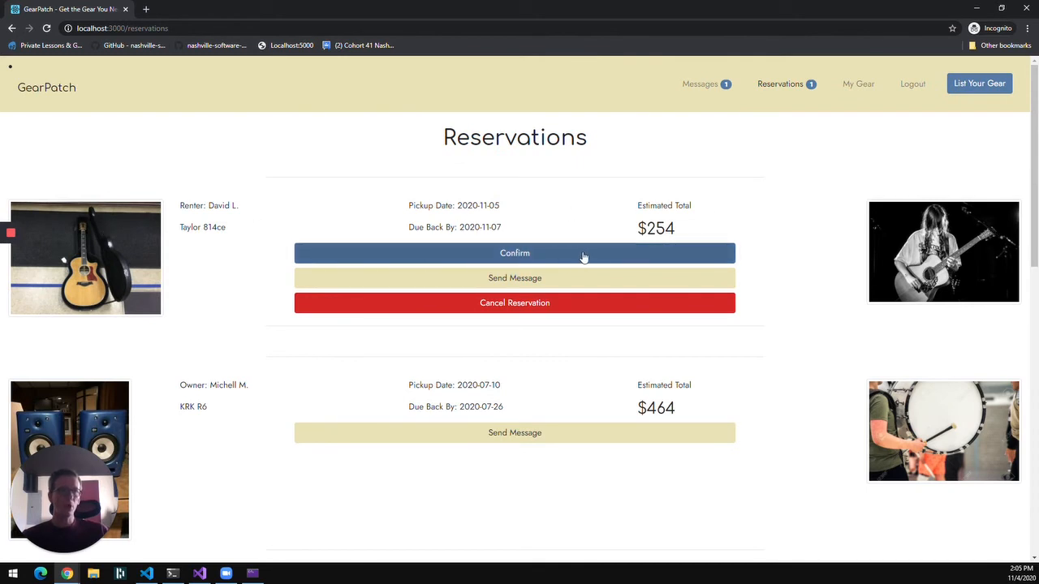
mouse_move(527, 255)
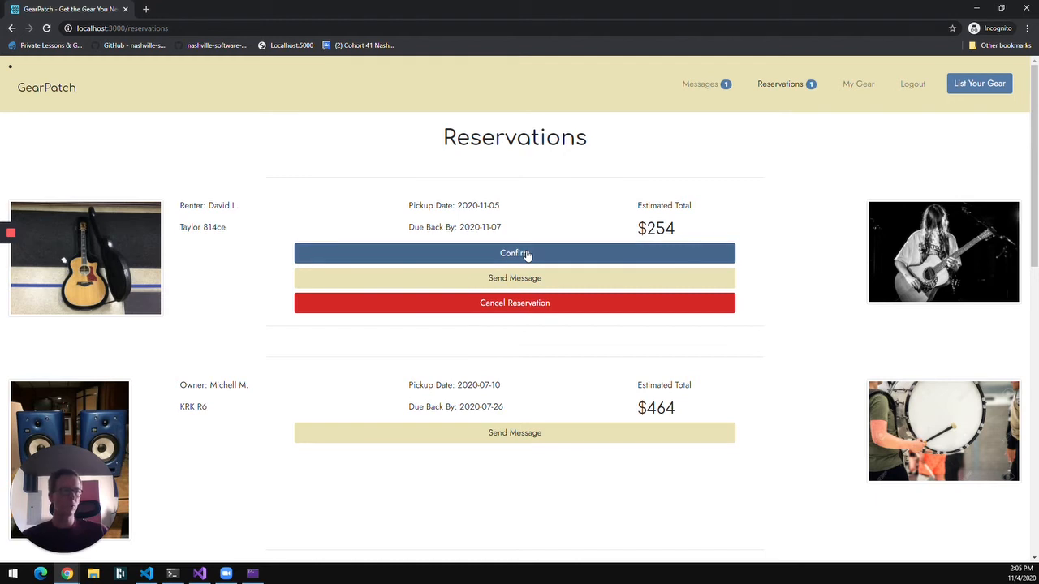
left_click(514, 253)
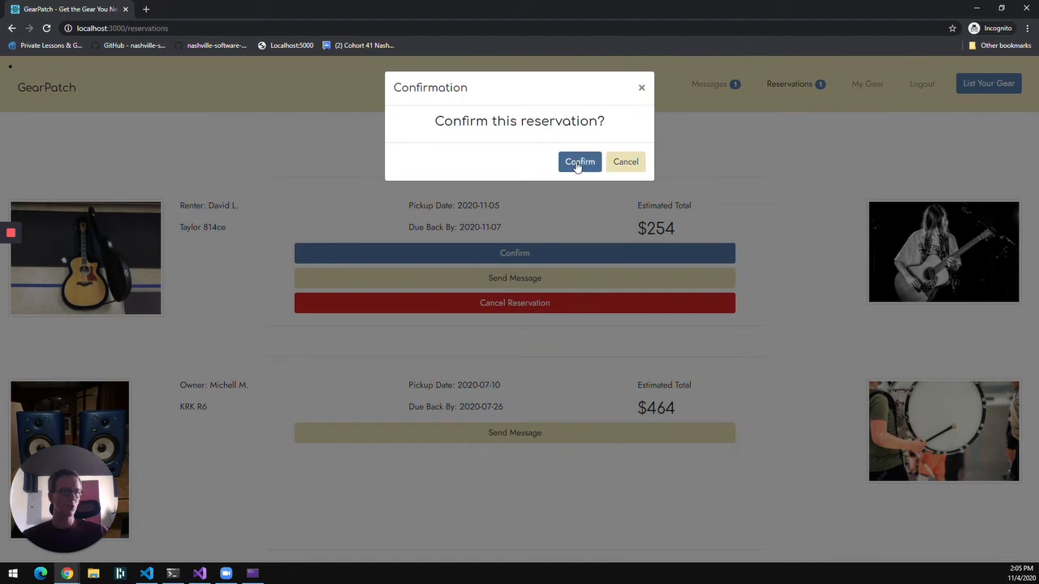
left_click(579, 161)
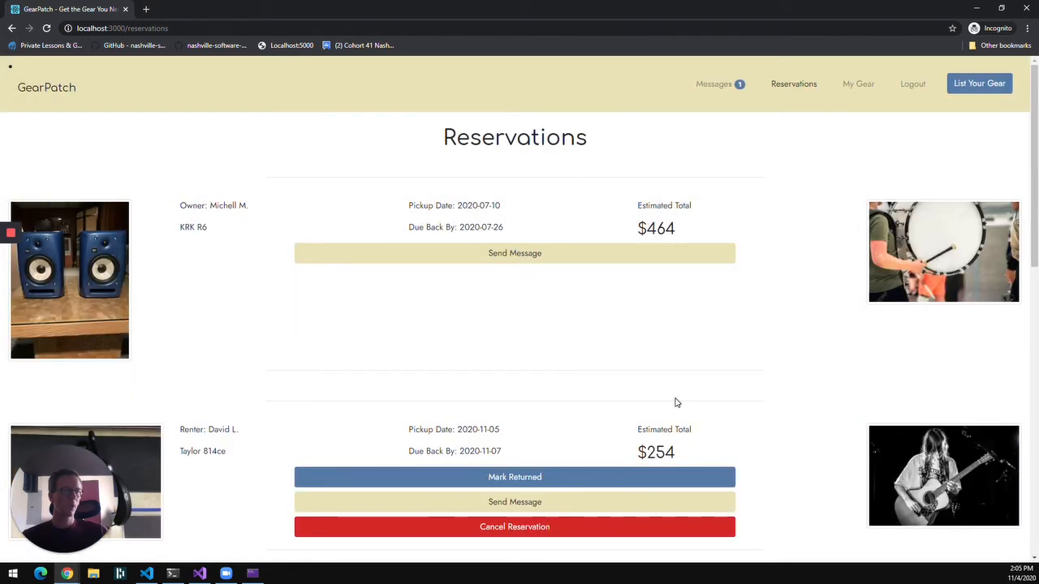
scroll("down", 3)
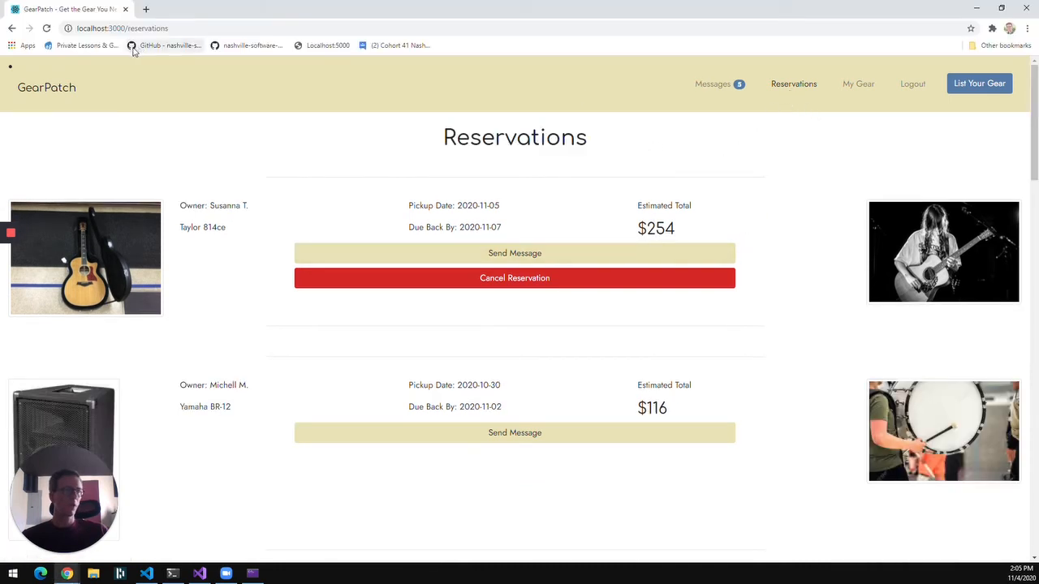
mouse_move(709, 96)
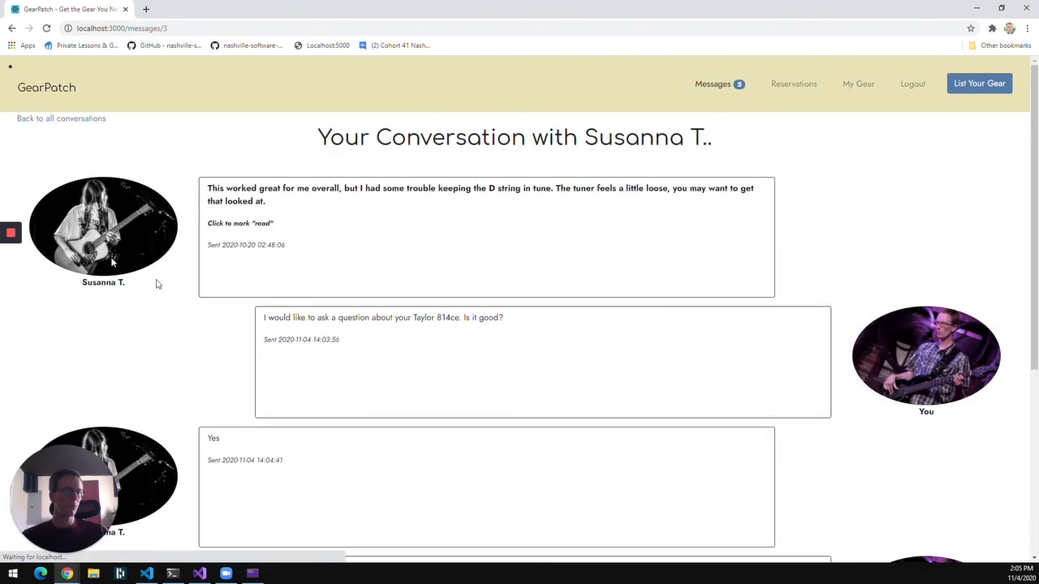
scroll("down", 3)
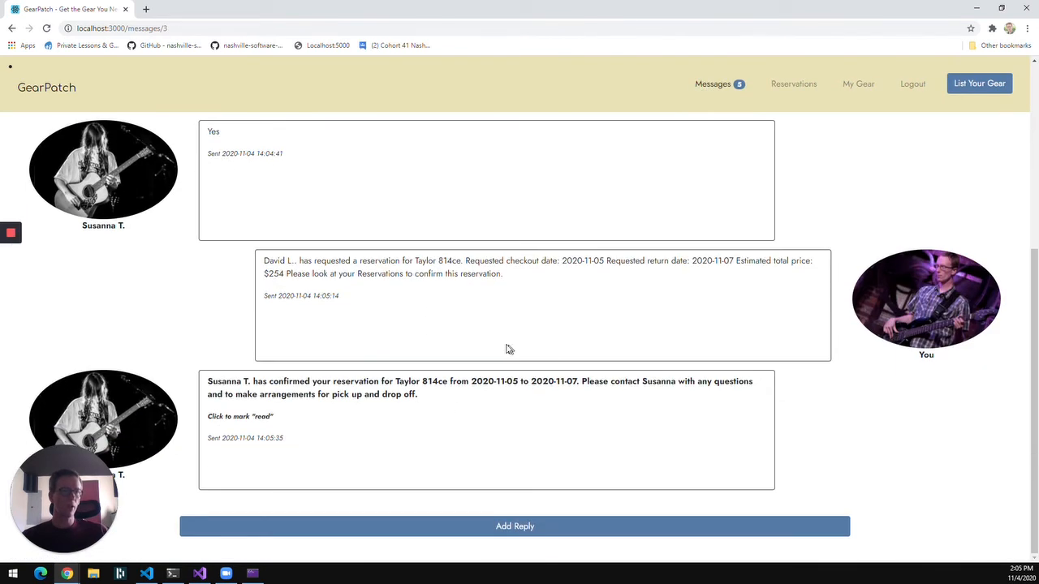
mouse_move(416, 414)
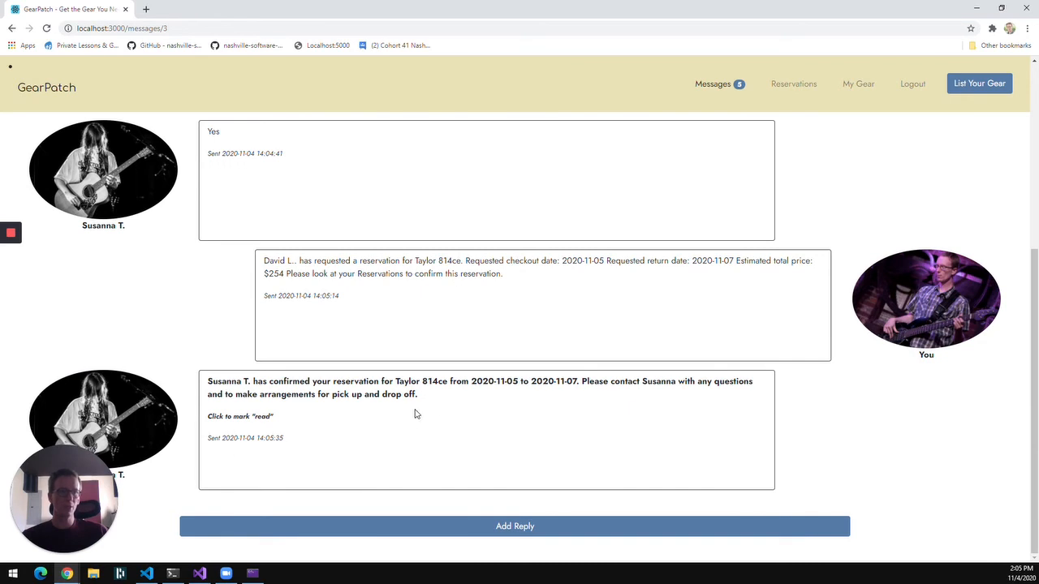
left_click(793, 84)
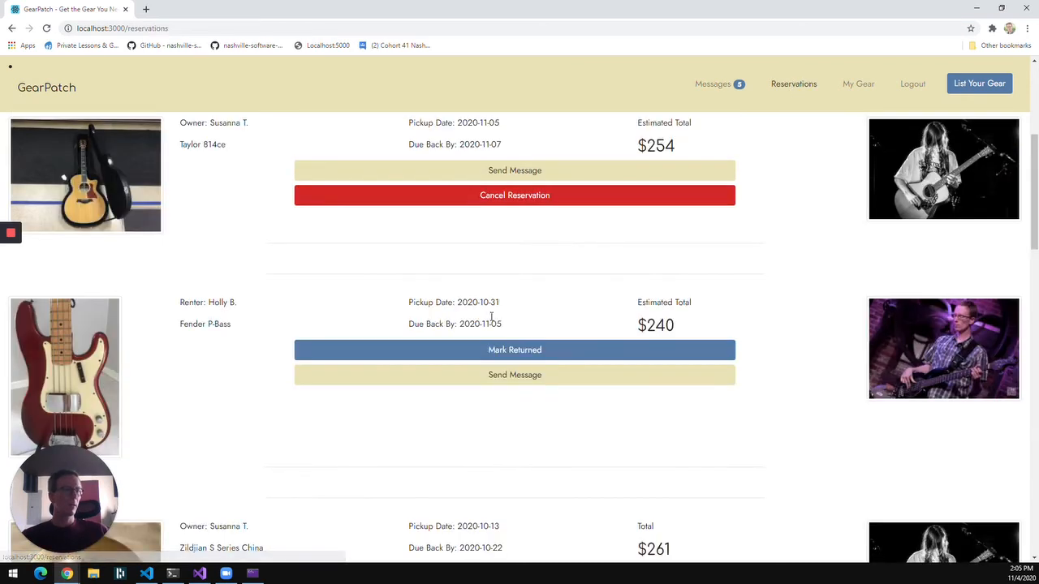
scroll("up", 3)
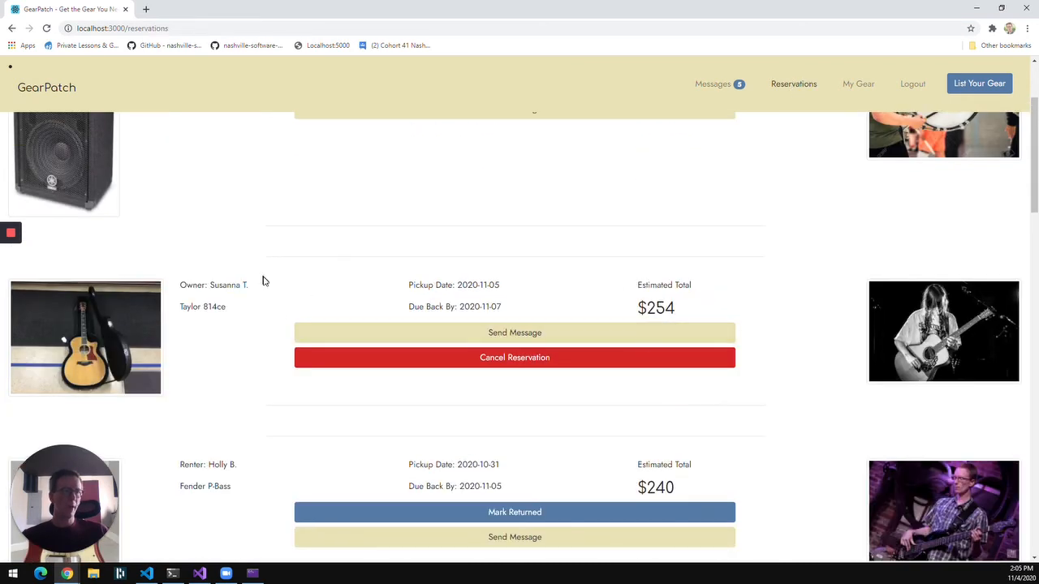
scroll("down", 3)
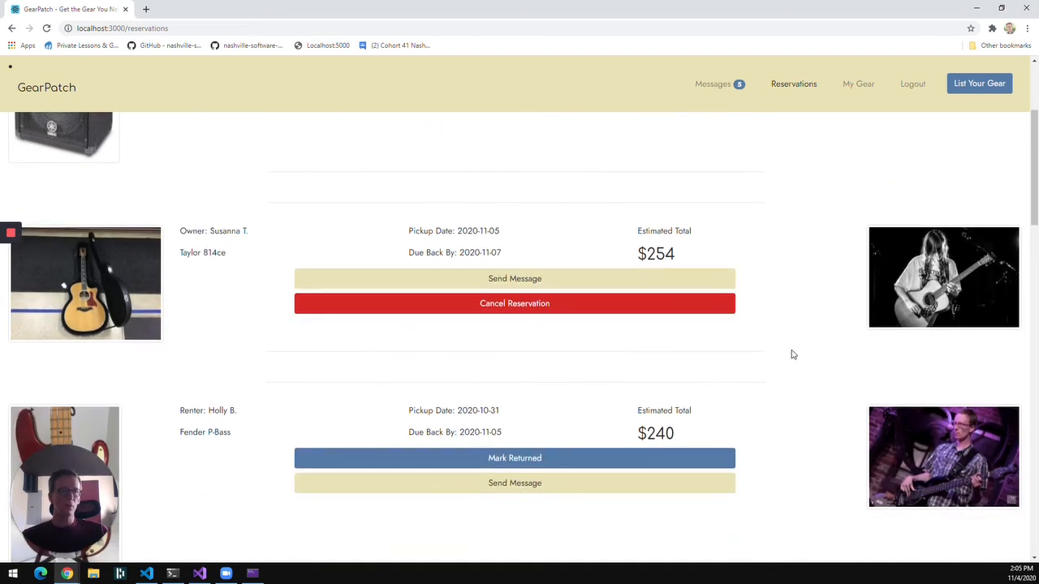
scroll("down", 3)
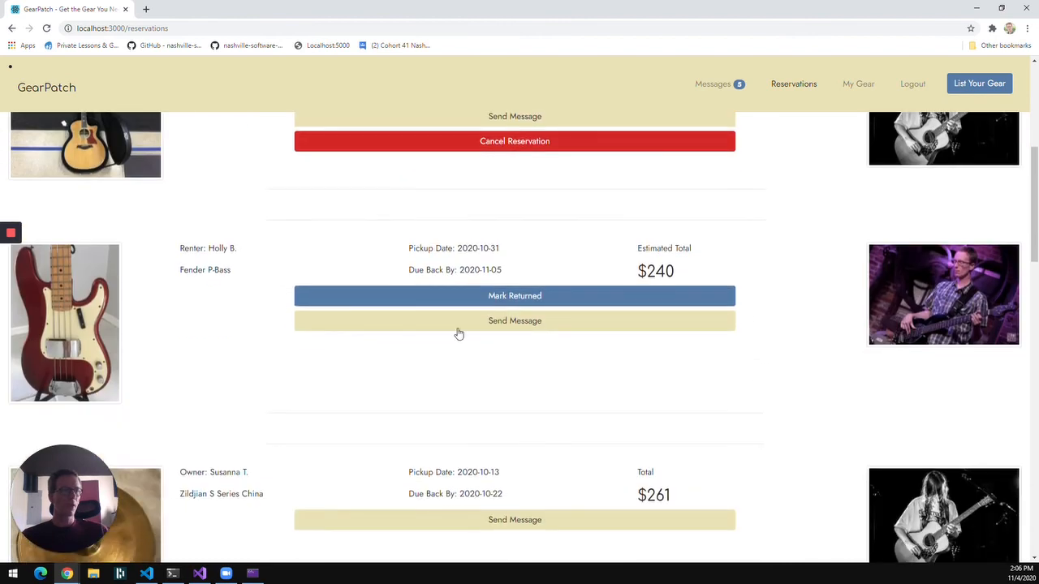
mouse_move(469, 296)
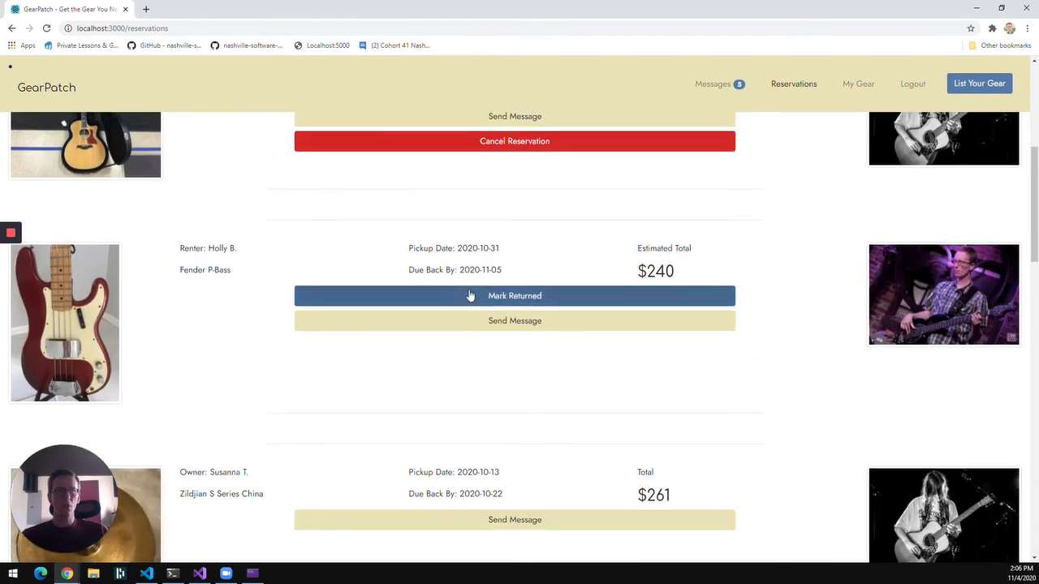
mouse_move(580, 194)
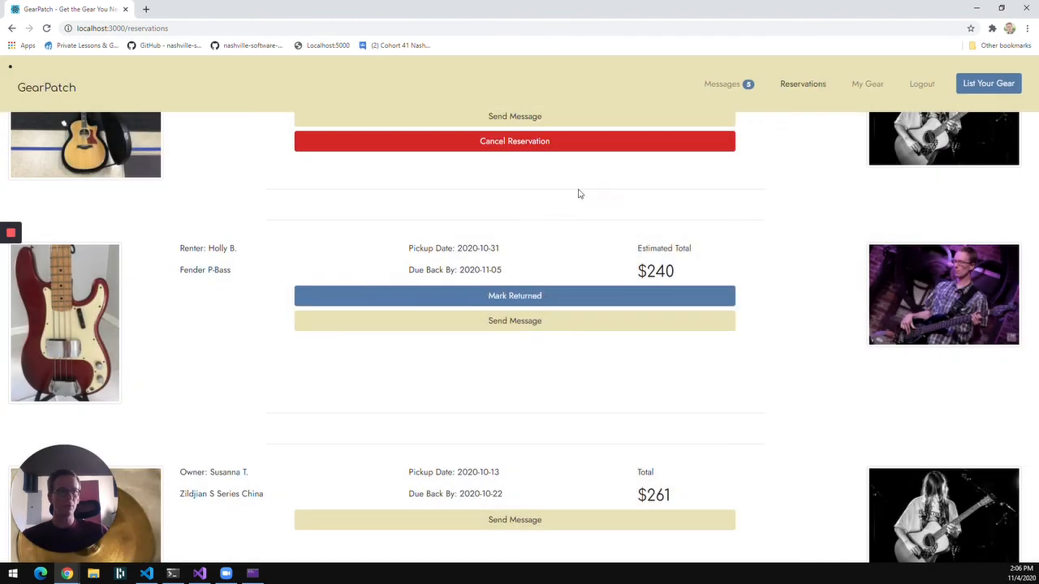
left_click(515, 295)
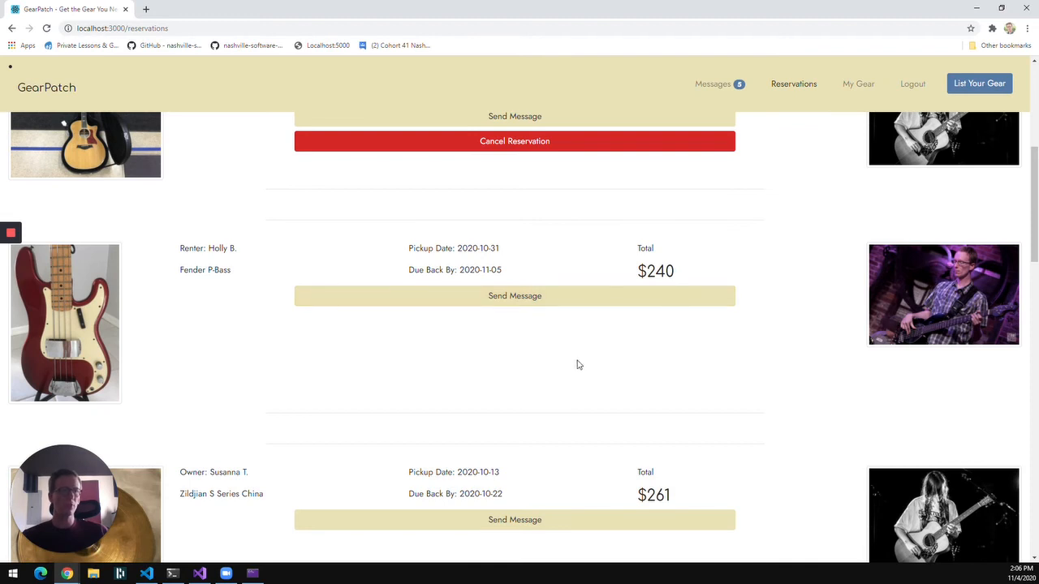
scroll("up", 3)
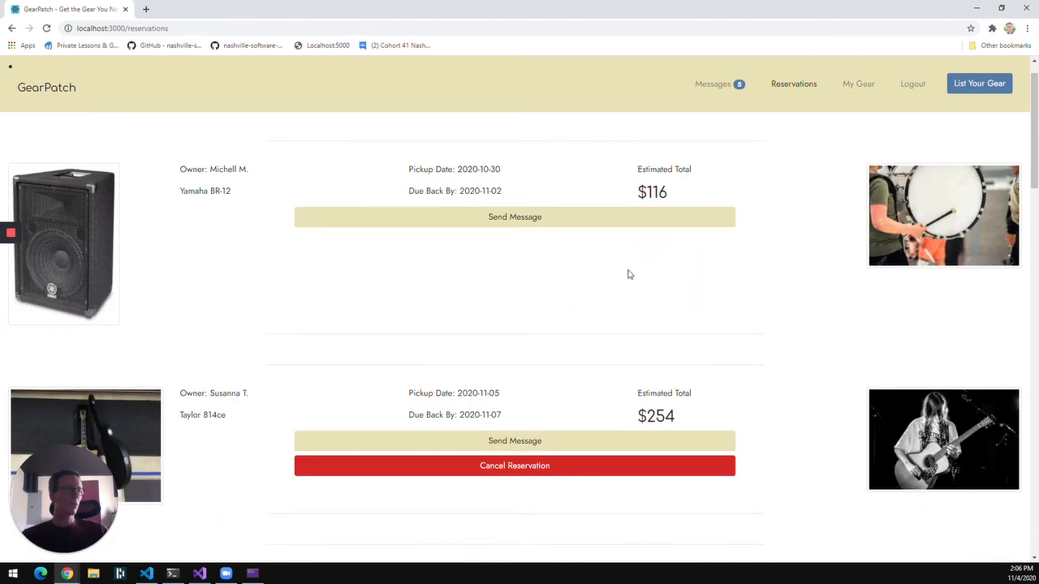
mouse_move(858, 84)
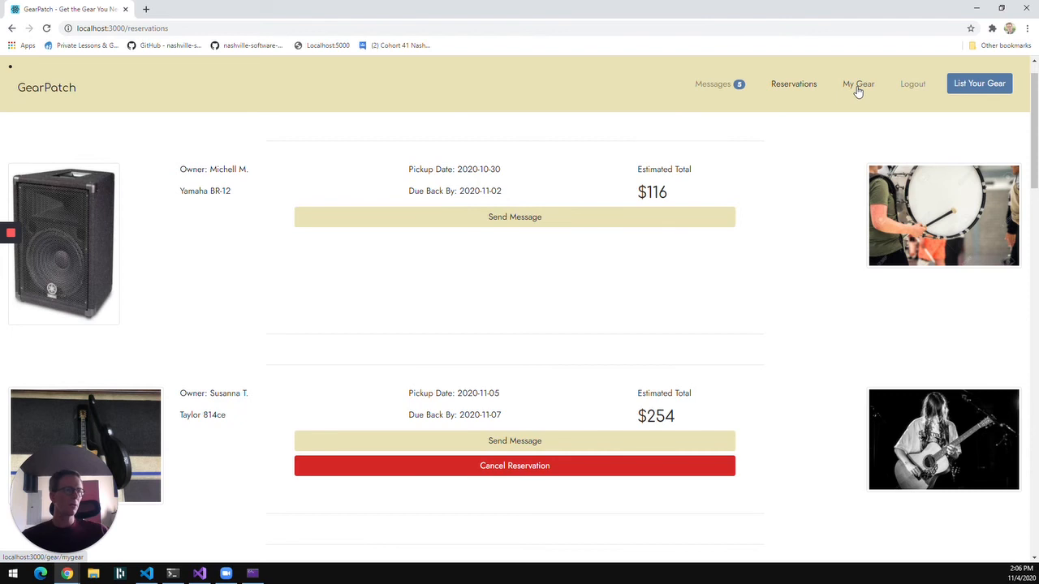
left_click(858, 83)
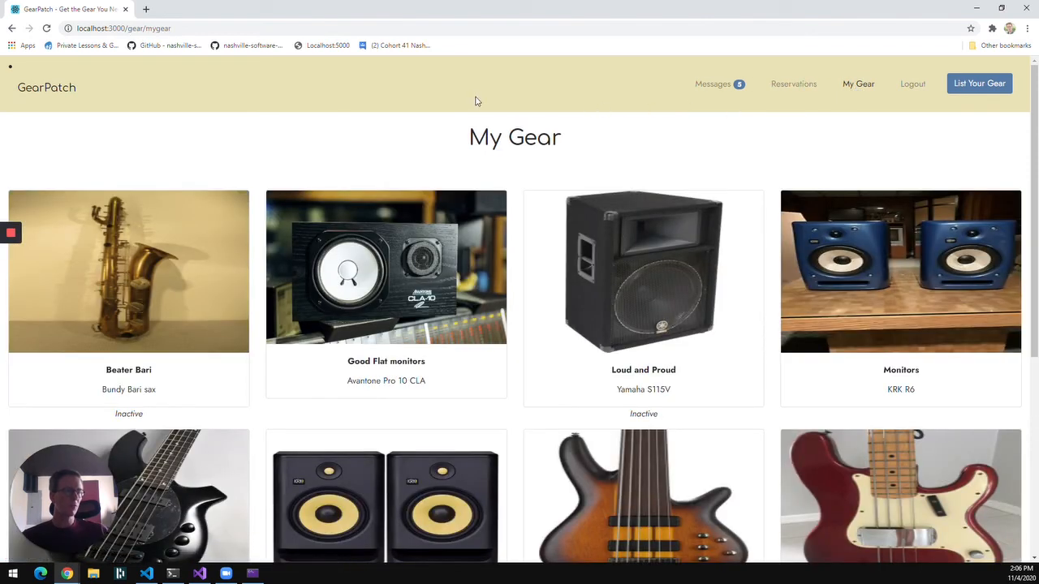
mouse_move(622, 135)
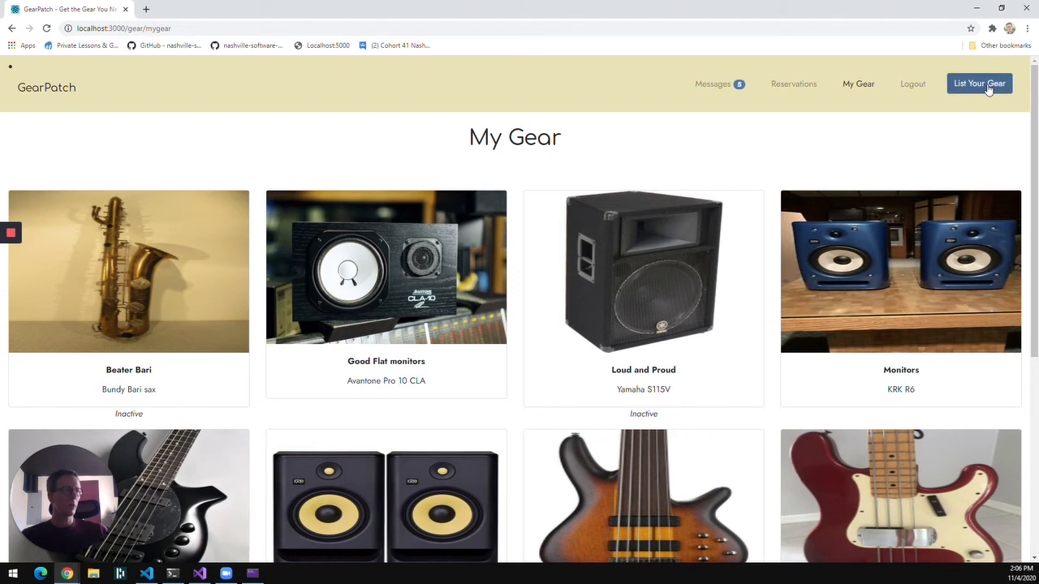
Start a 'Nice guitar' listing: Electric Guitar type, string gauge 12, plus description
left_click(978, 83)
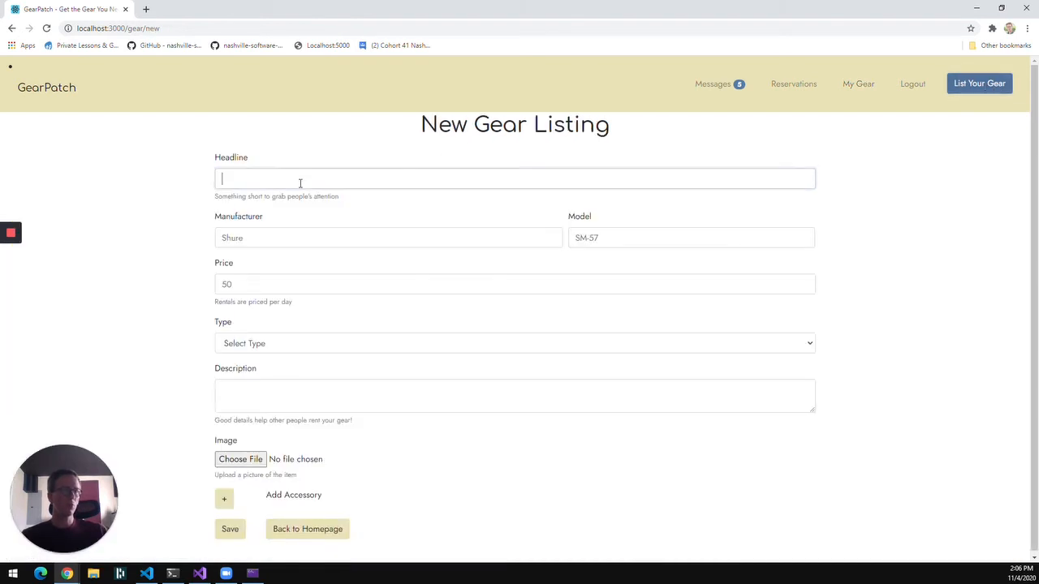
type("Nice guitar")
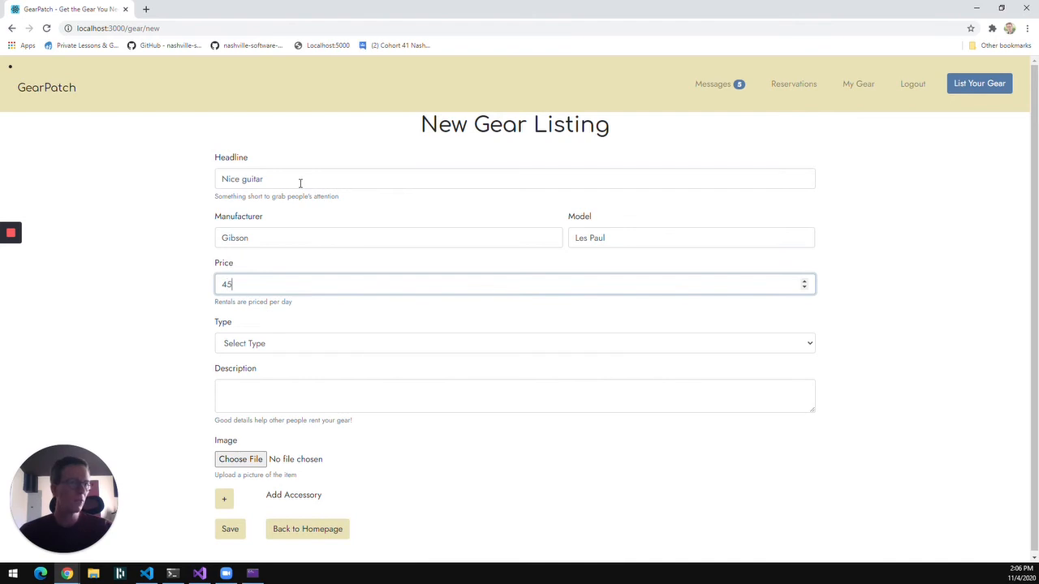
left_click(515, 343)
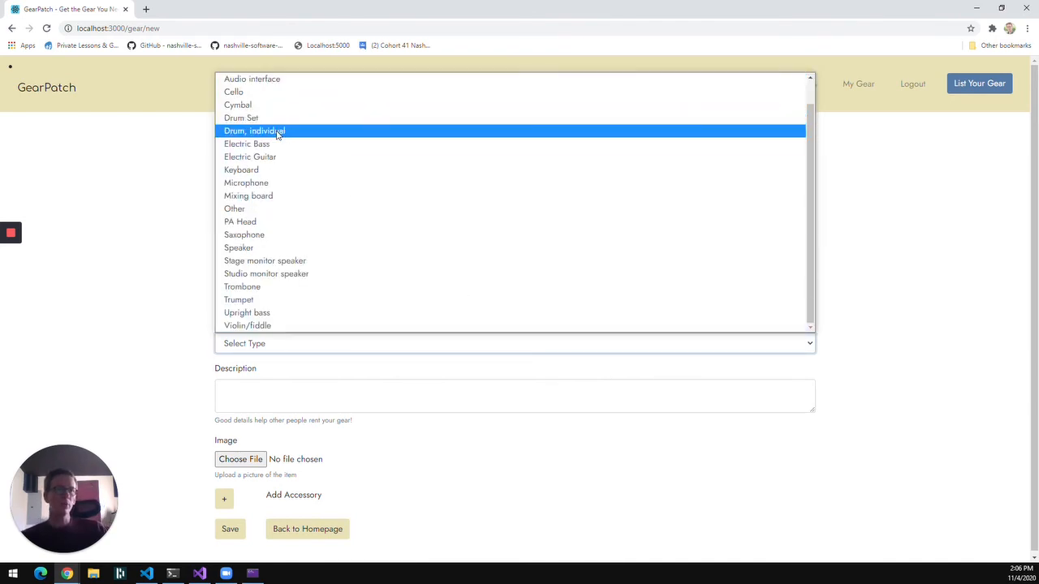
left_click(254, 131)
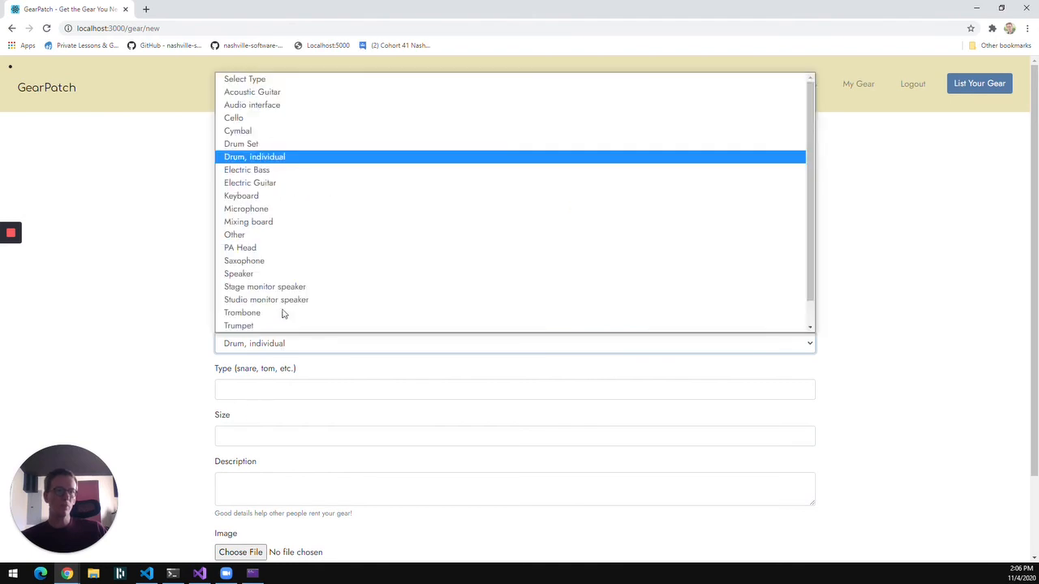
left_click(247, 170)
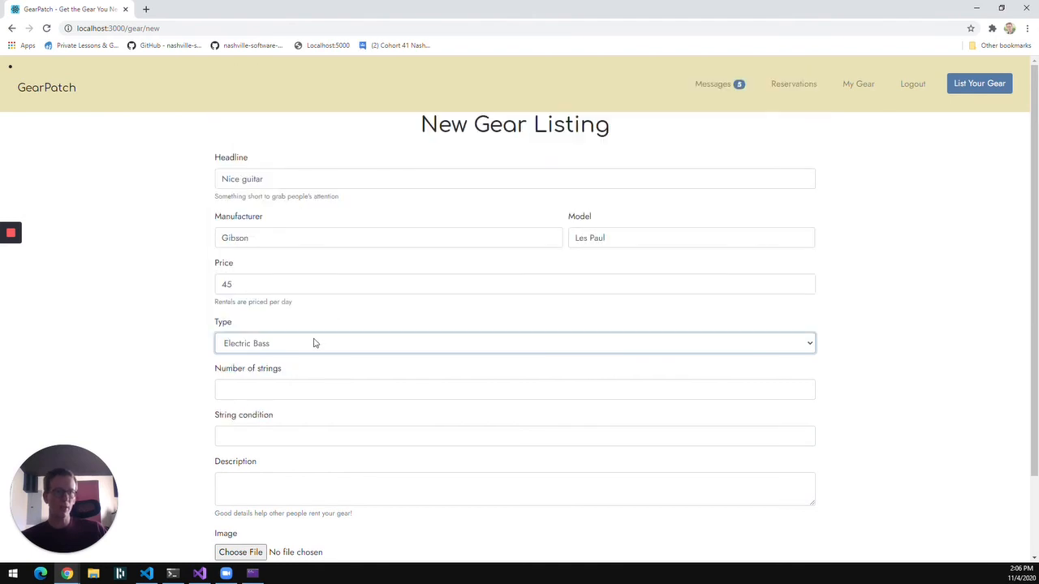
left_click(514, 343)
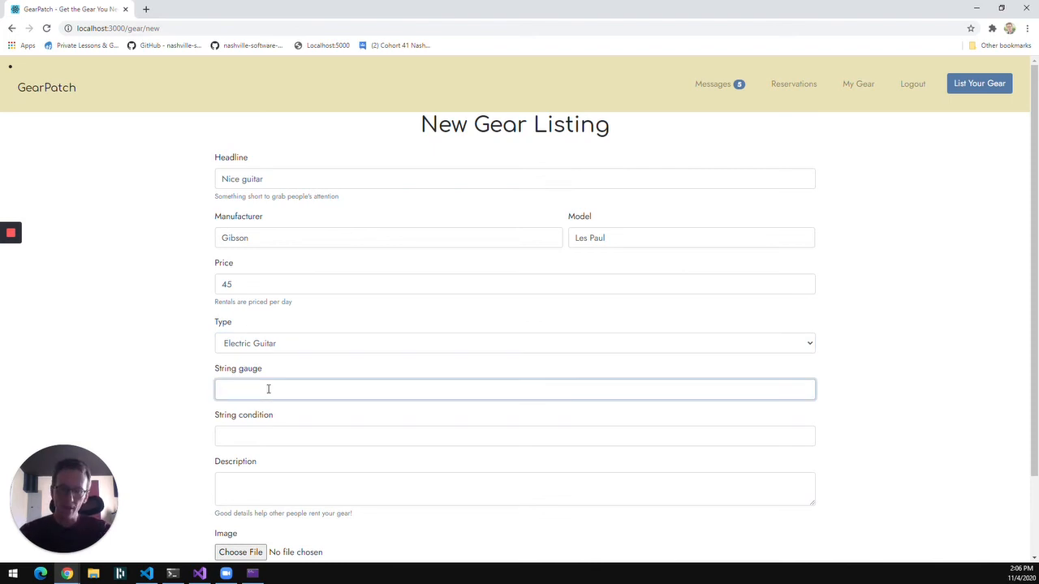
type("12")
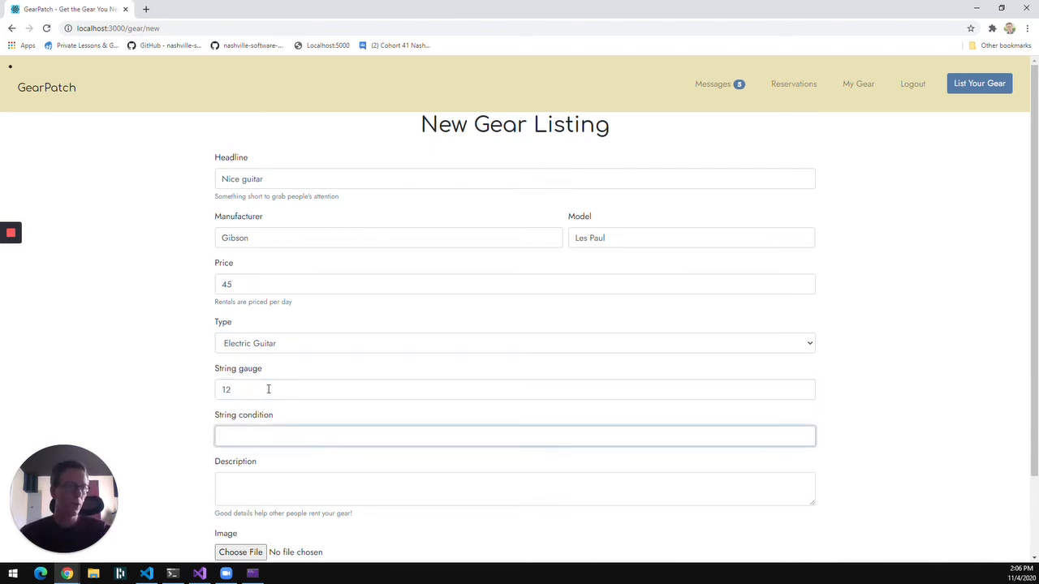
type("good")
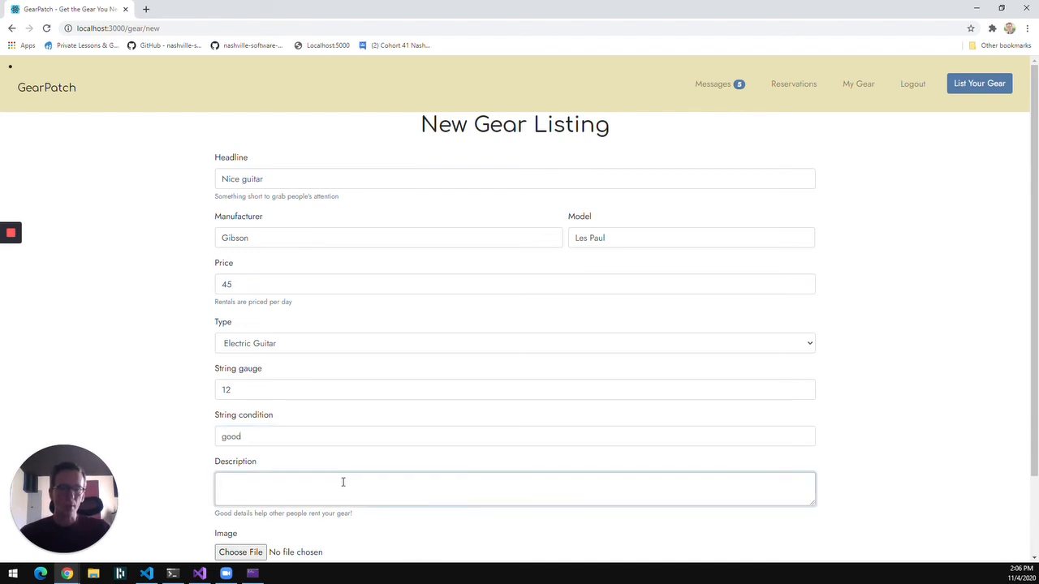
type("Descripti")
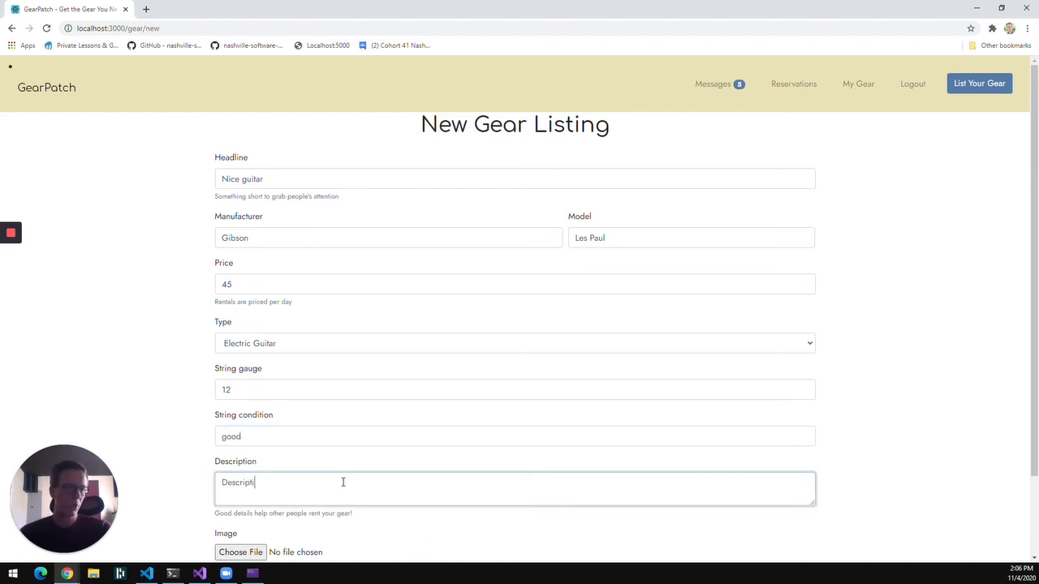
Upload a guitar photo, add a 'Hardshell case' accessory, and save the listing
scroll("down", 3)
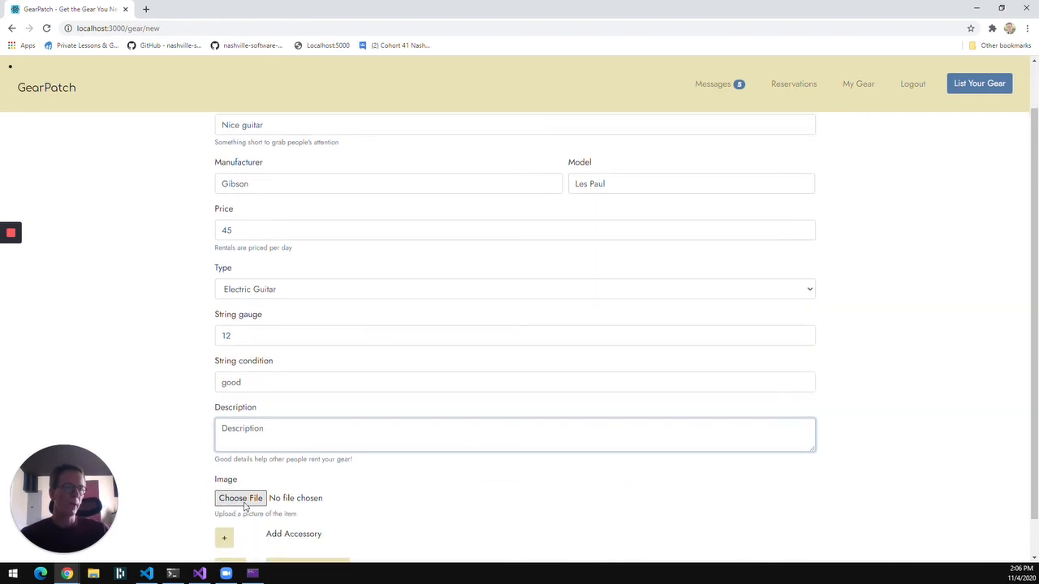
left_click(241, 497)
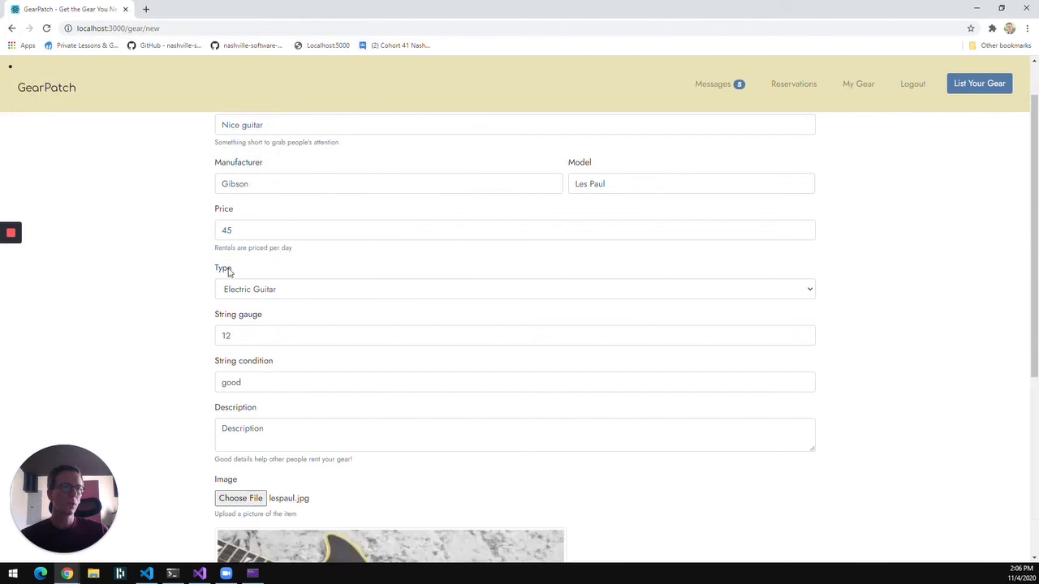
scroll("down", 3)
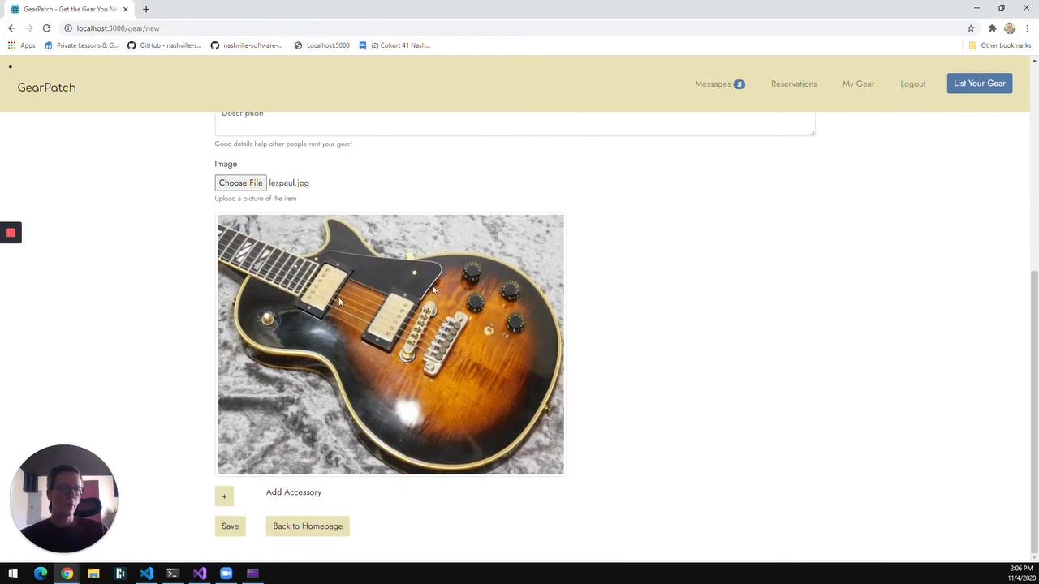
mouse_move(220, 491)
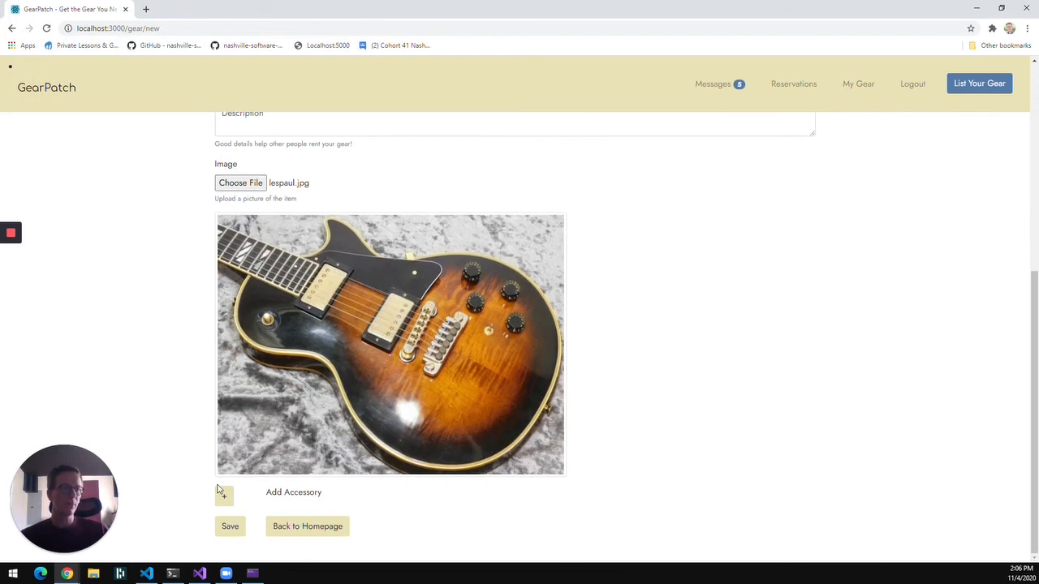
left_click(224, 495)
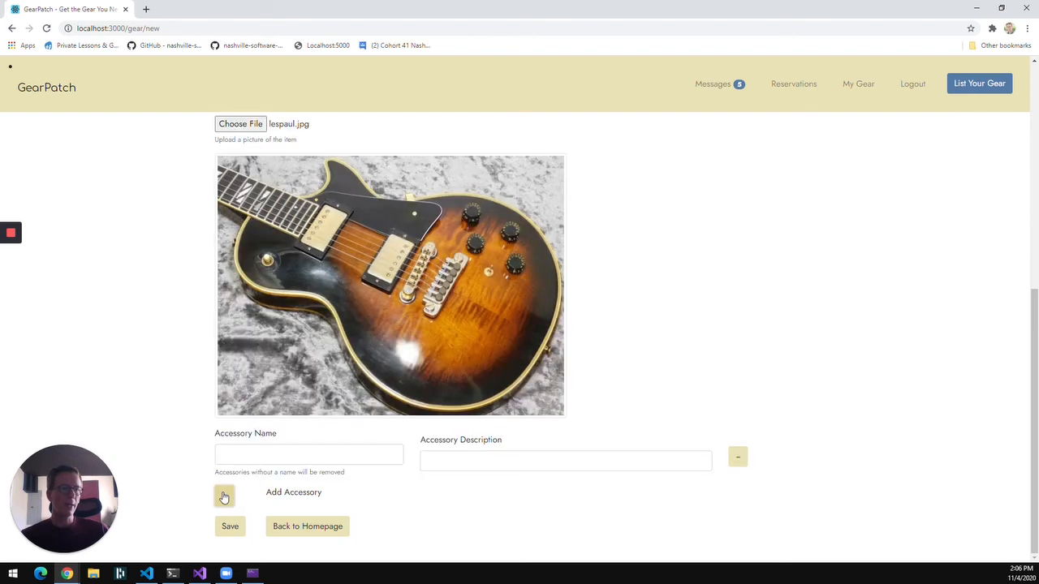
left_click(224, 496)
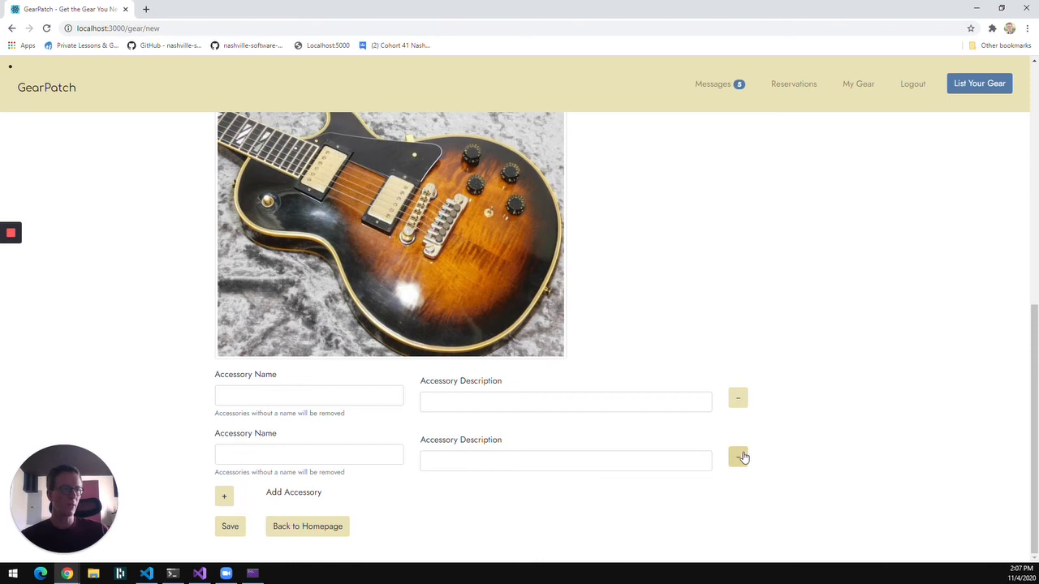
left_click(738, 456)
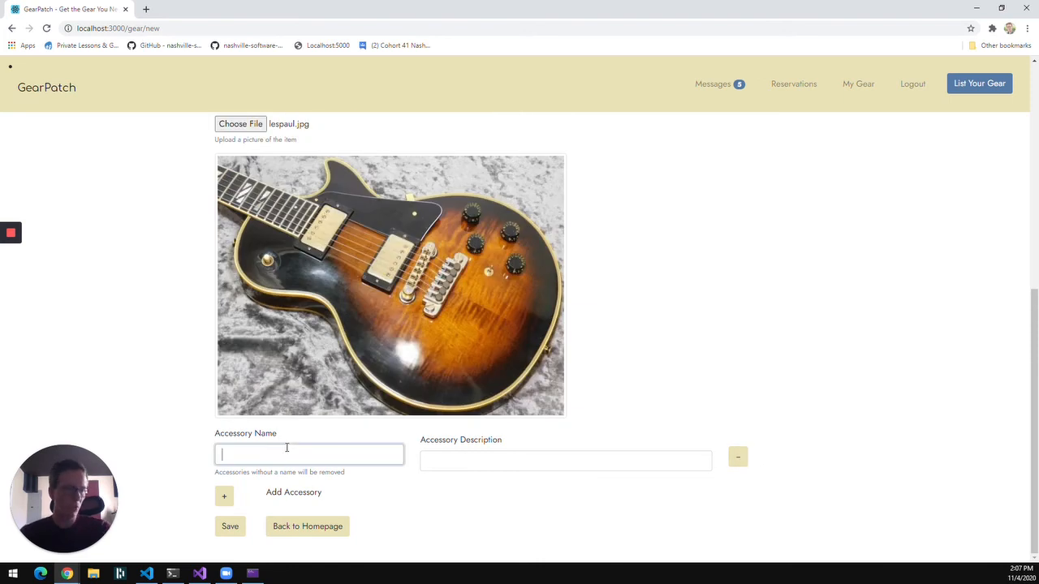
type("Har")
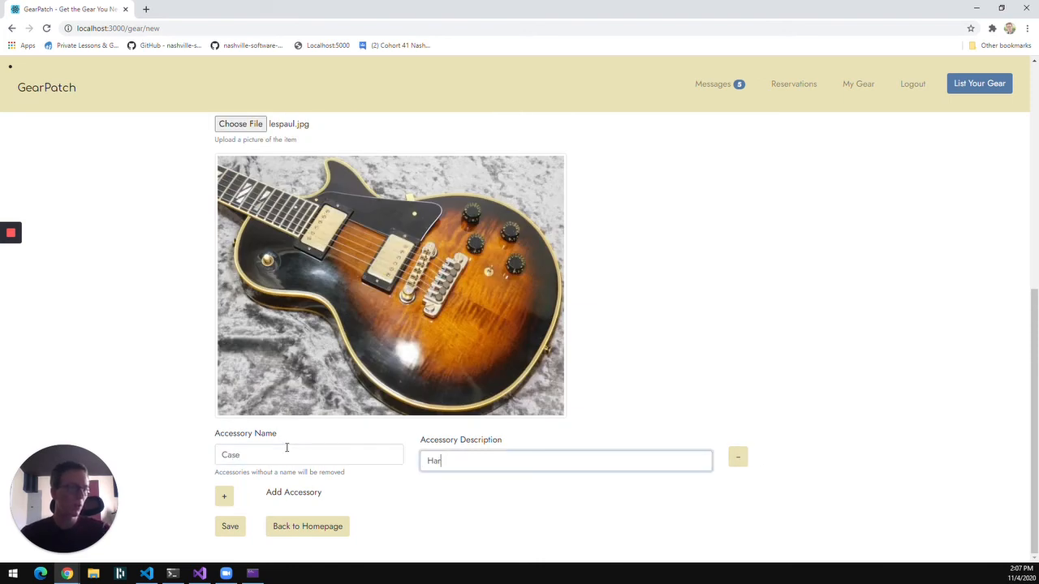
type("dshell case")
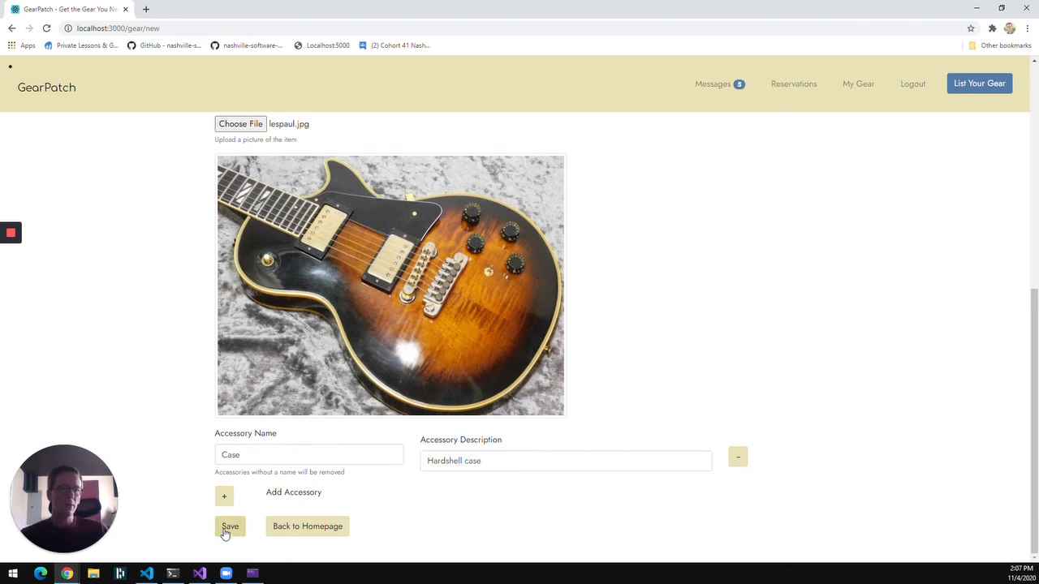
left_click(230, 526)
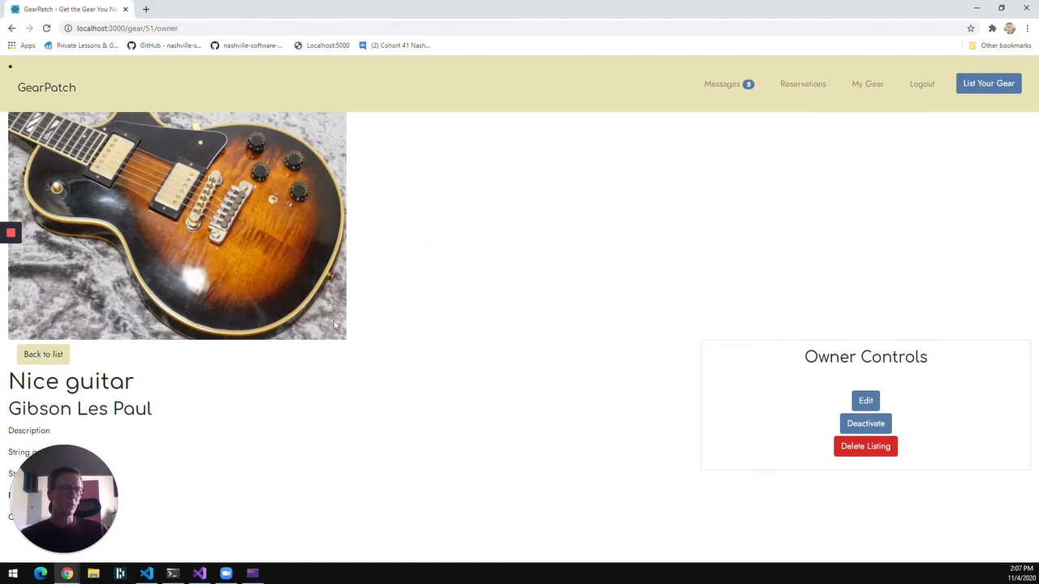
mouse_move(403, 369)
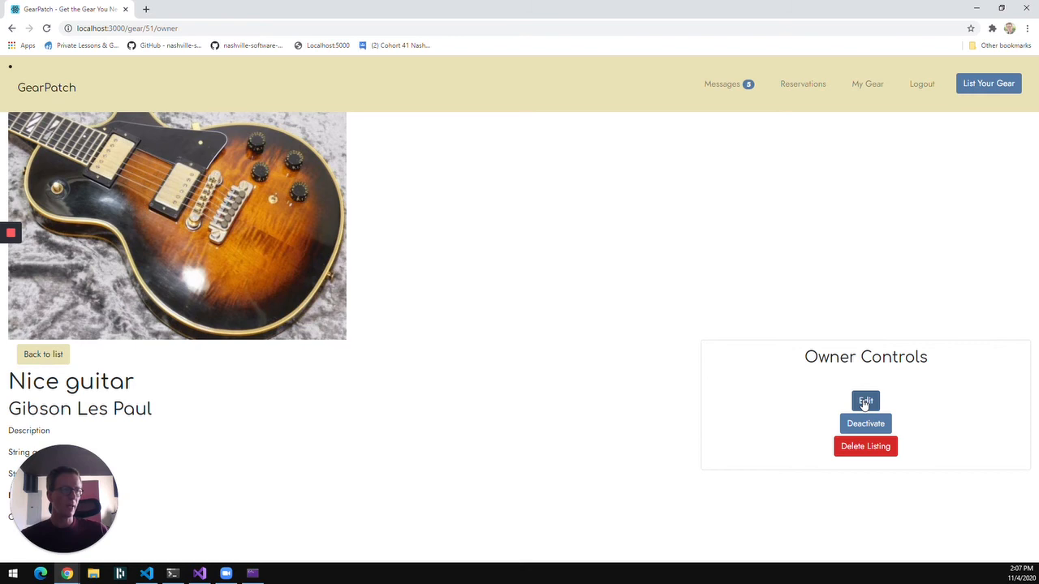
Open and close the edit form, then deactivate the Nice guitar listing
left_click(865, 402)
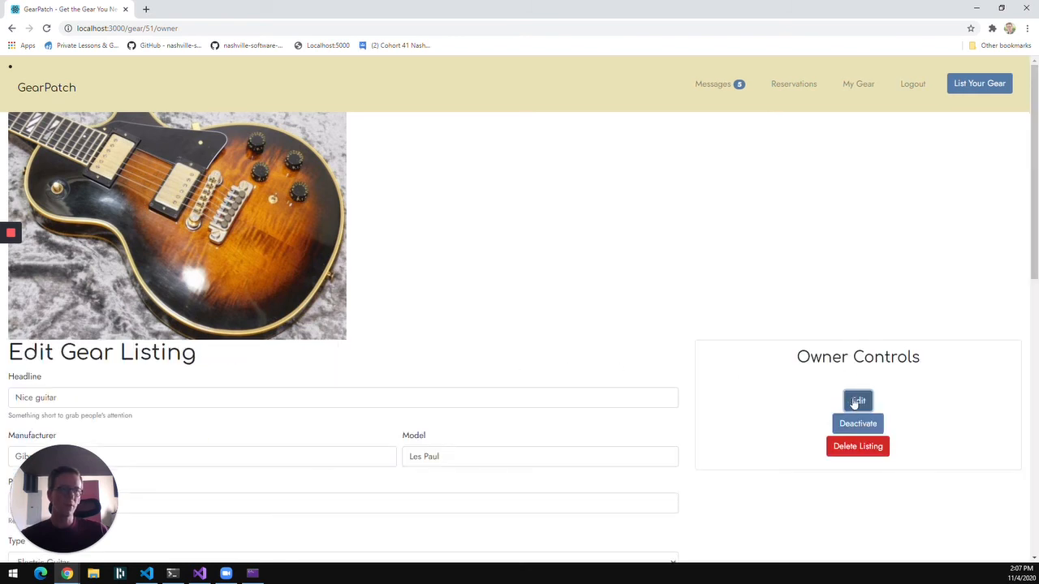
left_click(858, 401)
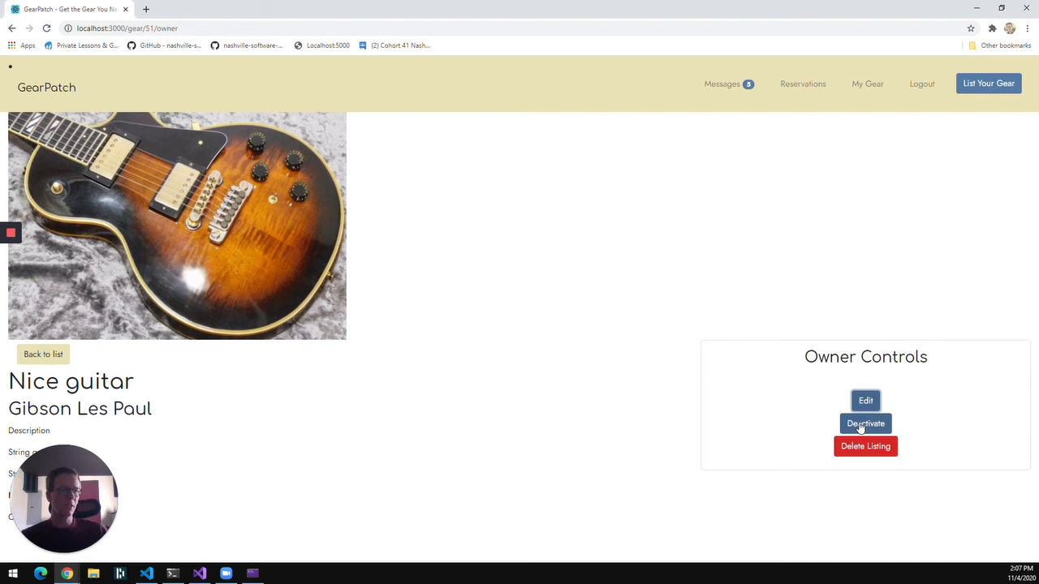
left_click(865, 423)
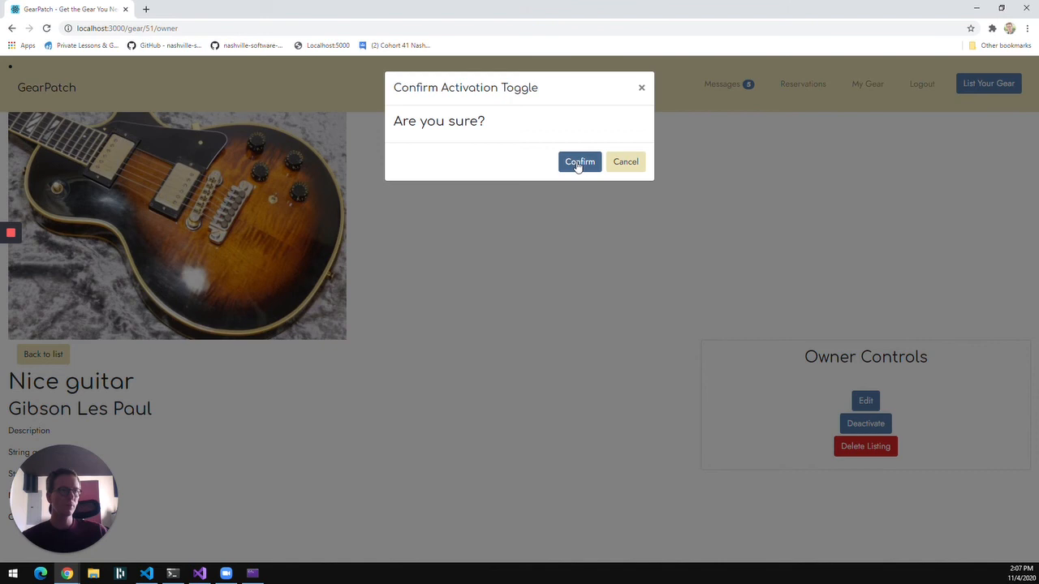
left_click(579, 161)
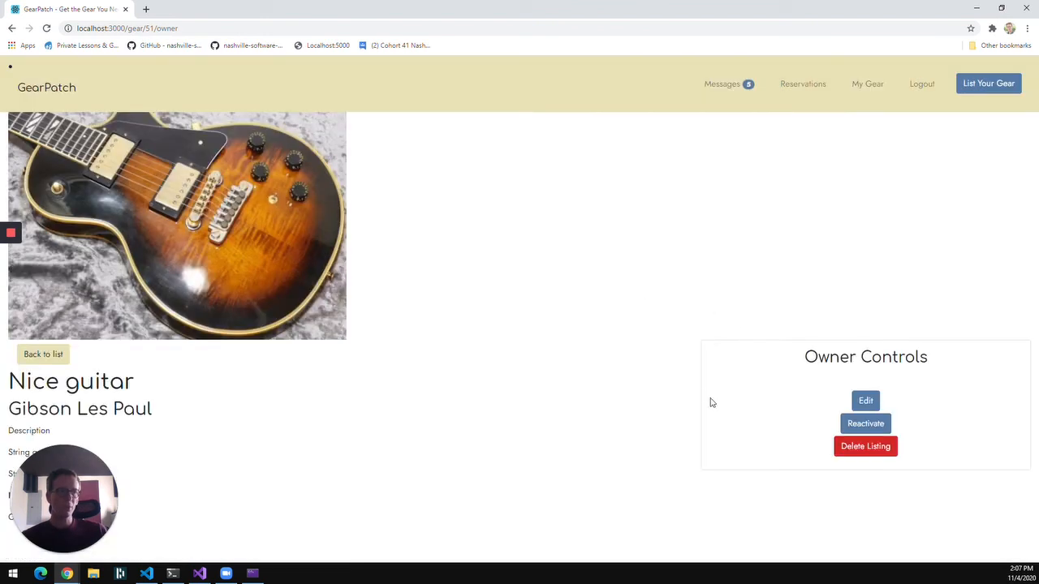
mouse_move(865, 422)
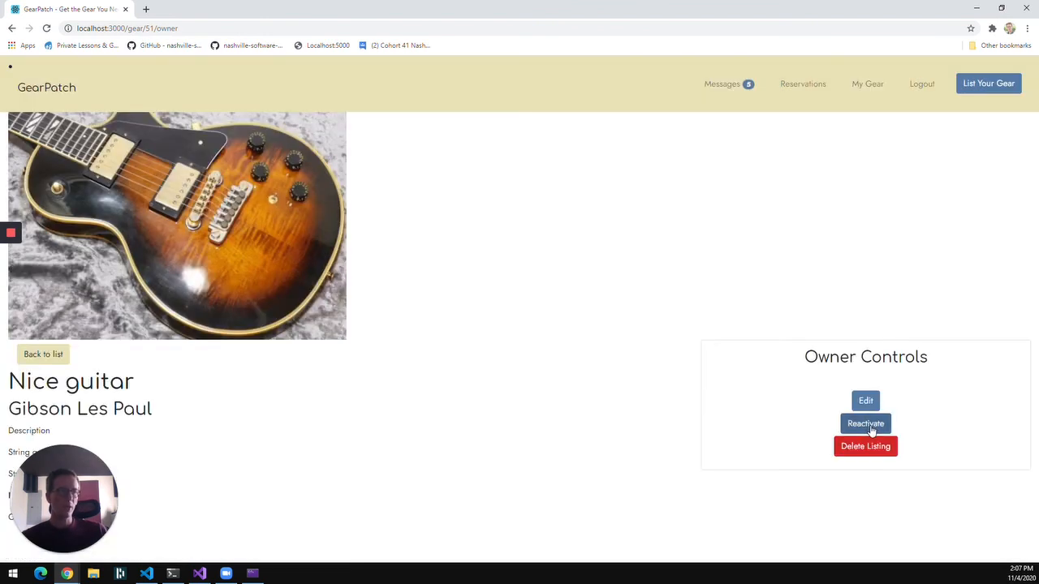
Reactivate the Nice guitar listing and return to My Gear
left_click(865, 423)
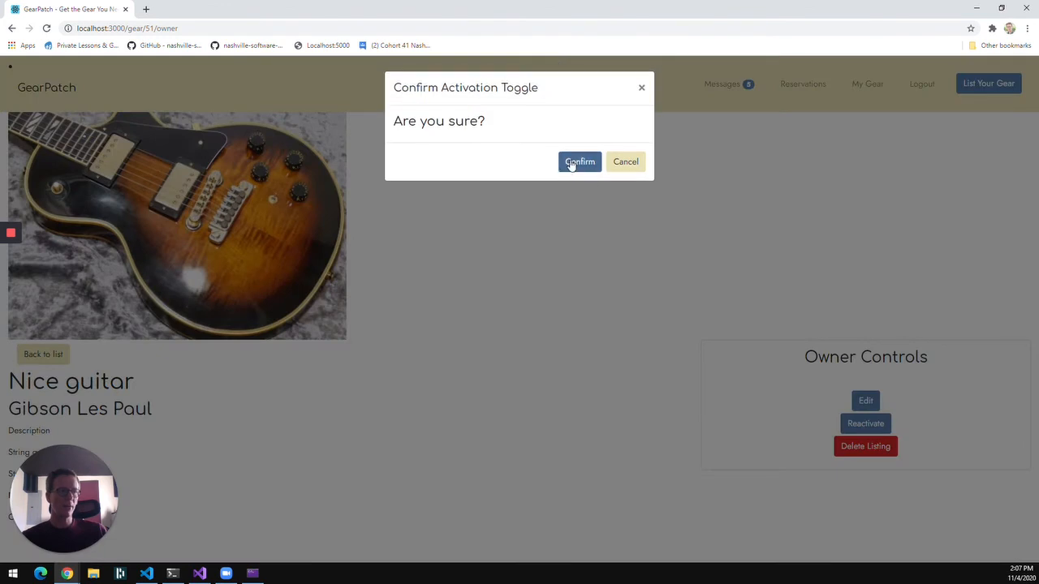
left_click(579, 161)
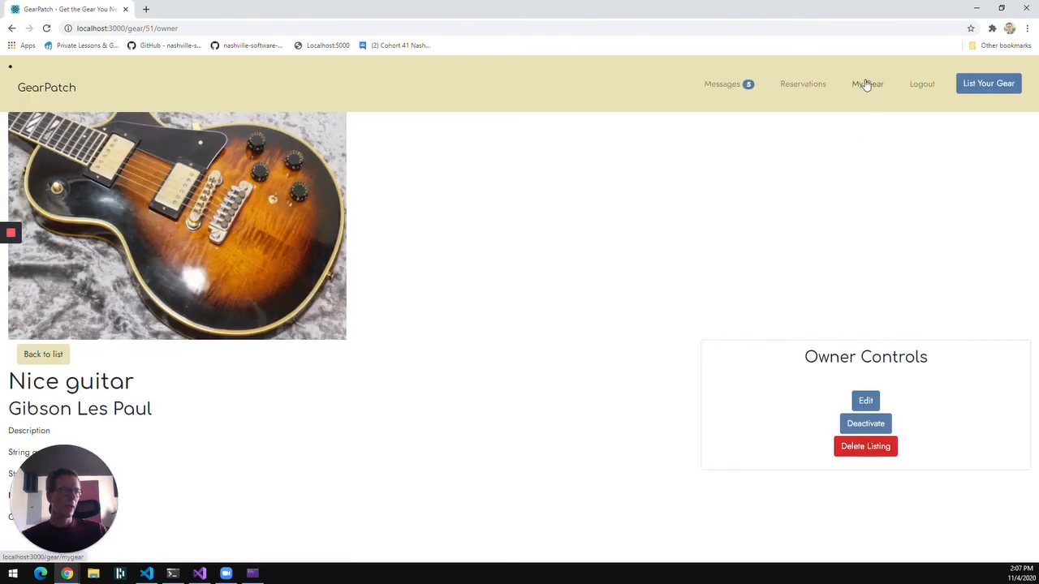
left_click(867, 84)
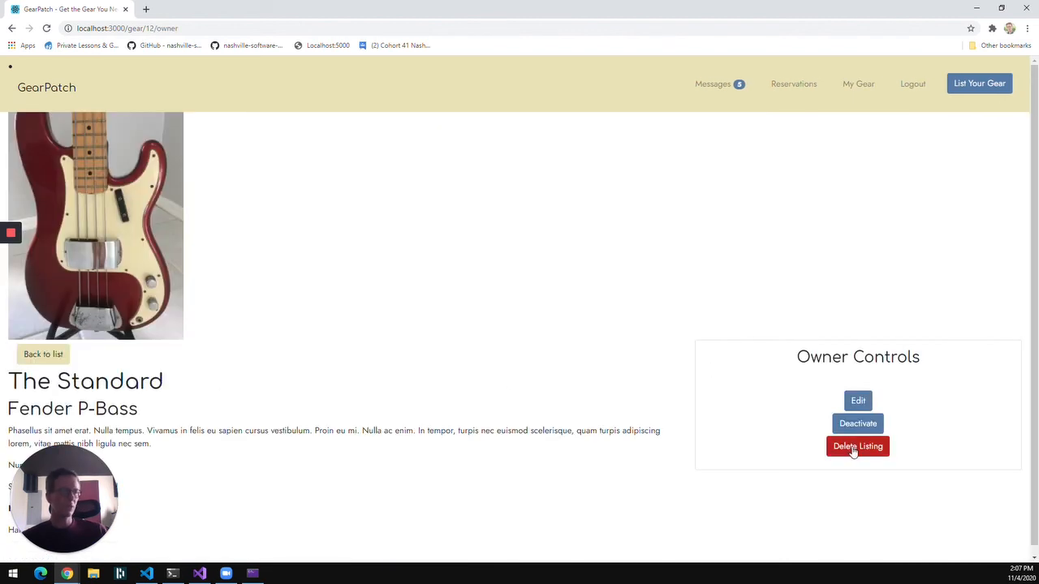
left_click(858, 423)
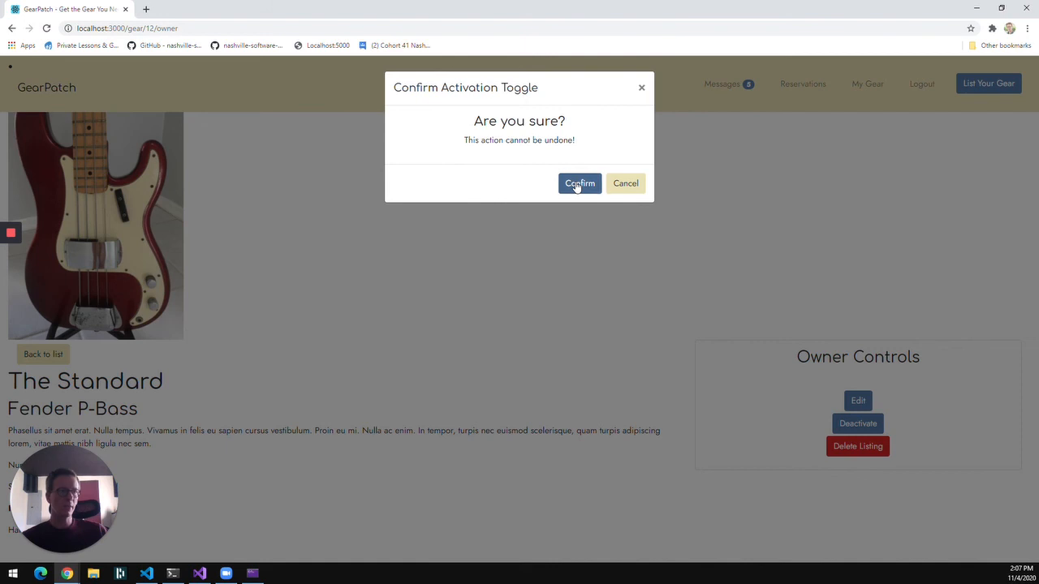
left_click(579, 184)
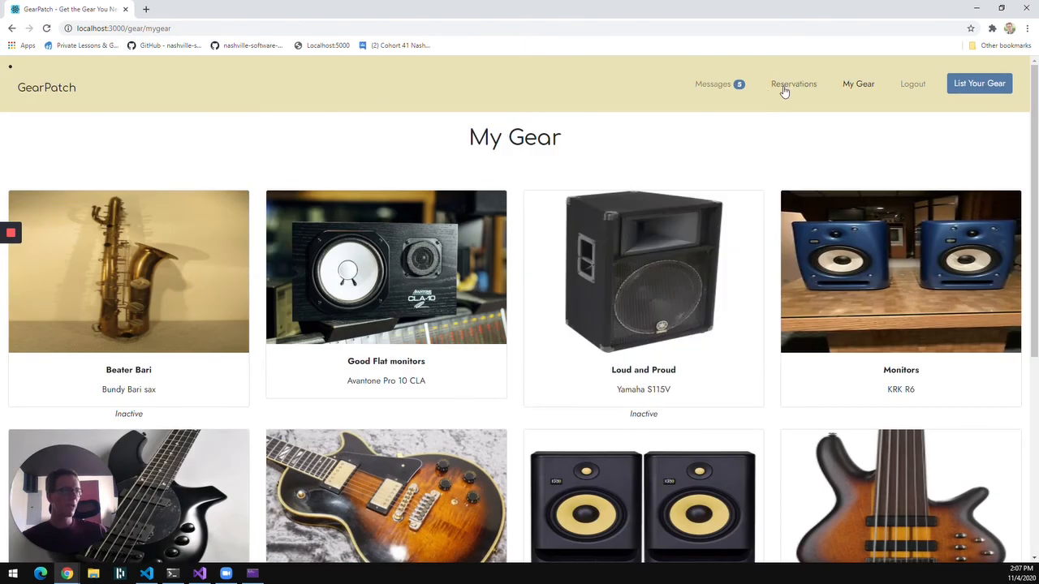
left_click(793, 84)
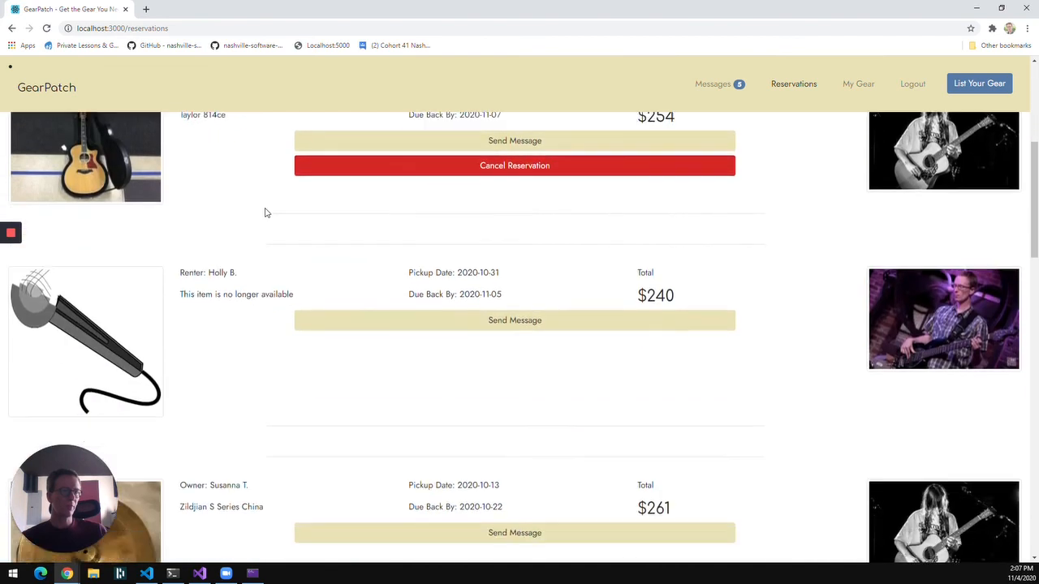
scroll("down", 3)
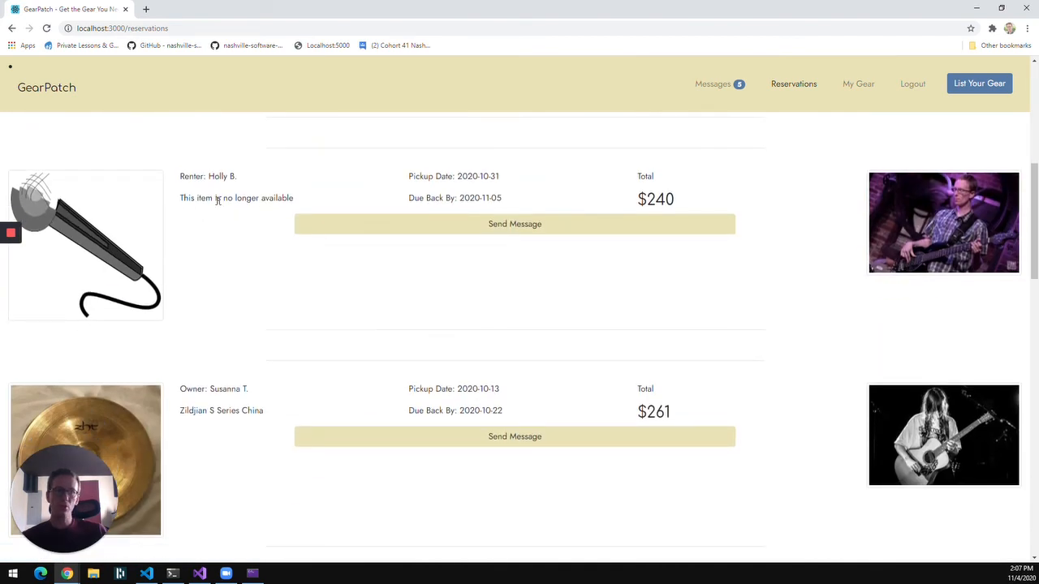
mouse_move(237, 239)
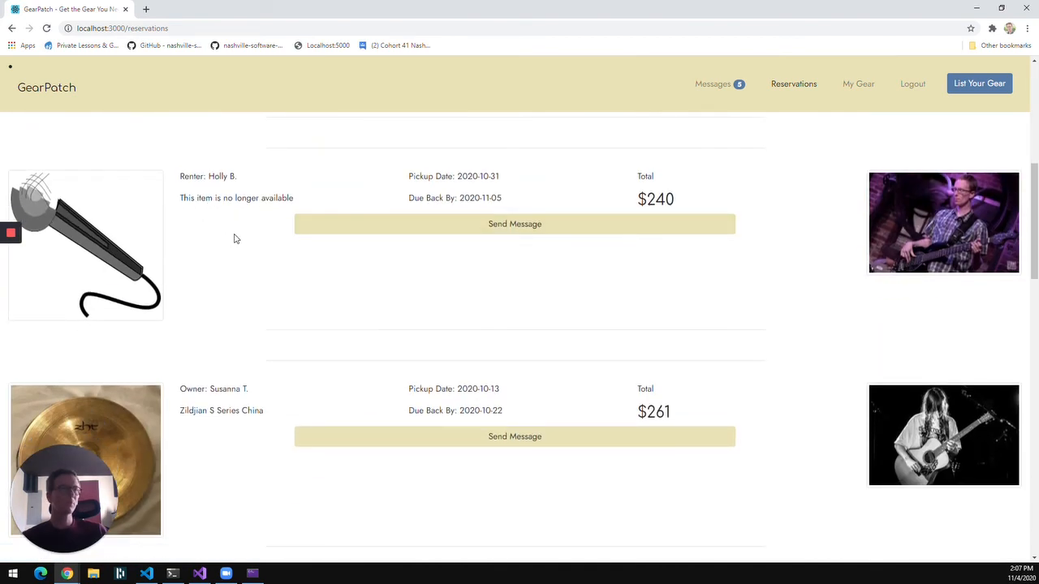
mouse_move(40, 88)
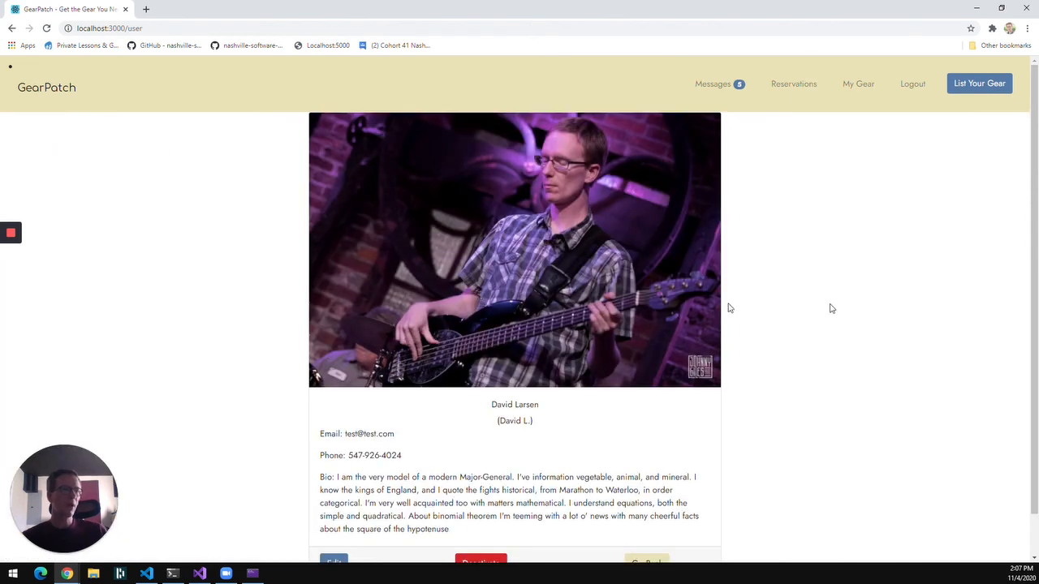
scroll("down", 3)
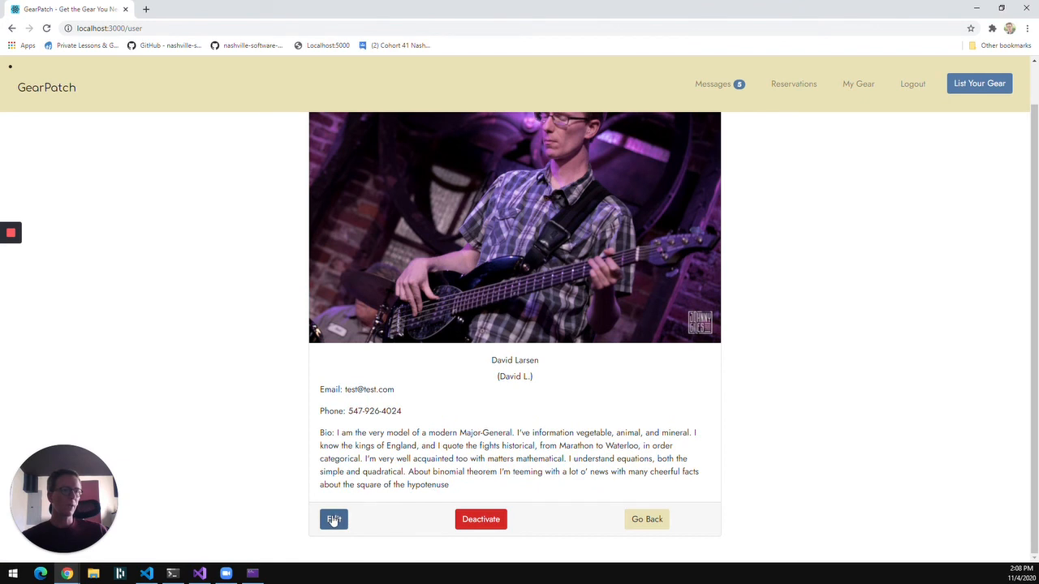
left_click(333, 519)
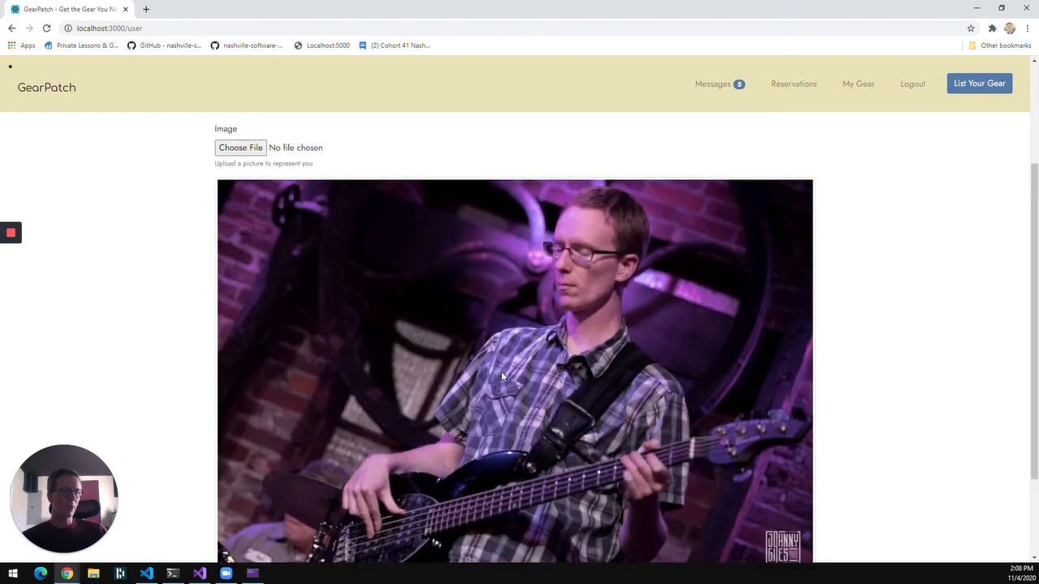
scroll("down", 3)
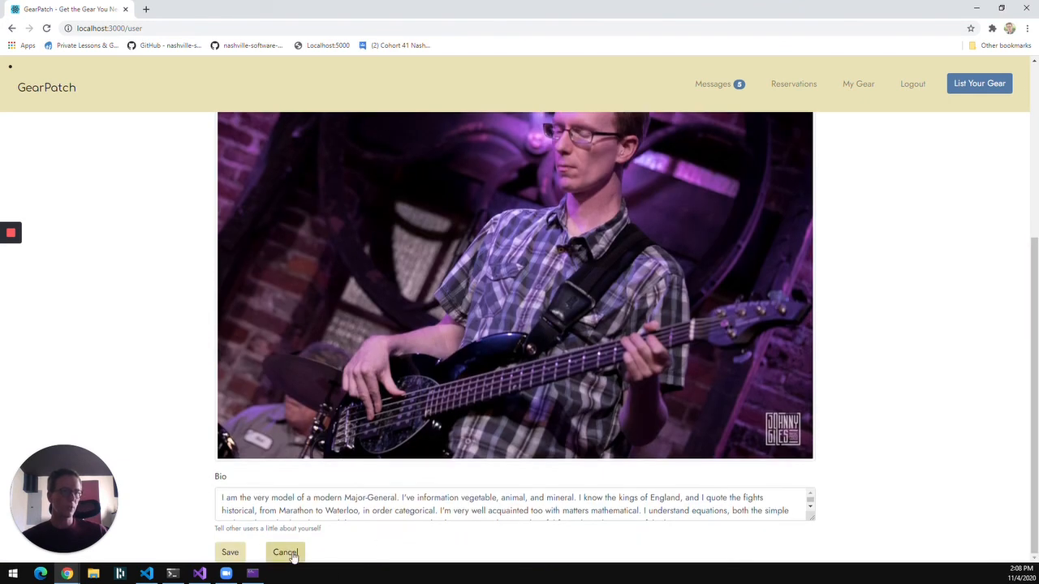
left_click(285, 553)
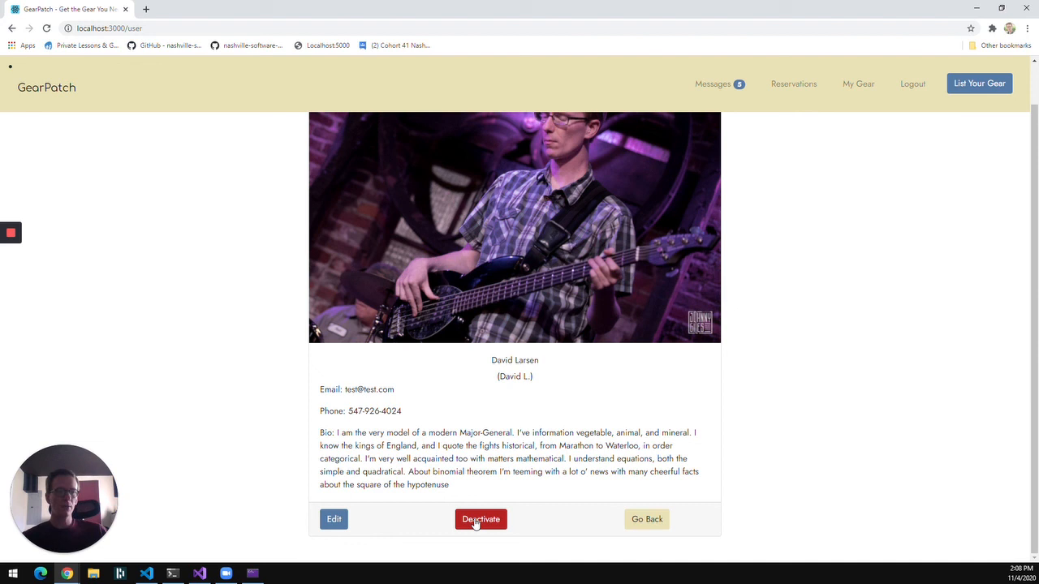
left_click(480, 519)
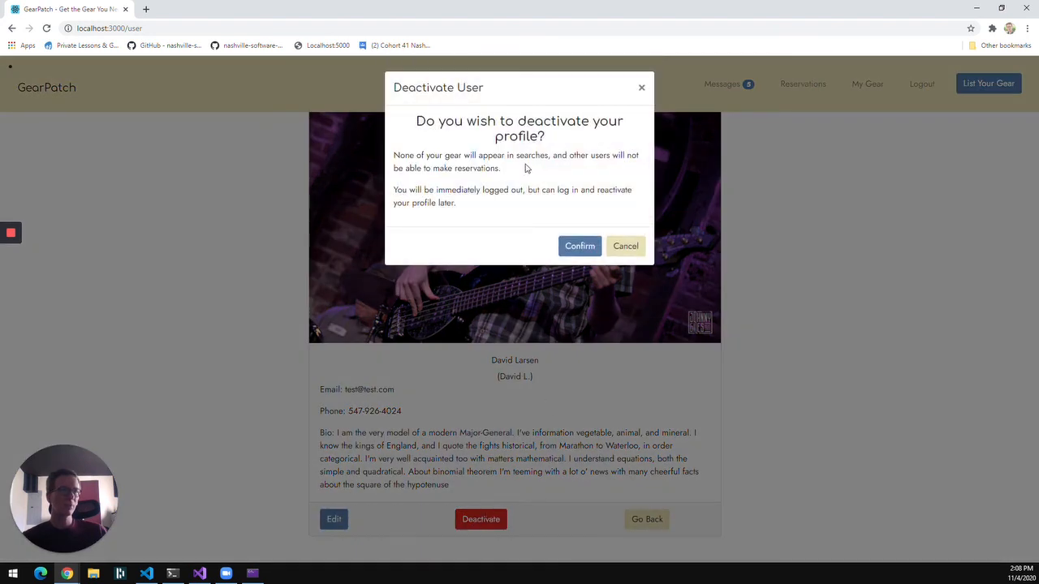
mouse_move(530, 214)
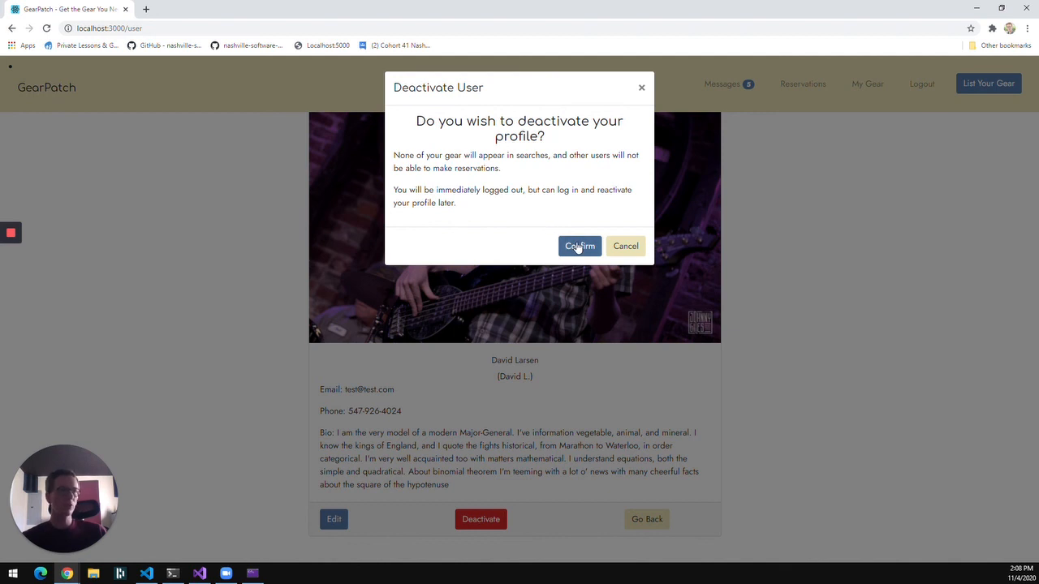
mouse_move(618, 237)
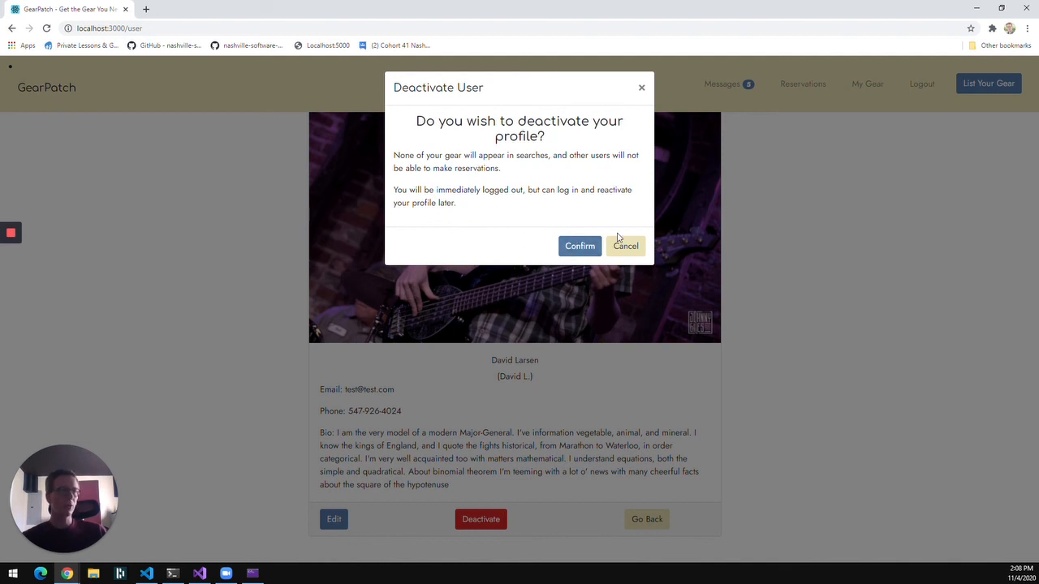
left_click(580, 246)
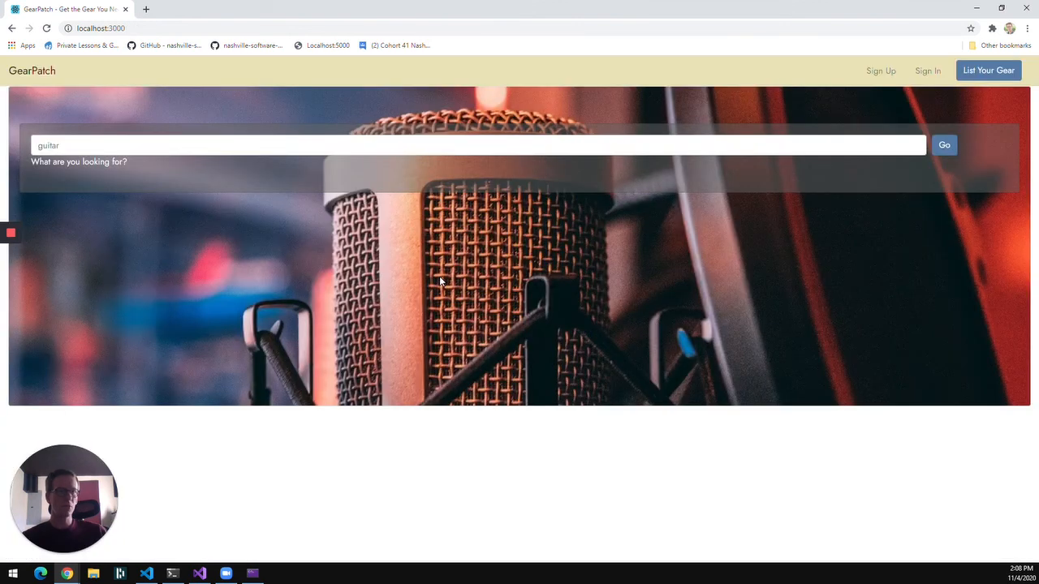
mouse_move(612, 297)
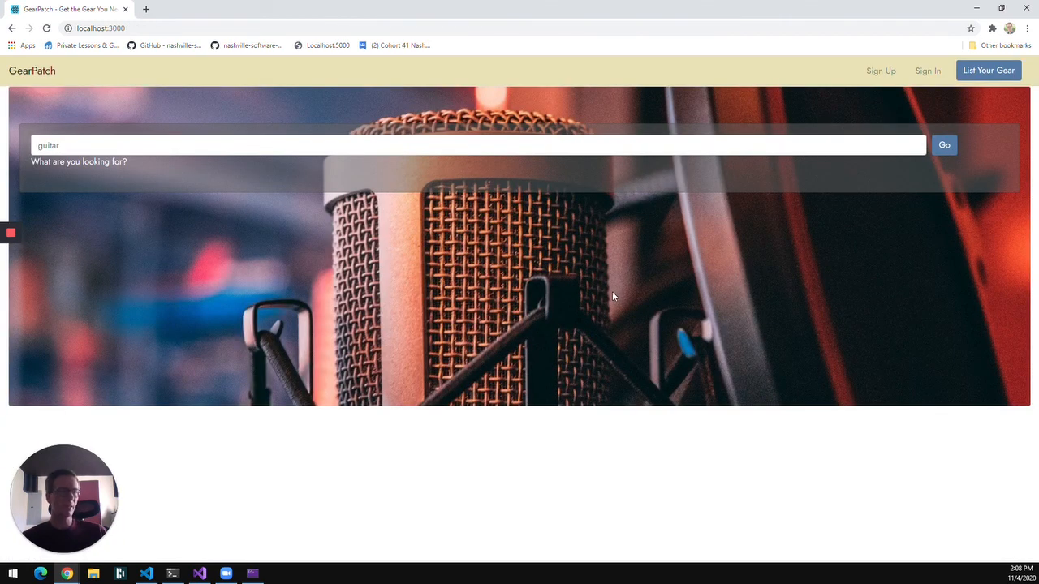
mouse_move(602, 326)
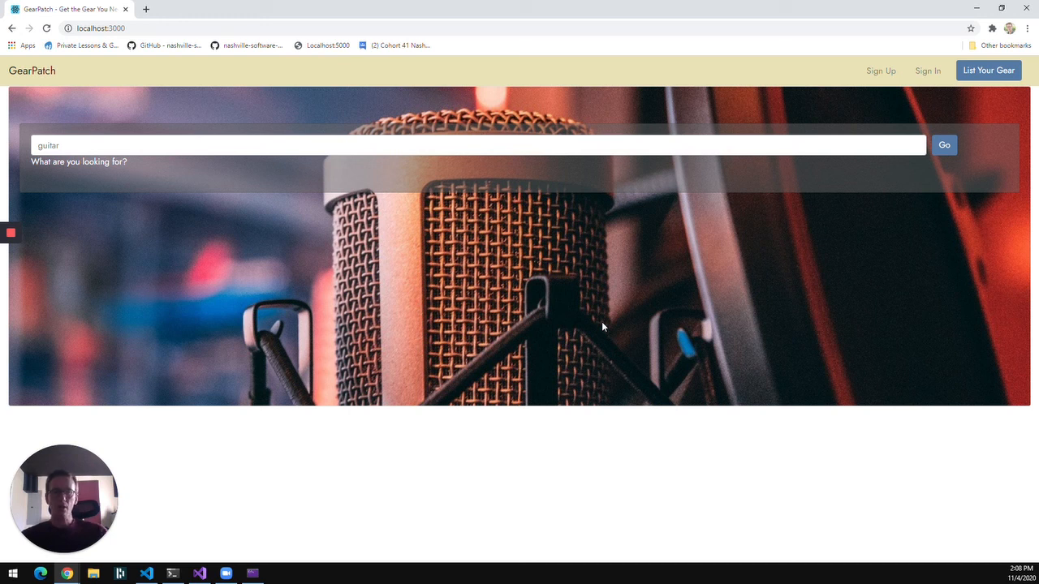
mouse_move(241, 495)
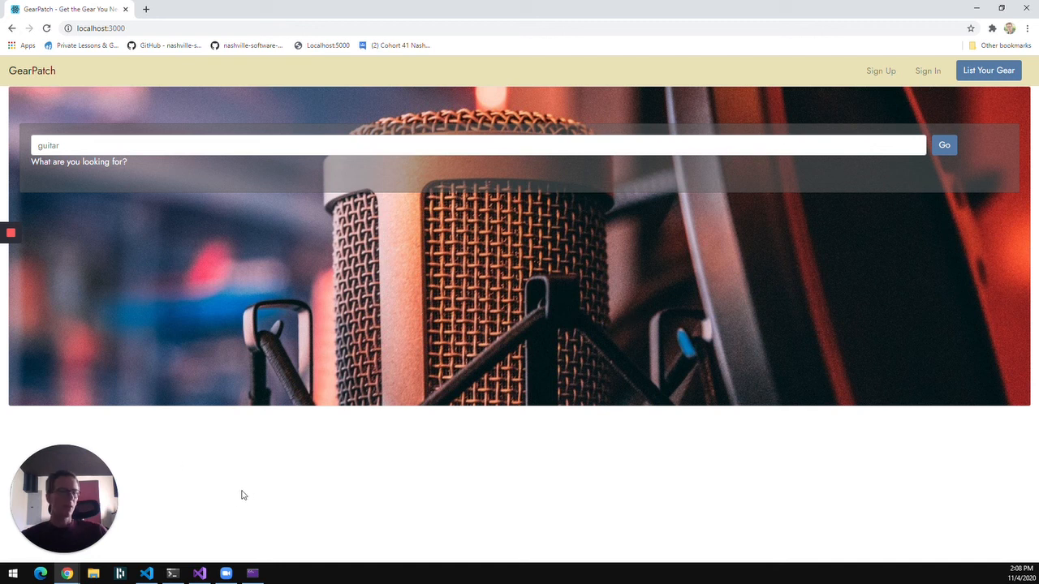
left_click(11, 233)
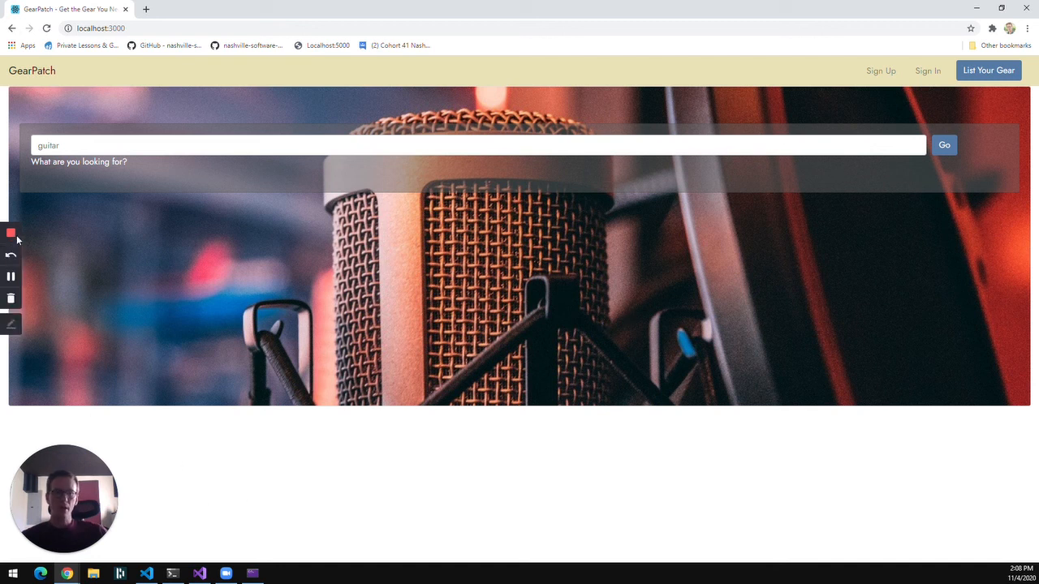
mouse_move(12, 234)
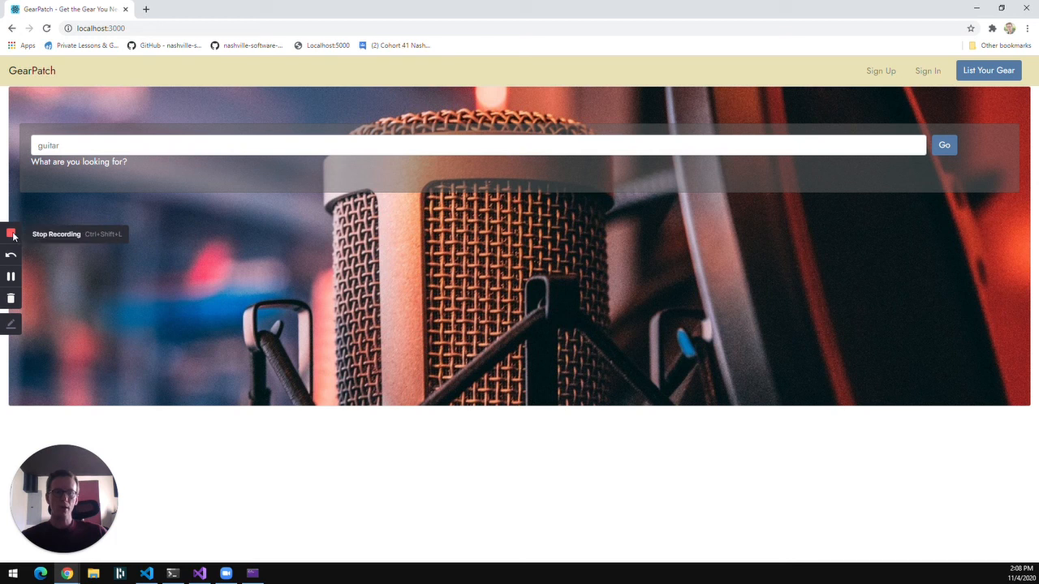